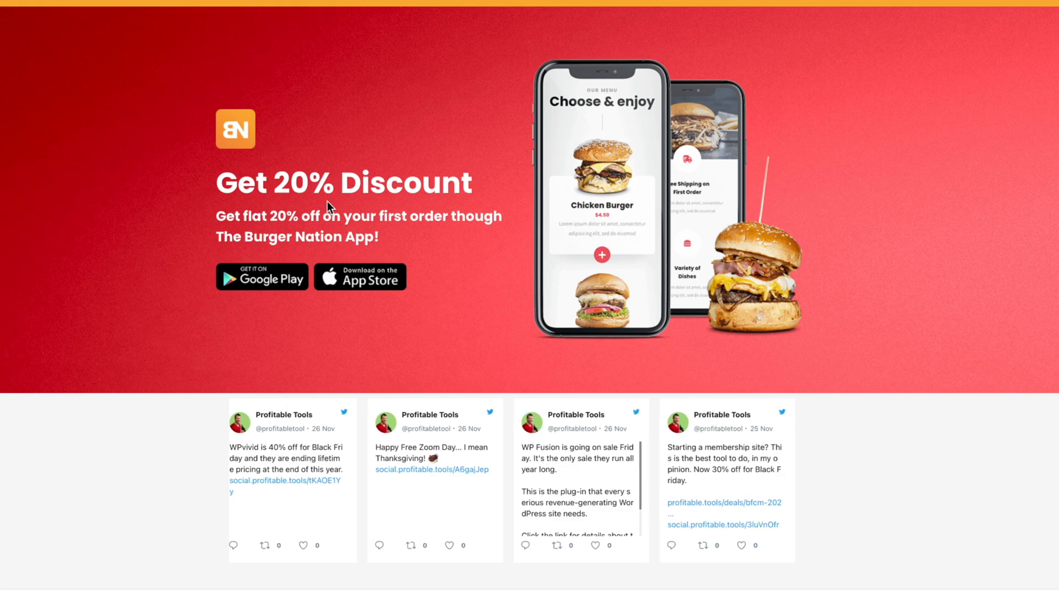
Scroll the demo homepage's tweet carousel and reviews, then use the top-right control.
scroll(down, 3)
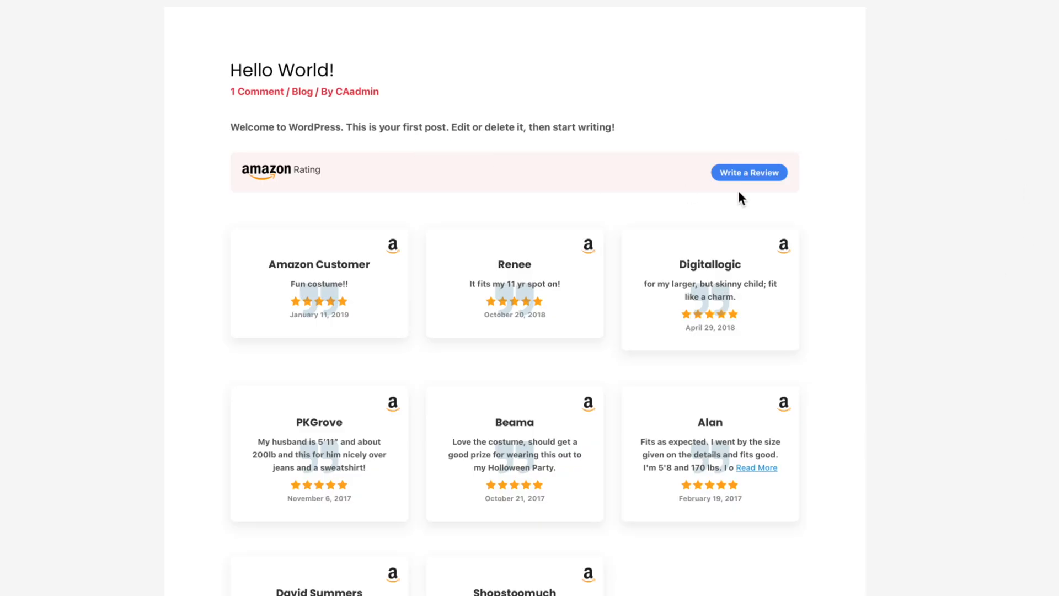
scroll(down, 3)
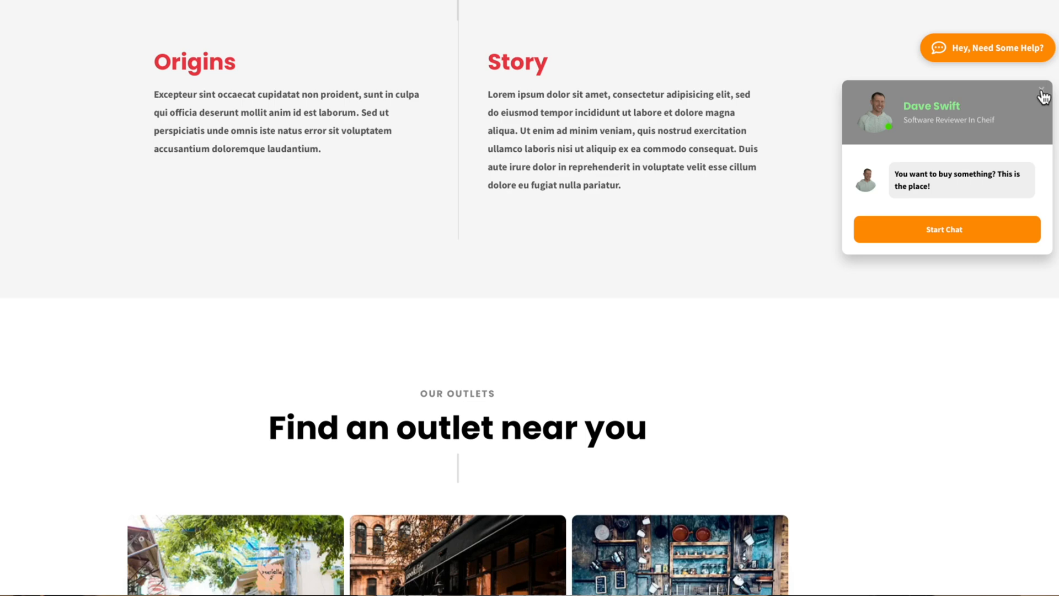
click(1044, 96)
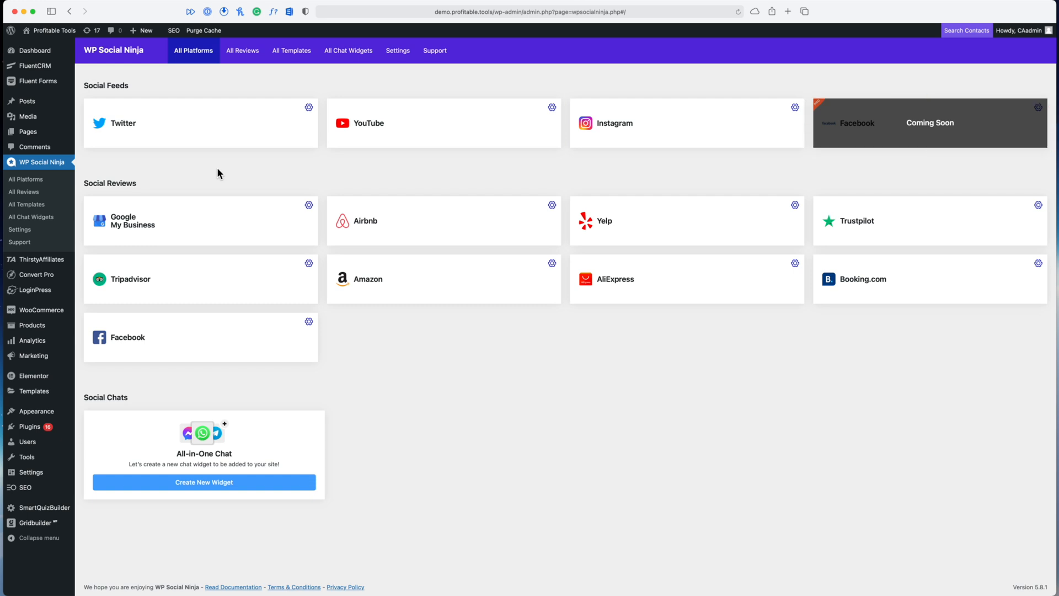
mouse_move(135, 161)
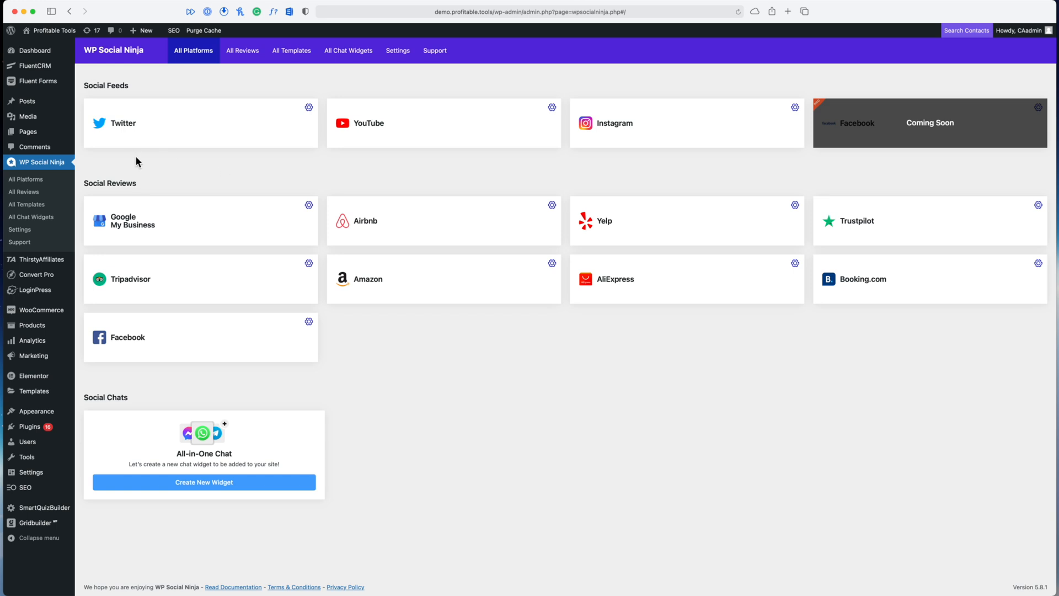
mouse_move(596, 157)
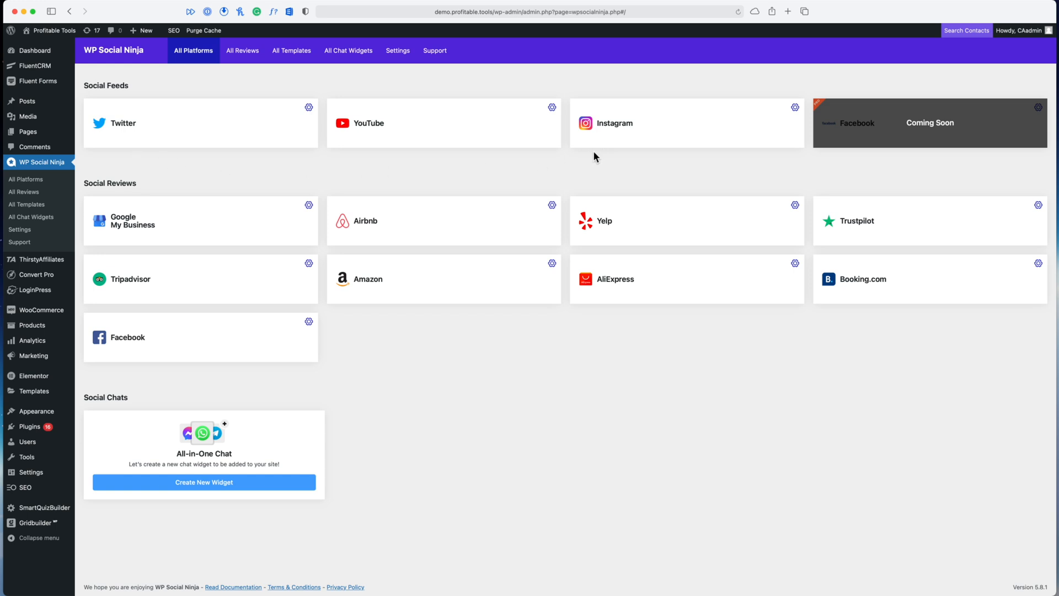
mouse_move(586, 159)
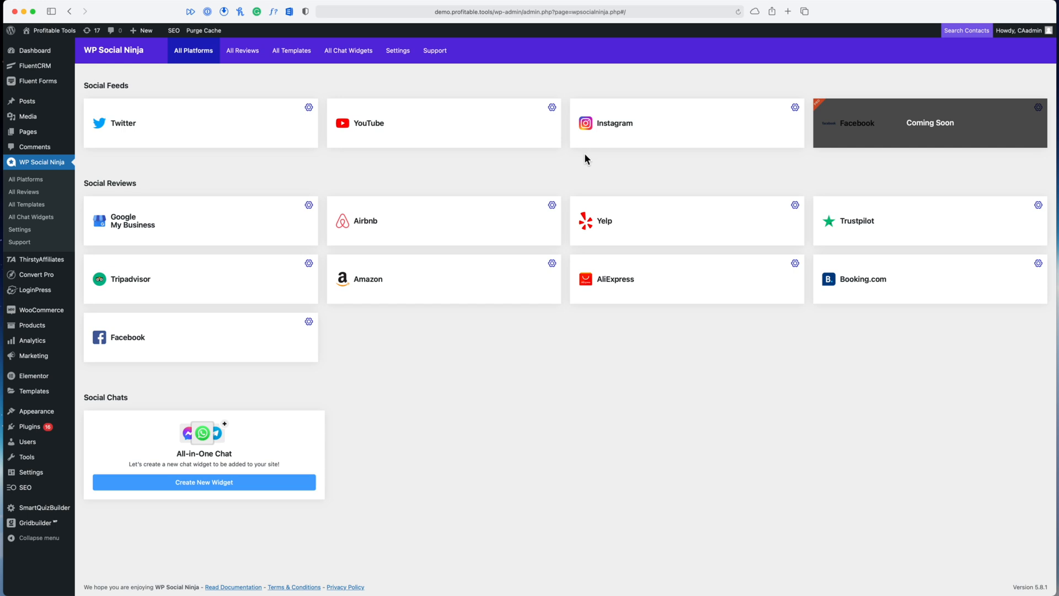
mouse_move(242, 162)
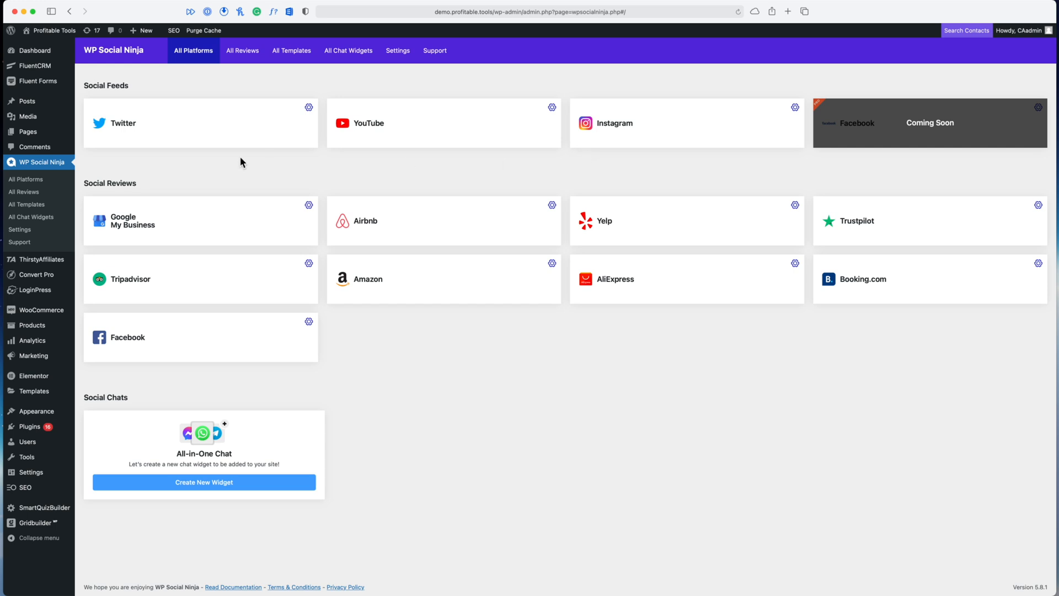
From the Twitter card, start the Twitter login to get an access token.
click(200, 123)
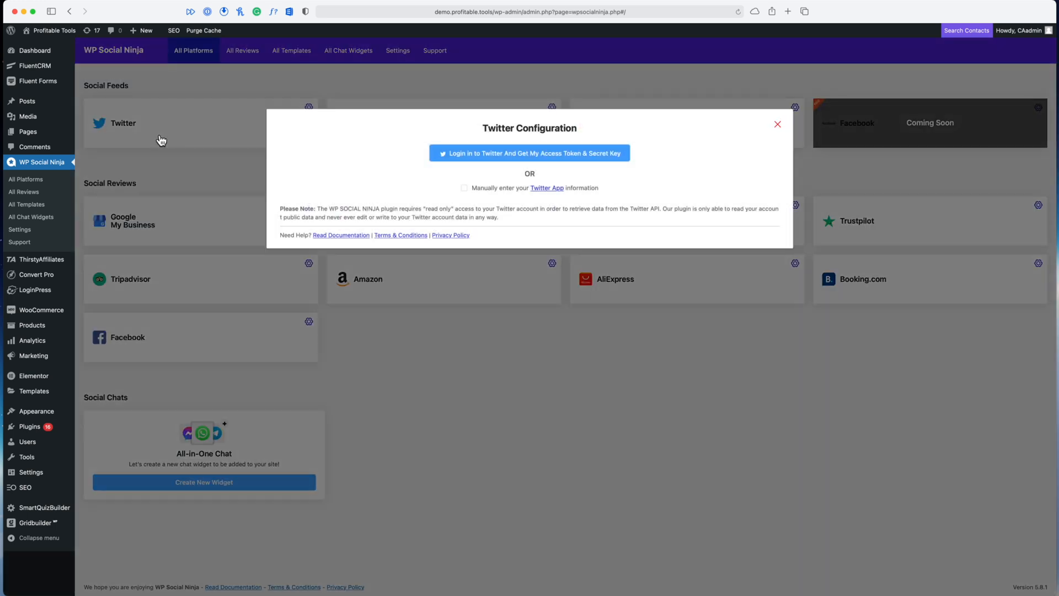
mouse_move(421, 134)
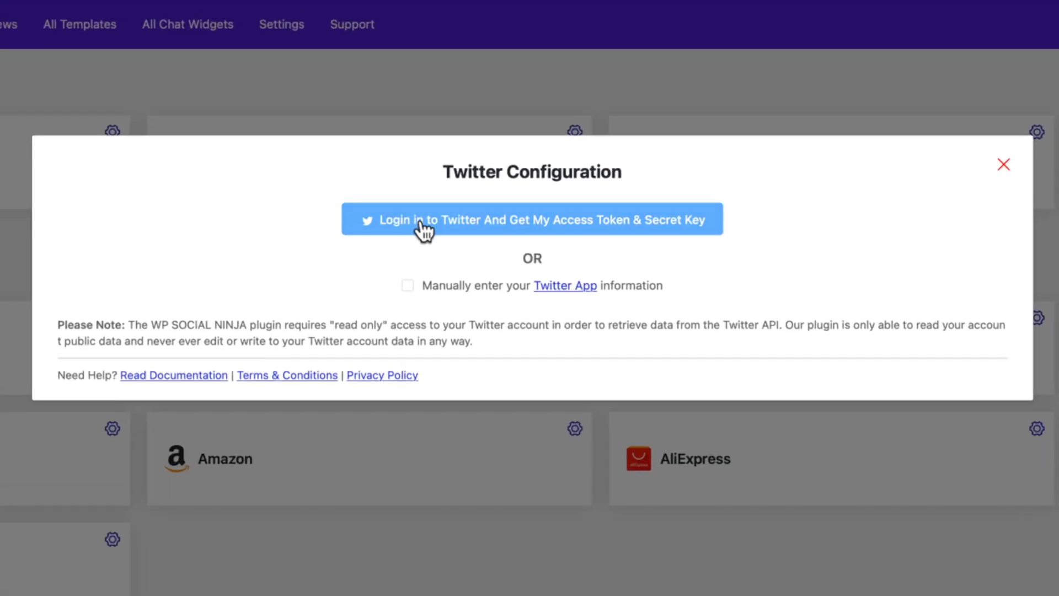
click(531, 219)
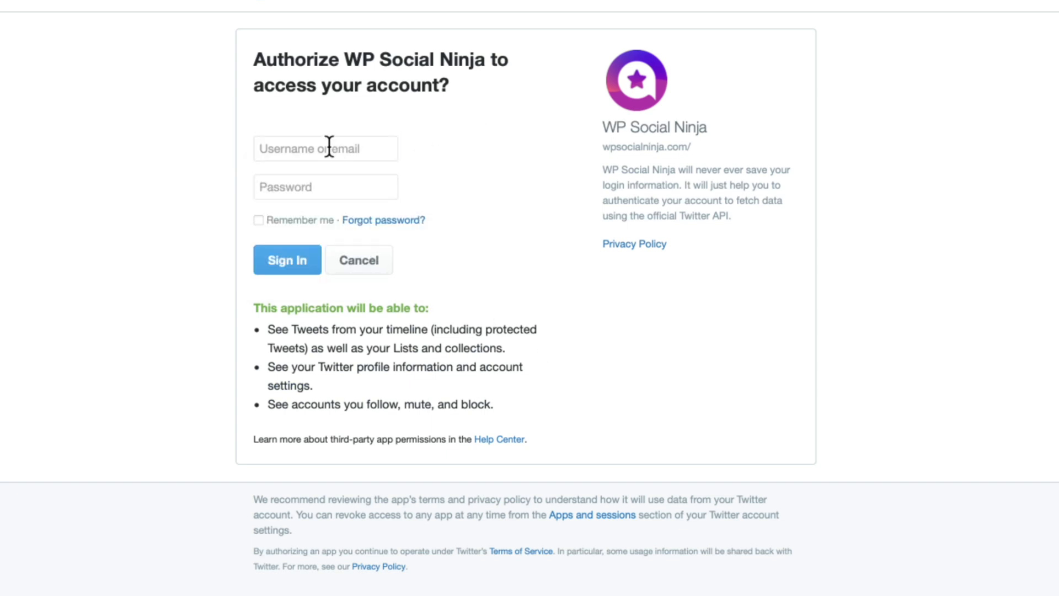
click(286, 259)
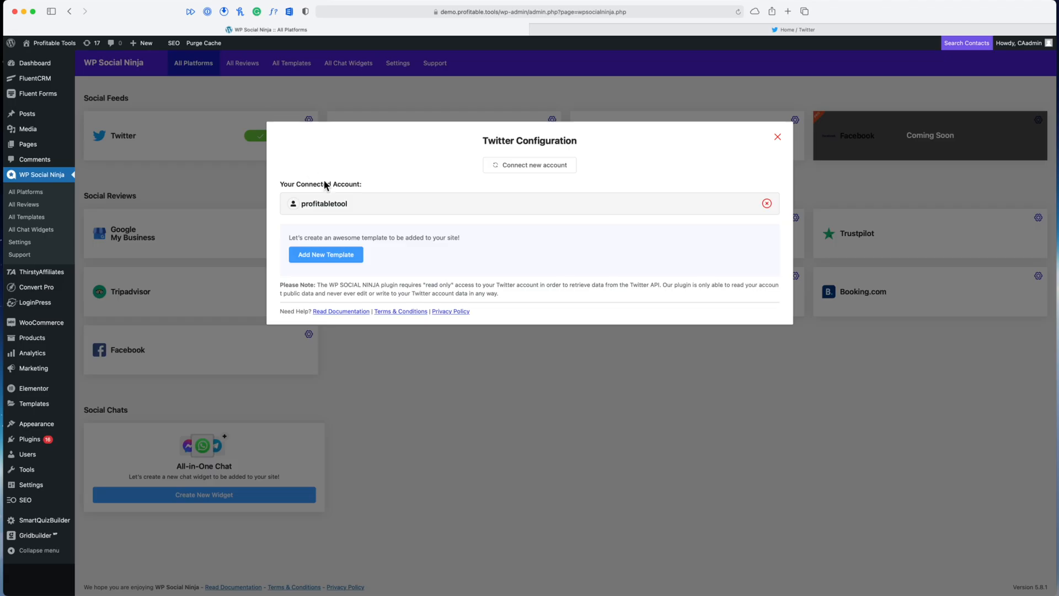
mouse_move(420, 217)
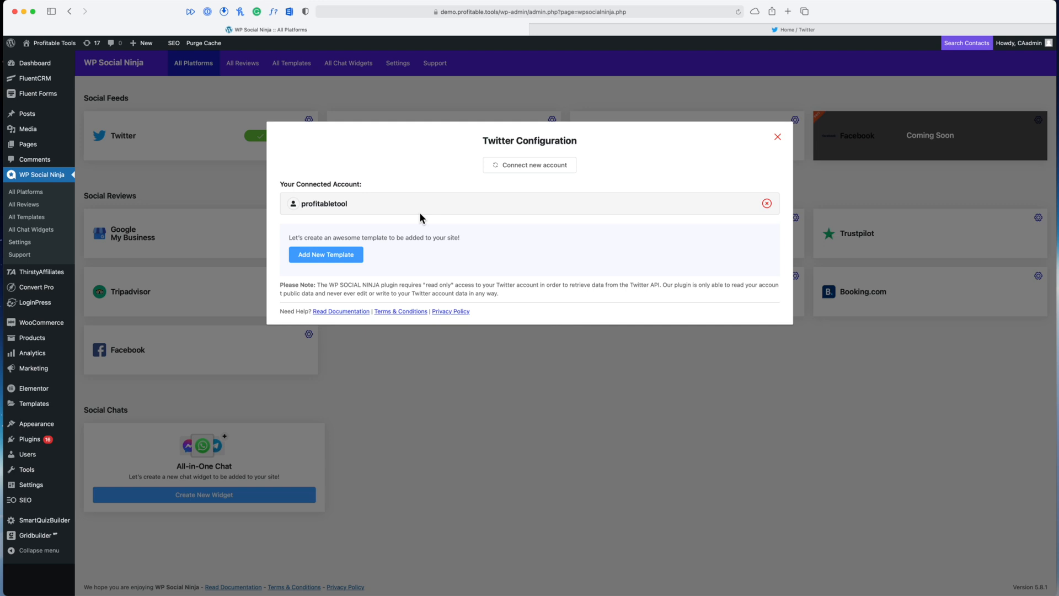
mouse_move(509, 212)
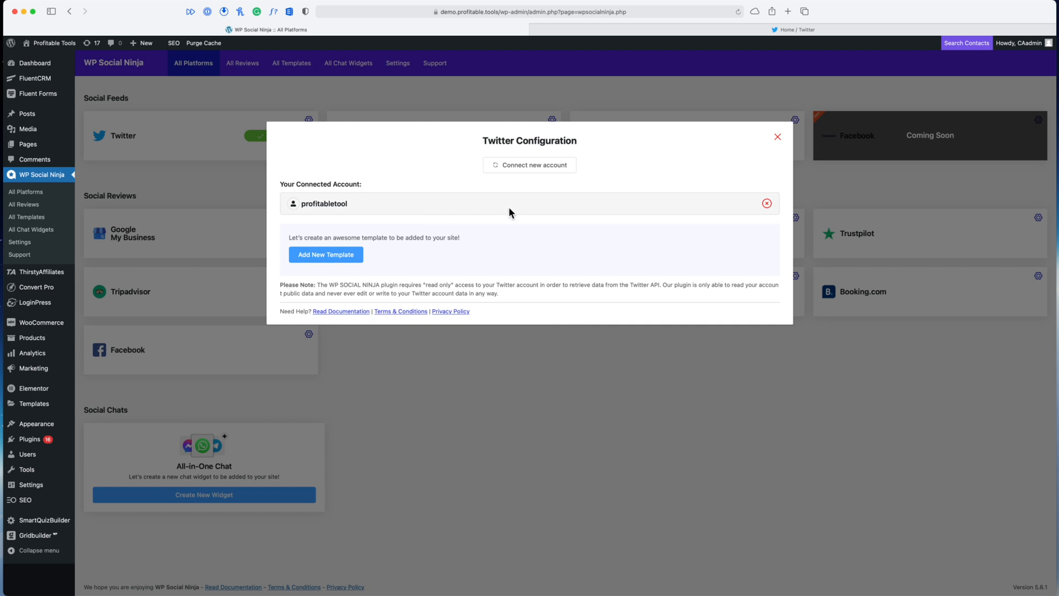
mouse_move(485, 221)
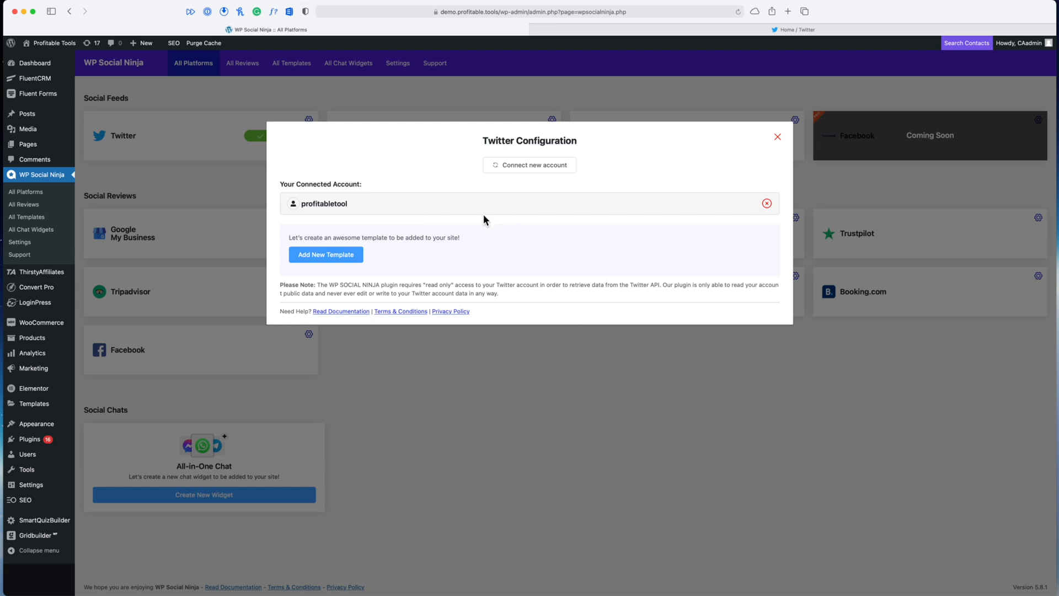
mouse_move(451, 256)
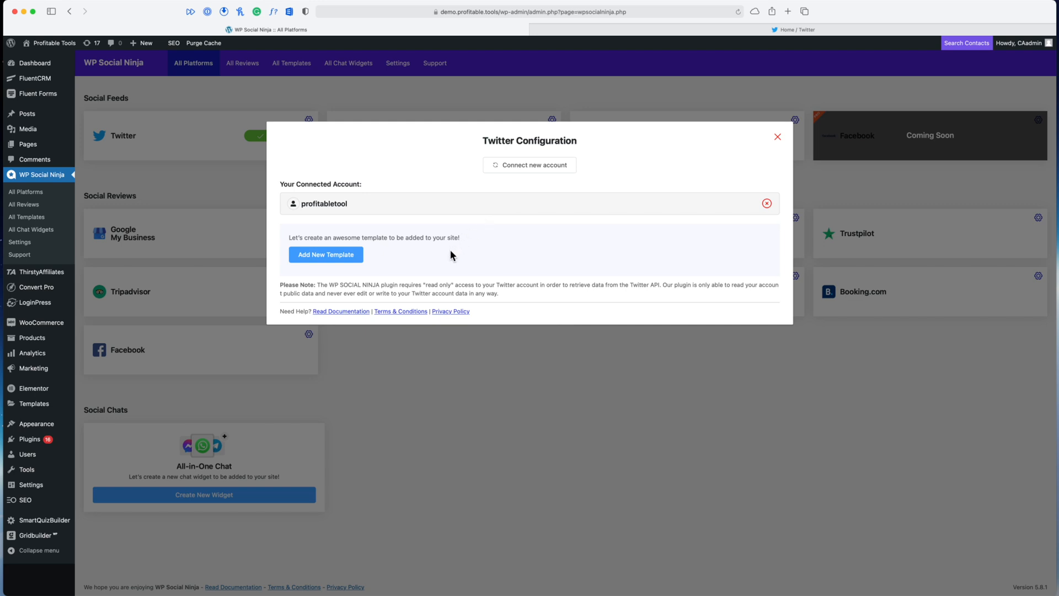
mouse_move(352, 235)
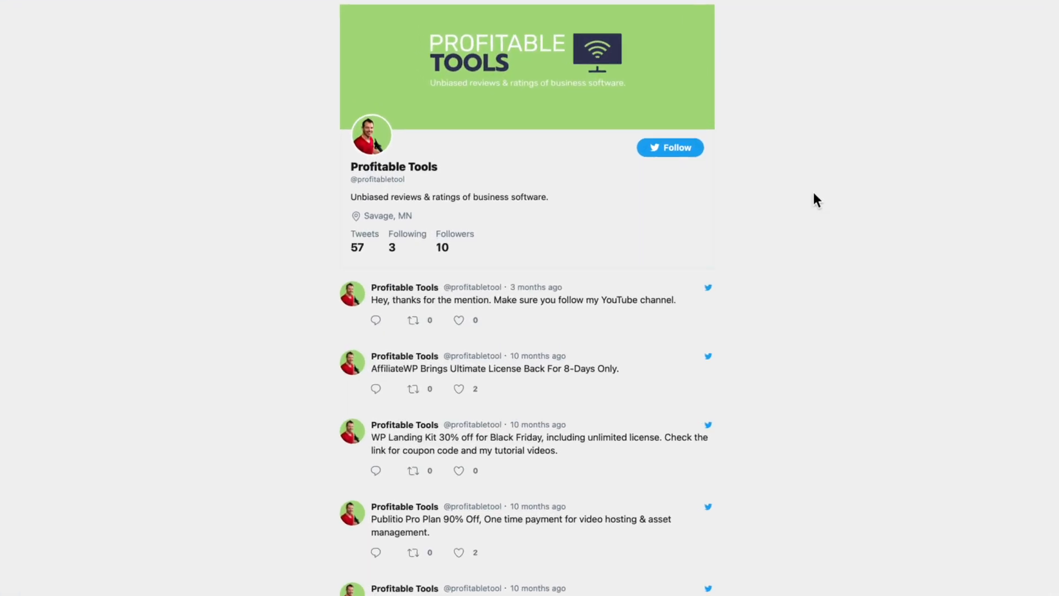
mouse_move(802, 315)
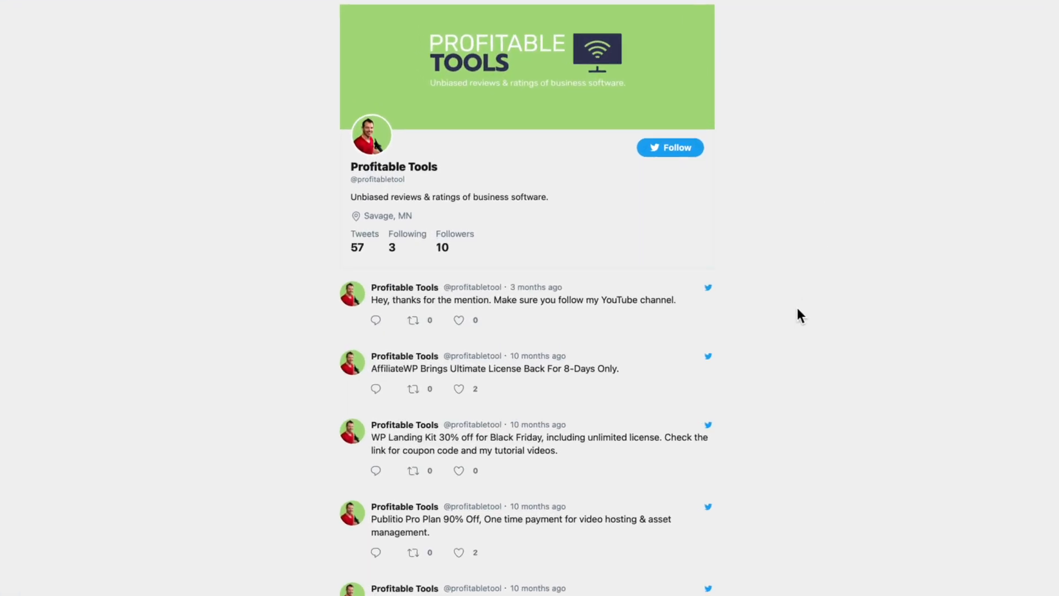
mouse_move(822, 381)
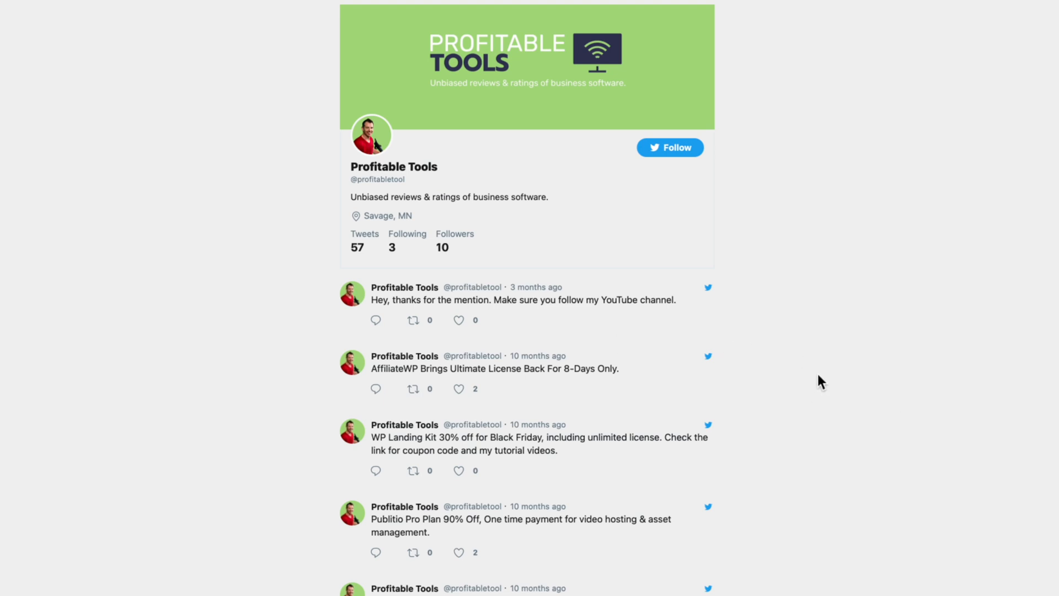
mouse_move(910, 189)
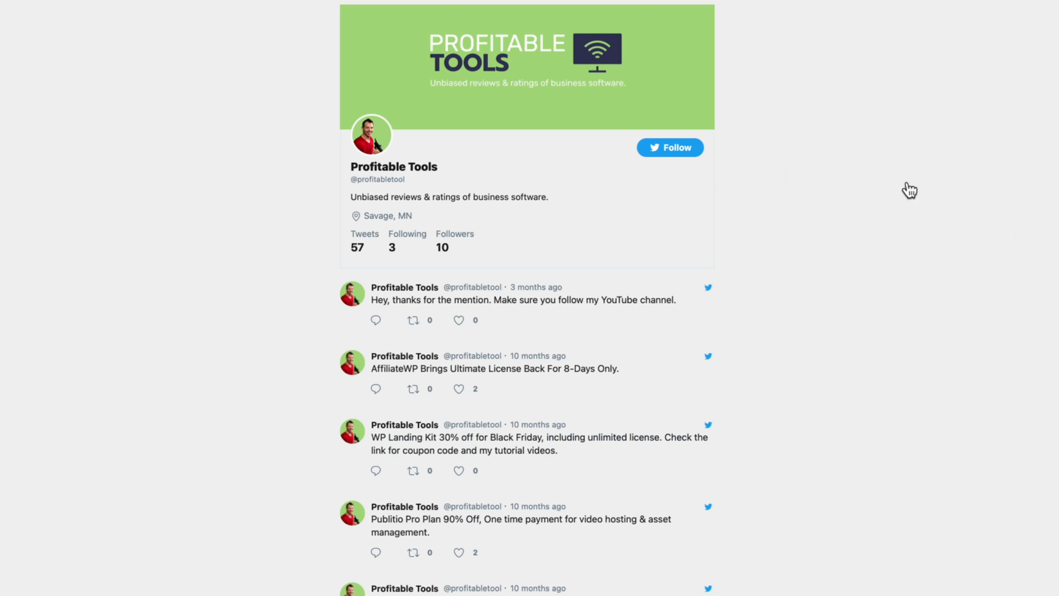
mouse_move(1046, 72)
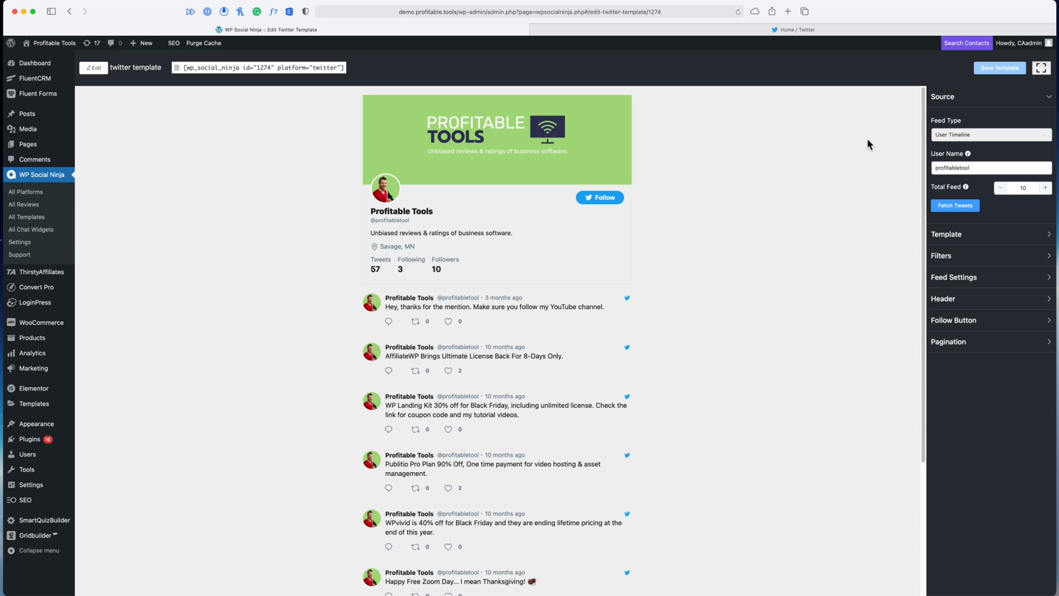
Scroll through the new Twitter template's timeline tweet preview.
scroll(down, 3)
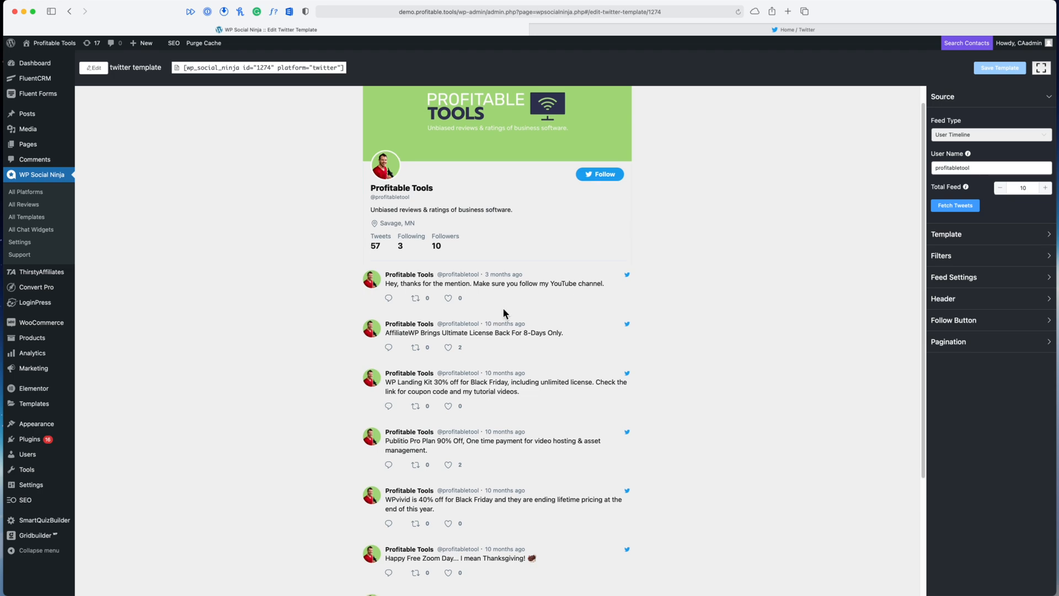
scroll(down, 3)
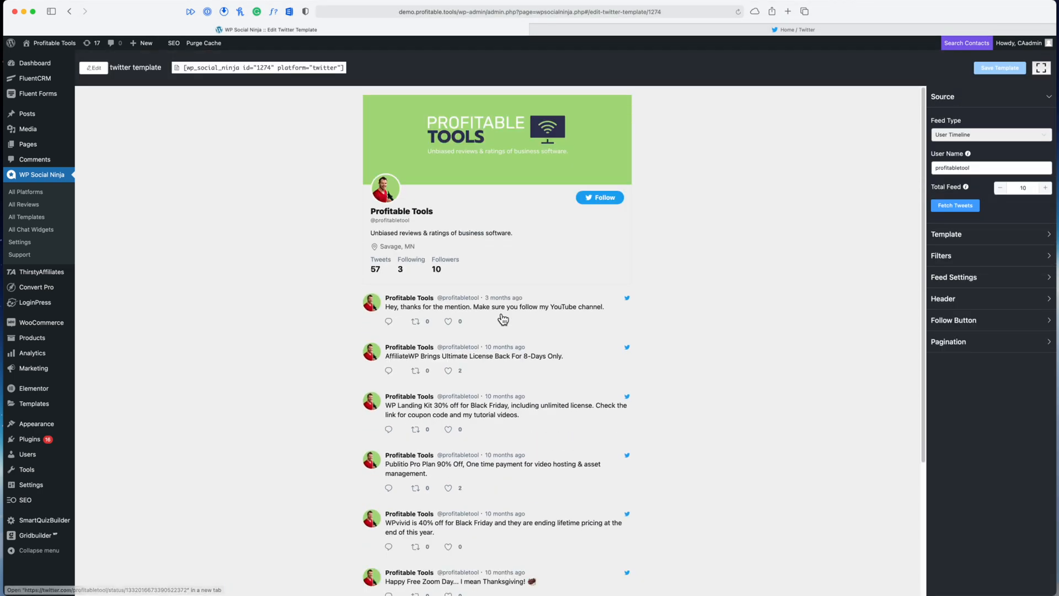
mouse_move(501, 244)
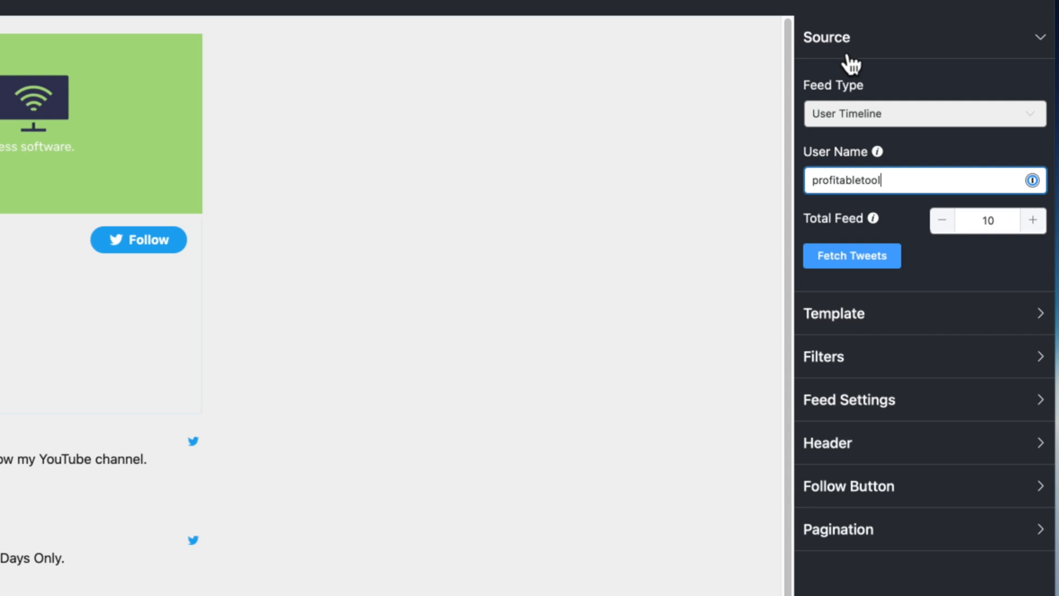
mouse_move(811, 125)
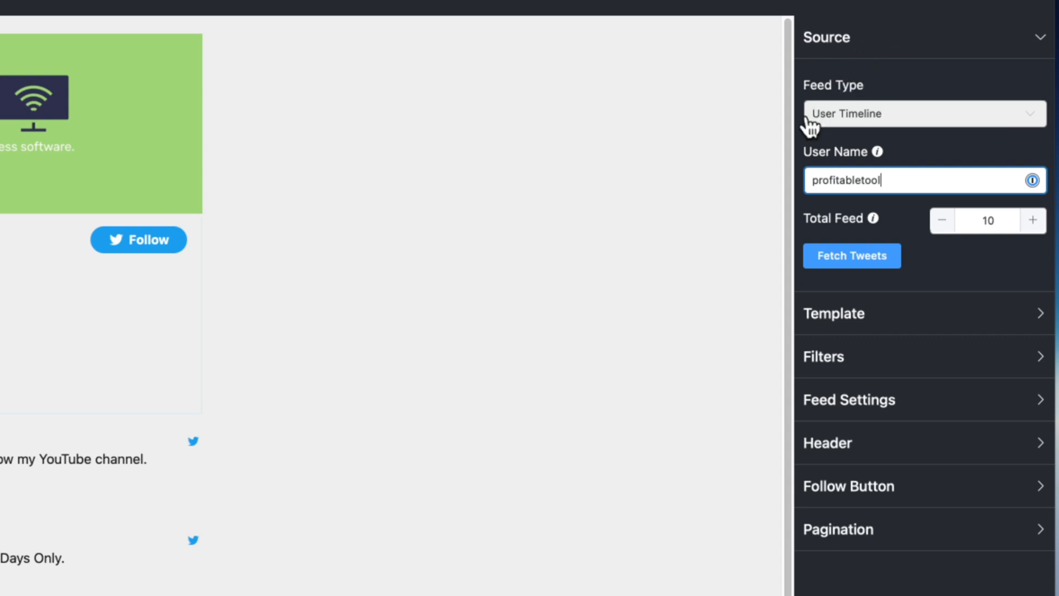
mouse_move(836, 180)
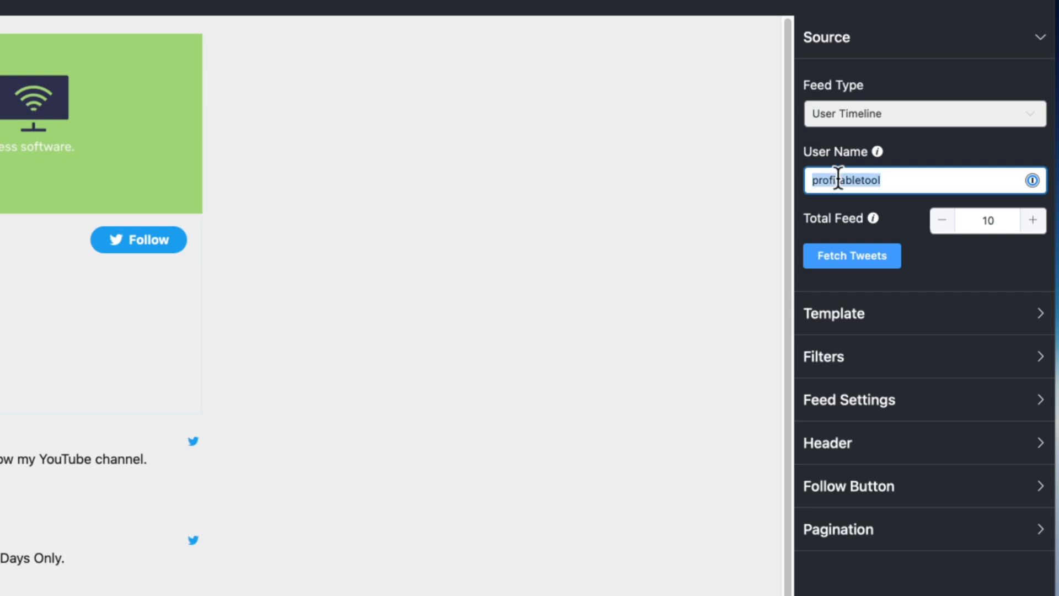
Change the source user name to elonmusk and fetch that account's tweets.
text(elonmusk)
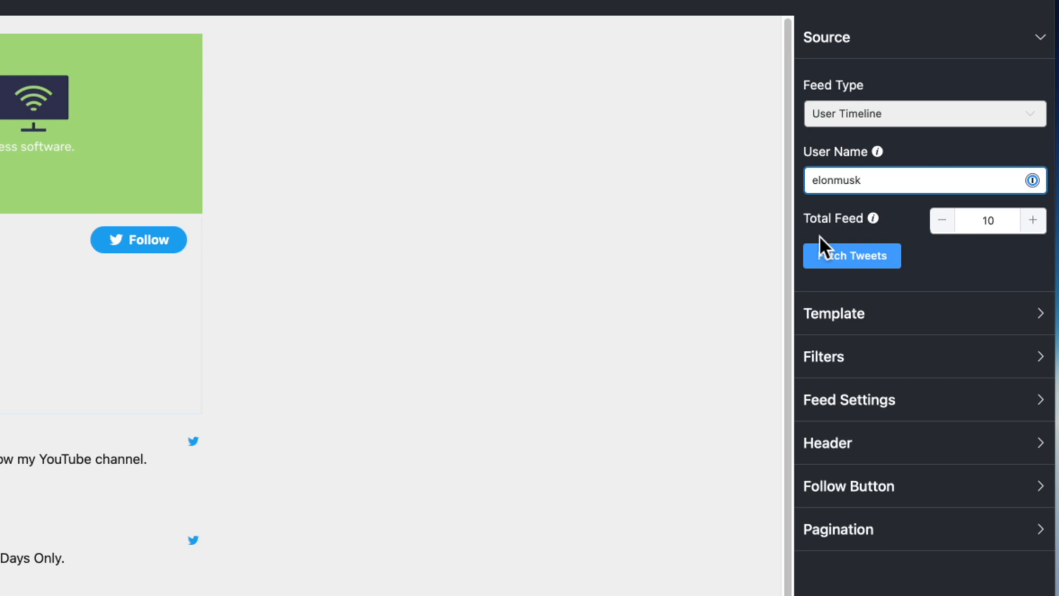
click(852, 256)
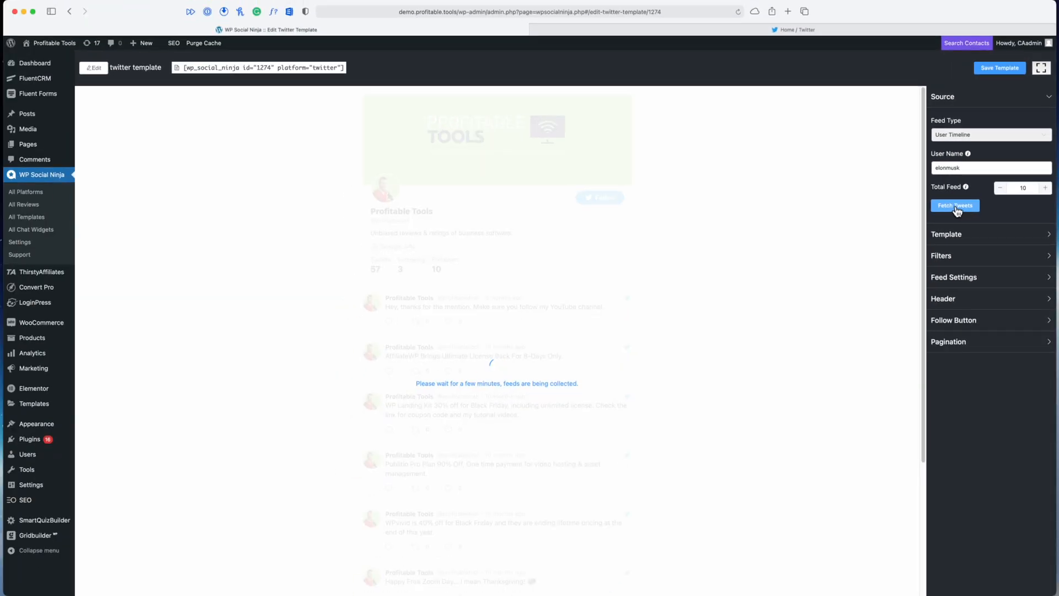
click(955, 206)
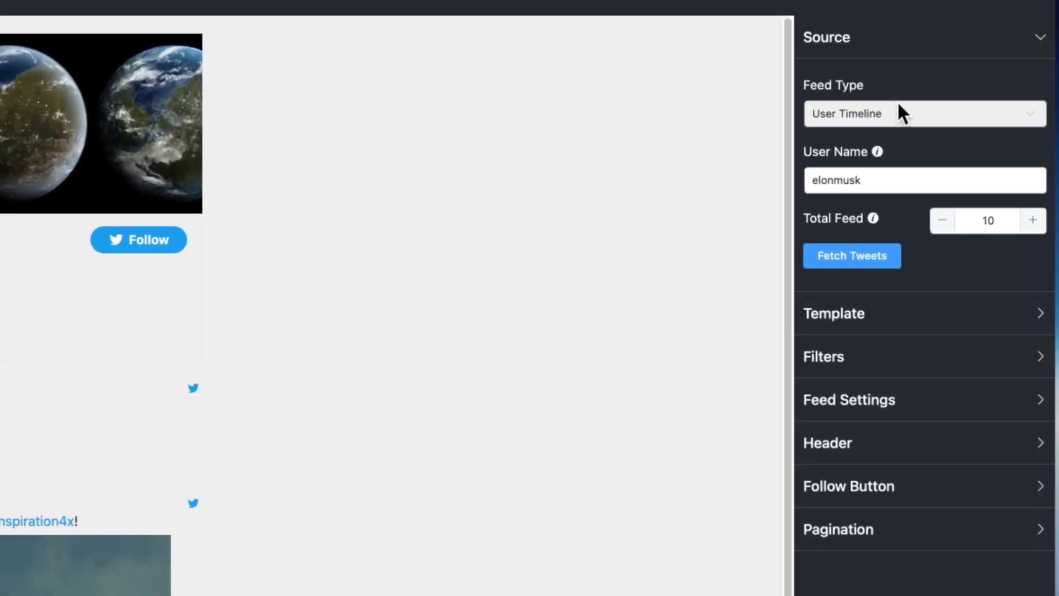
Switch Feed Type to Home Timeline and re-fetch the preview tweets.
click(923, 114)
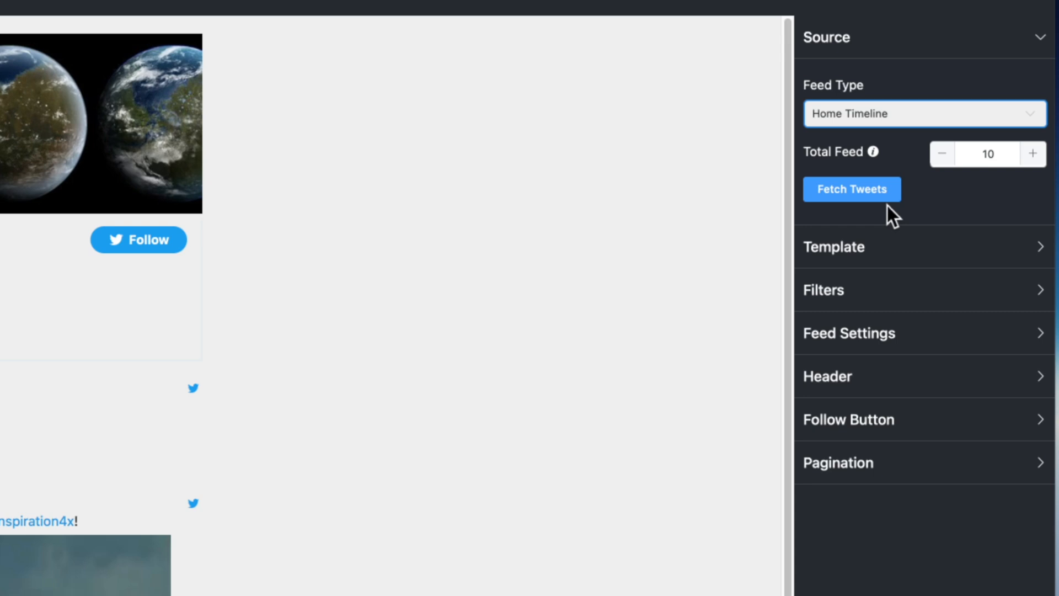
click(852, 189)
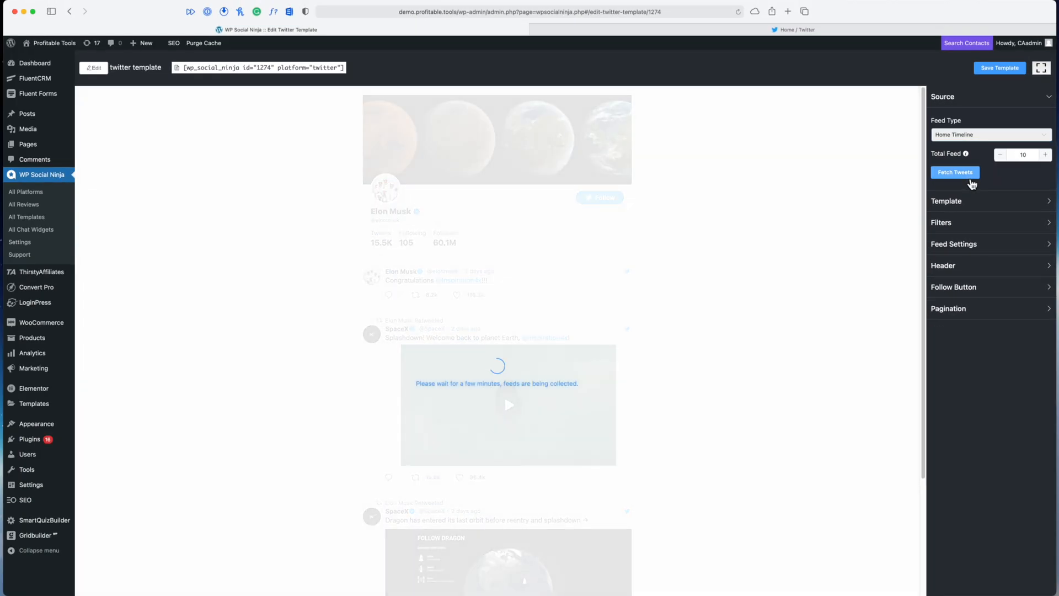
click(954, 172)
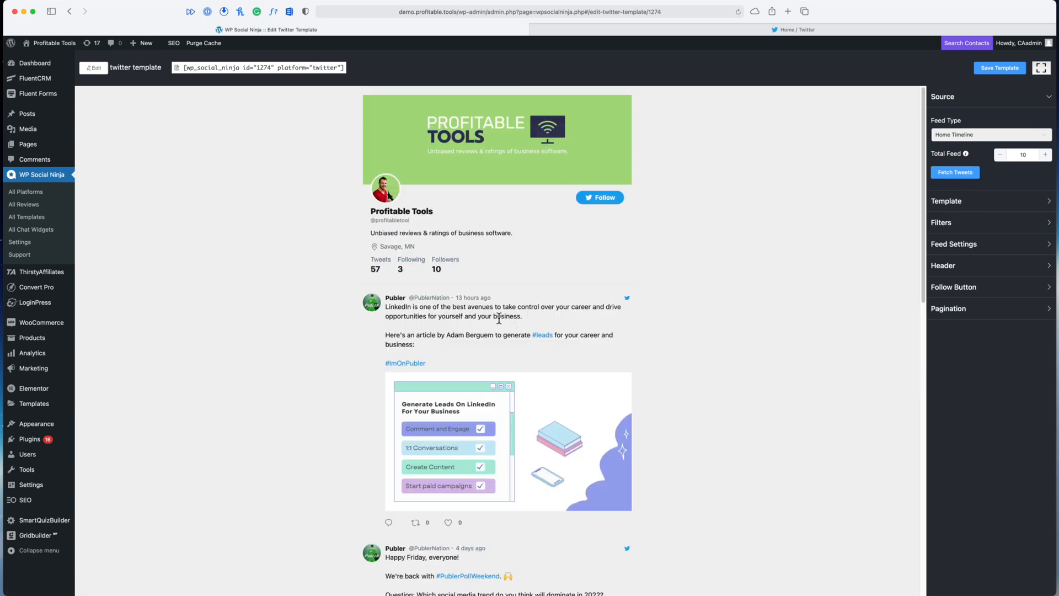
mouse_move(499, 319)
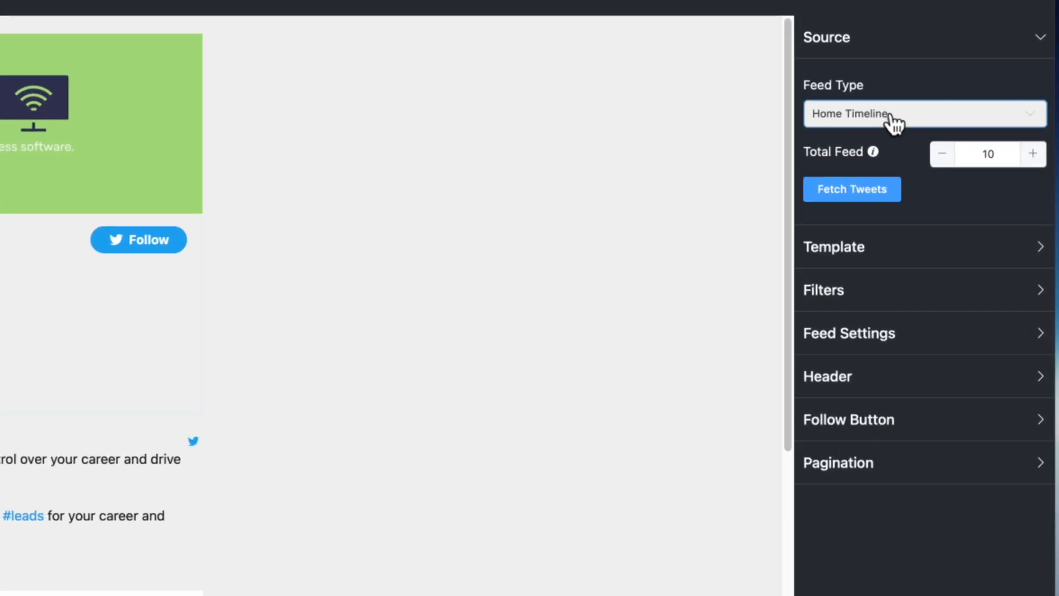
Set Feed Type to Hashtag with #ios15, fetch tweets and scroll the preview.
click(923, 112)
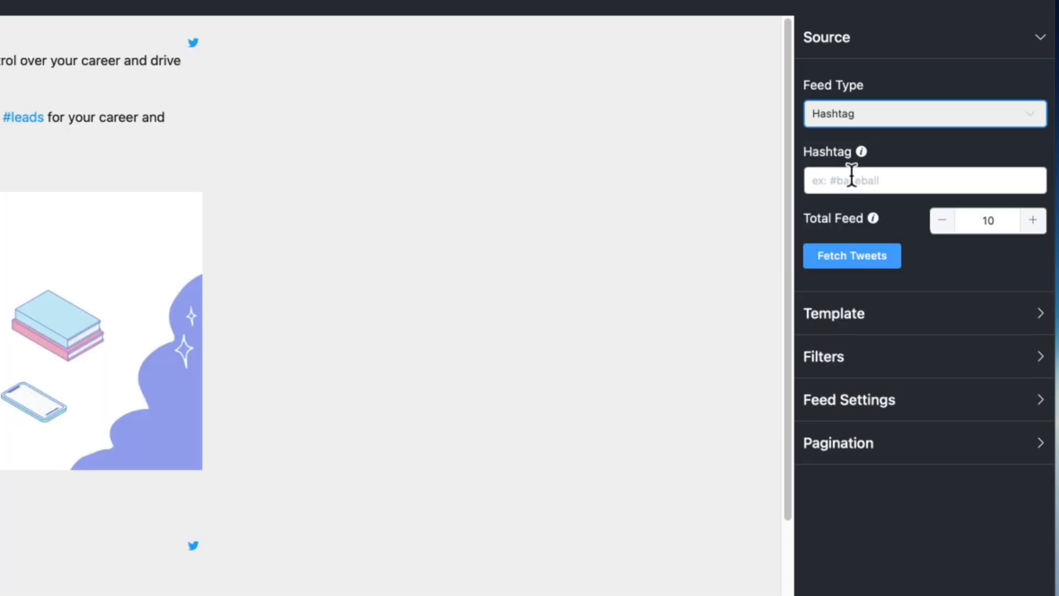
click(924, 180)
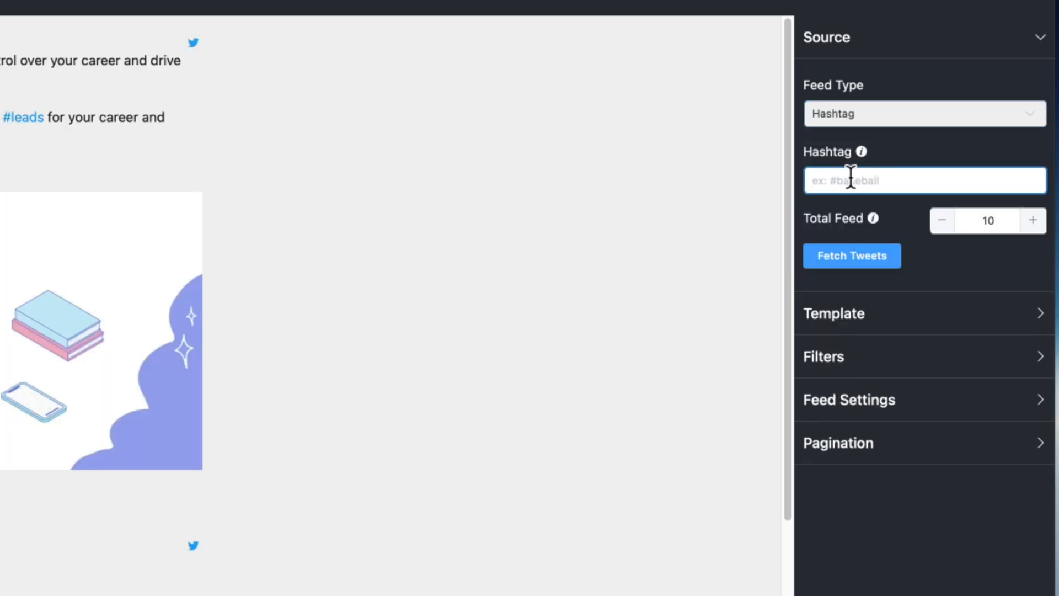
text(#ios15)
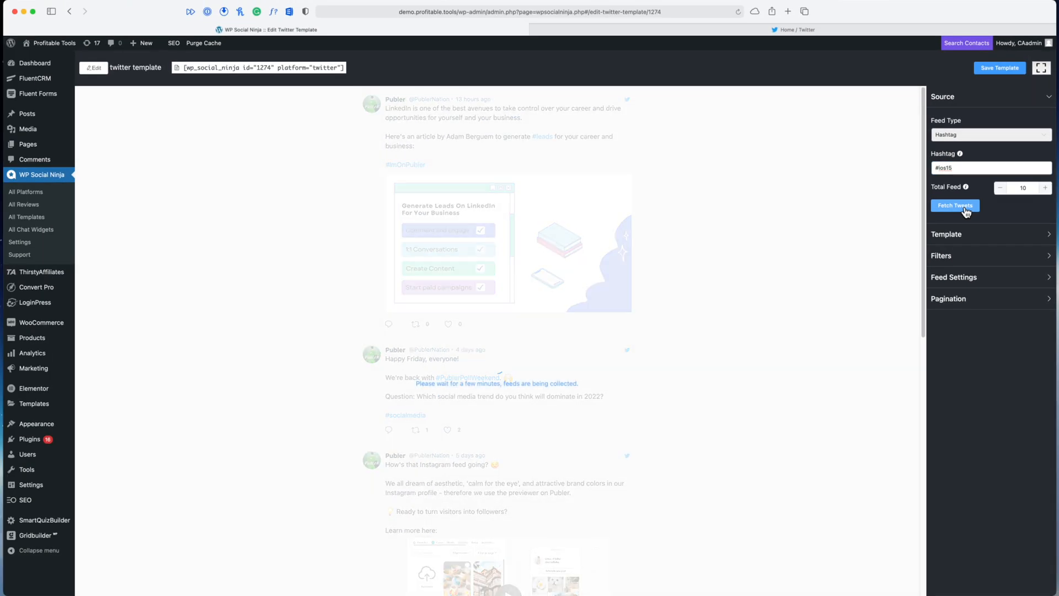
click(955, 206)
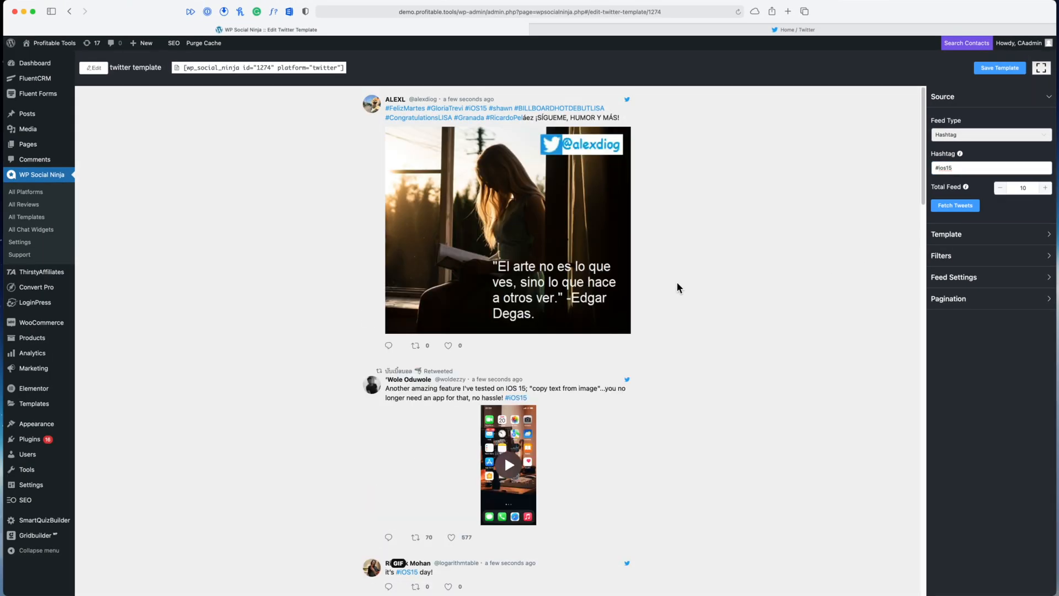
scroll(down, 3)
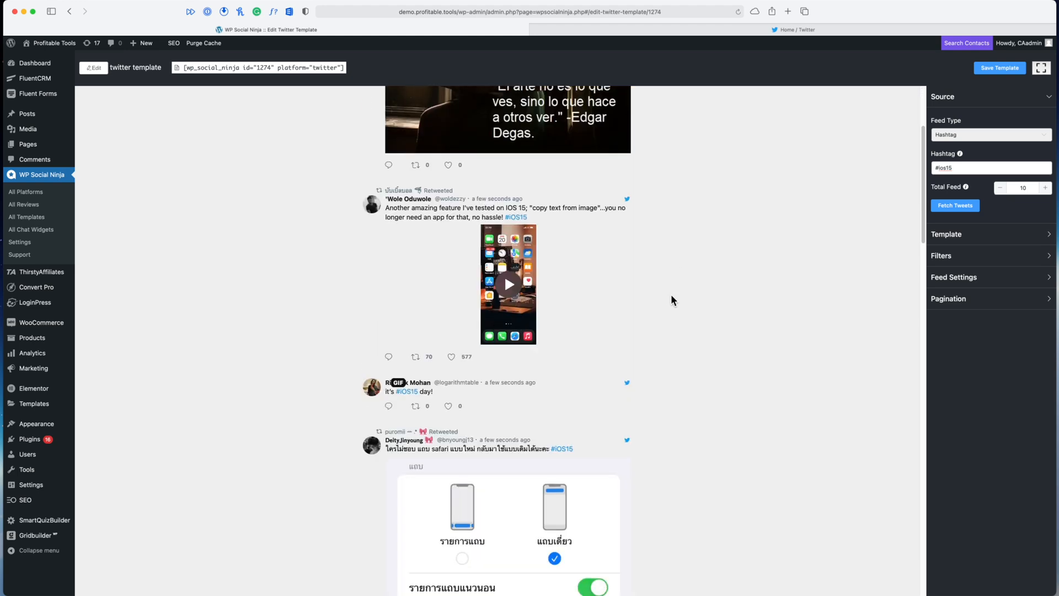
scroll(down, 3)
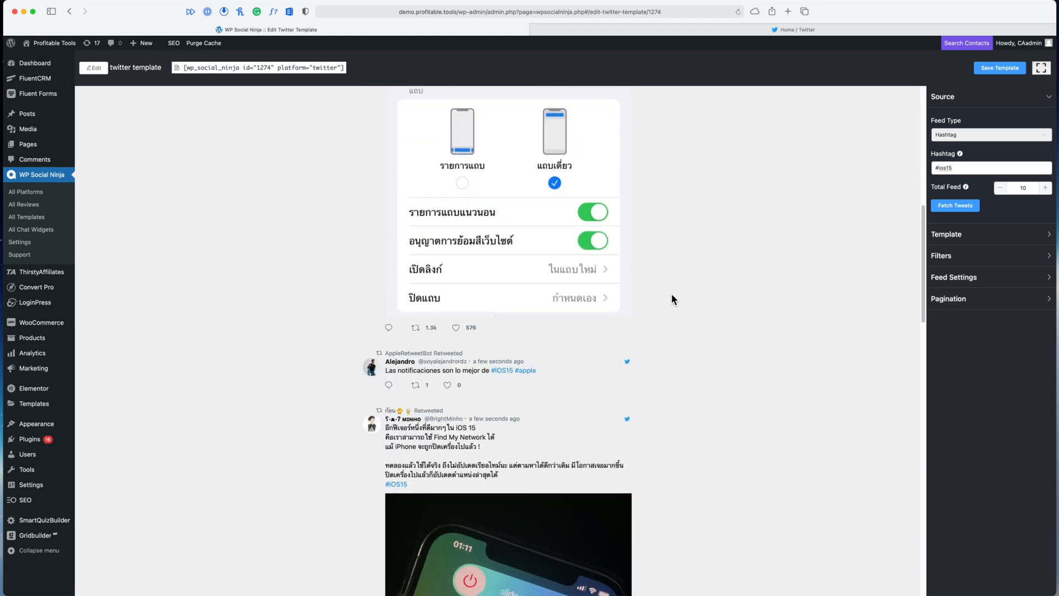
scroll(down, 3)
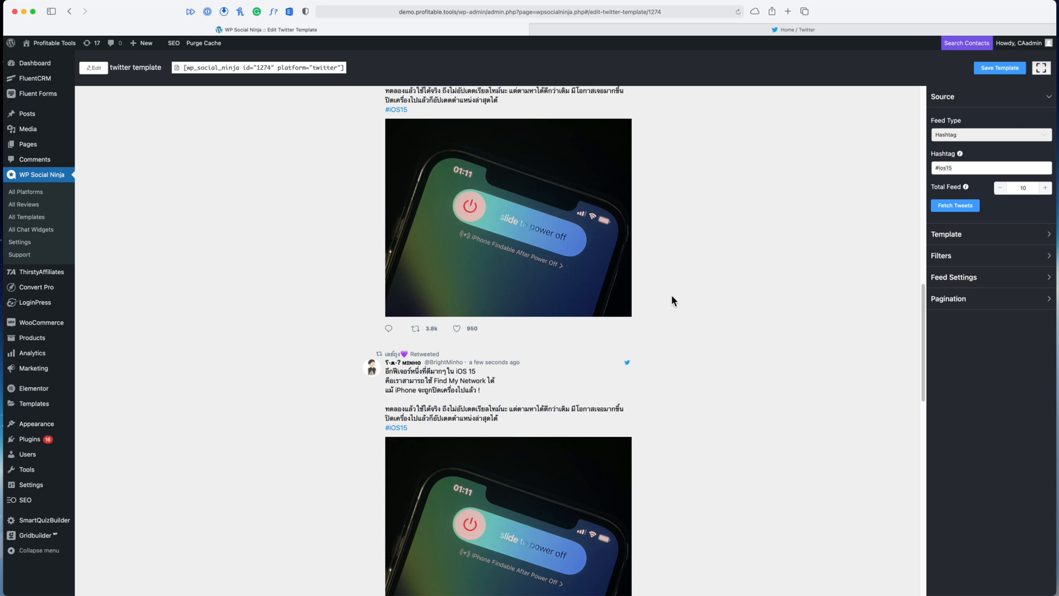
scroll(down, 3)
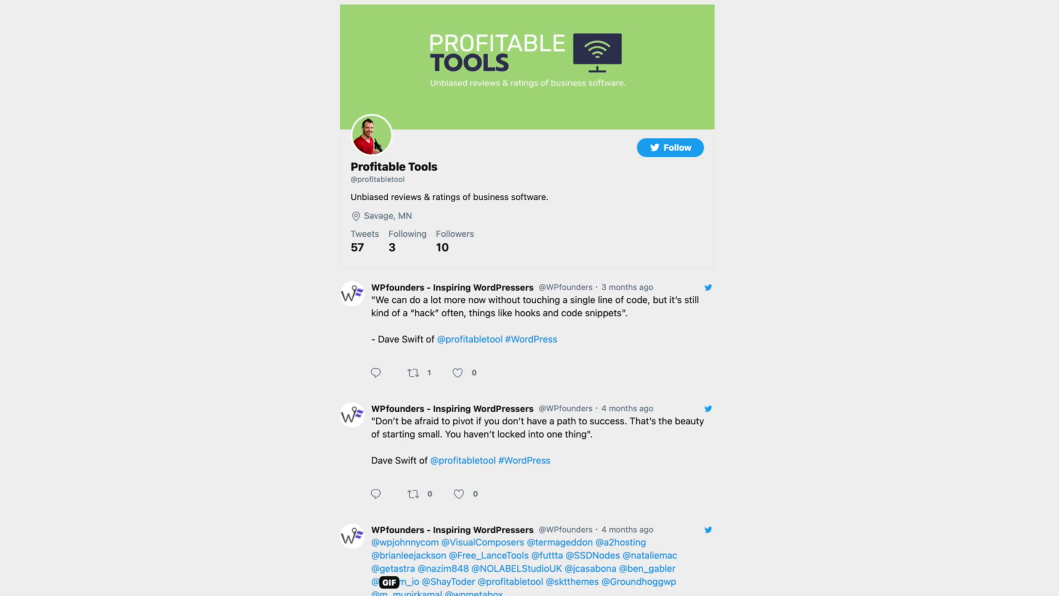
scroll(down, 3)
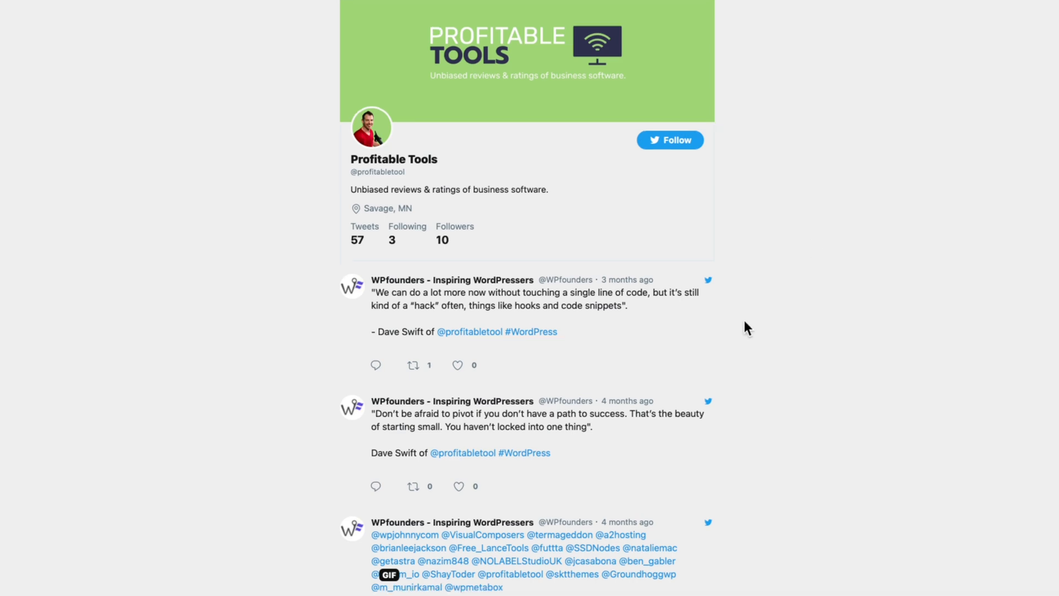
scroll(down, 3)
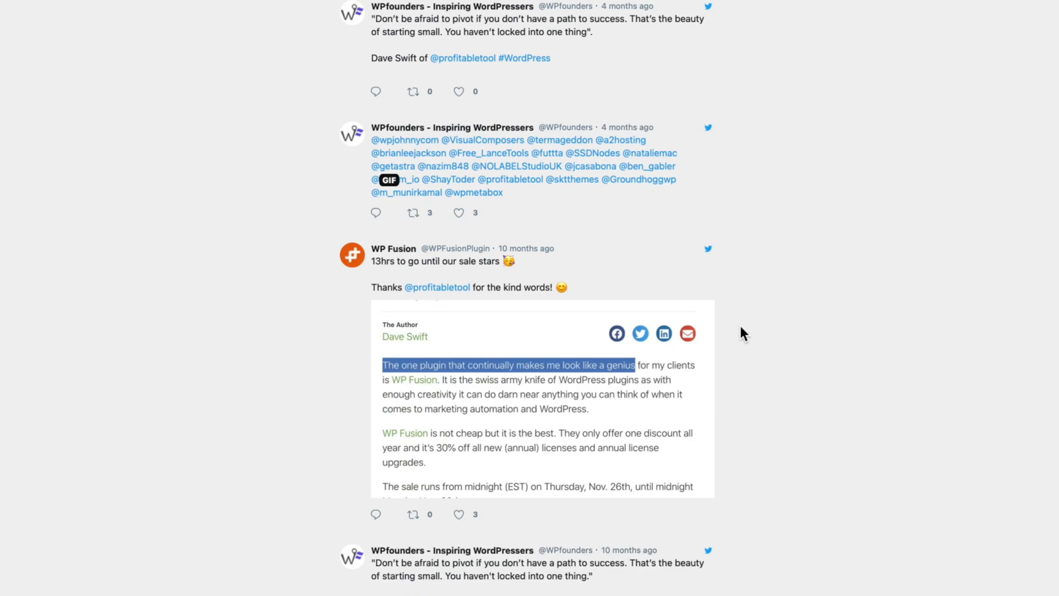
Return to elonmusk's user timeline, re-fetch the tweets and expand Filters.
scroll(down, 3)
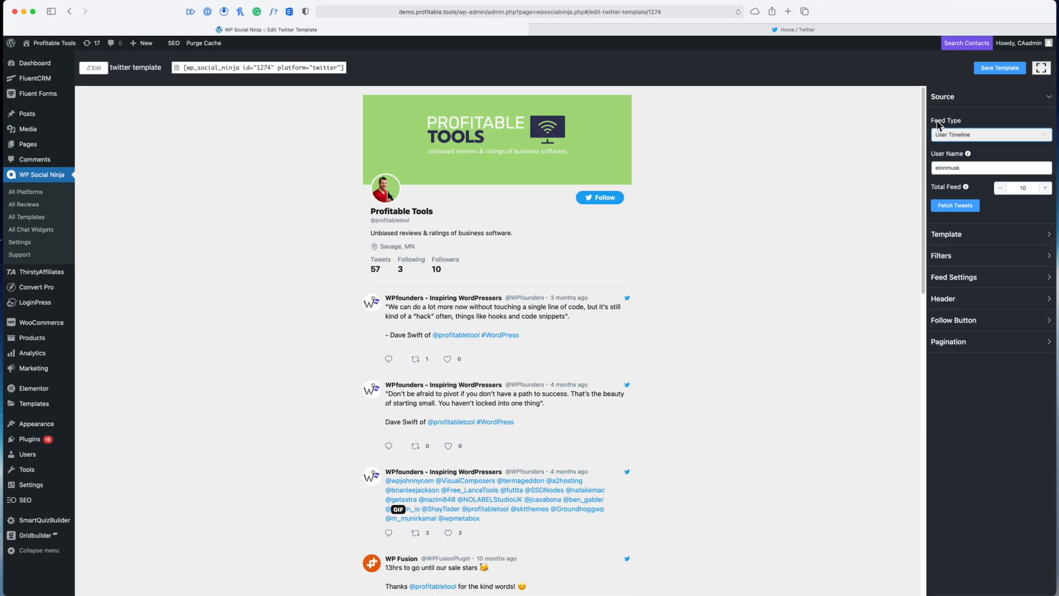
click(954, 205)
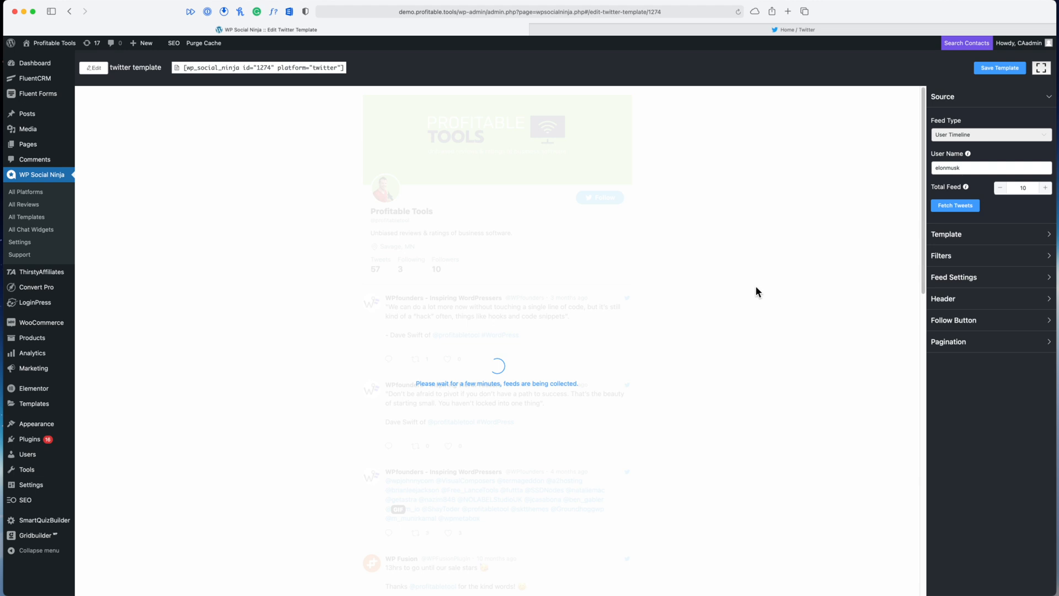
click(955, 205)
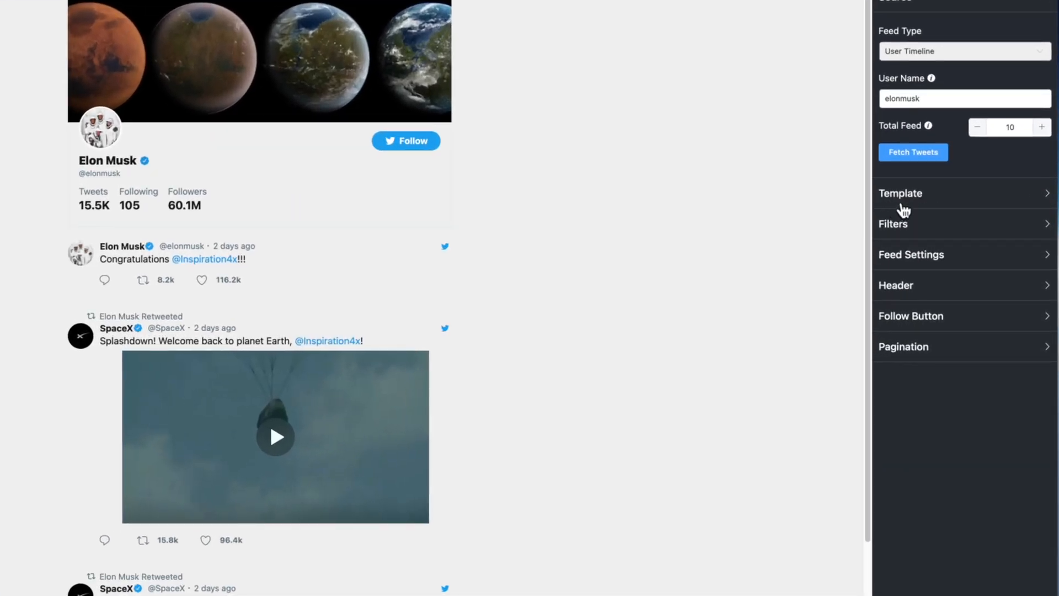
click(893, 224)
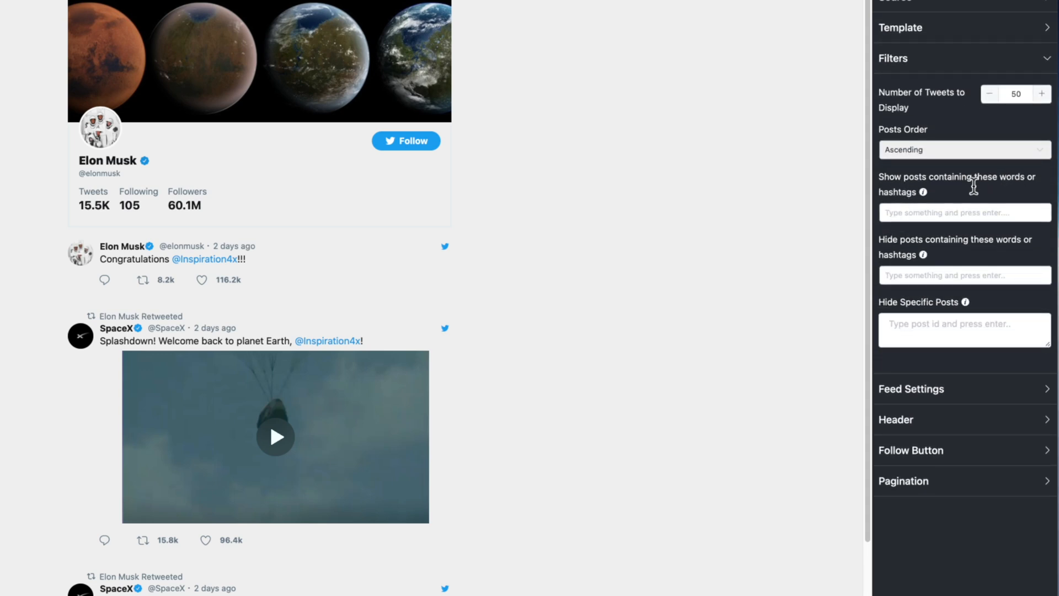
Try 'drag' in the show-words filter, then enter 'dragon' in the hide-words filter.
scroll(down, 3)
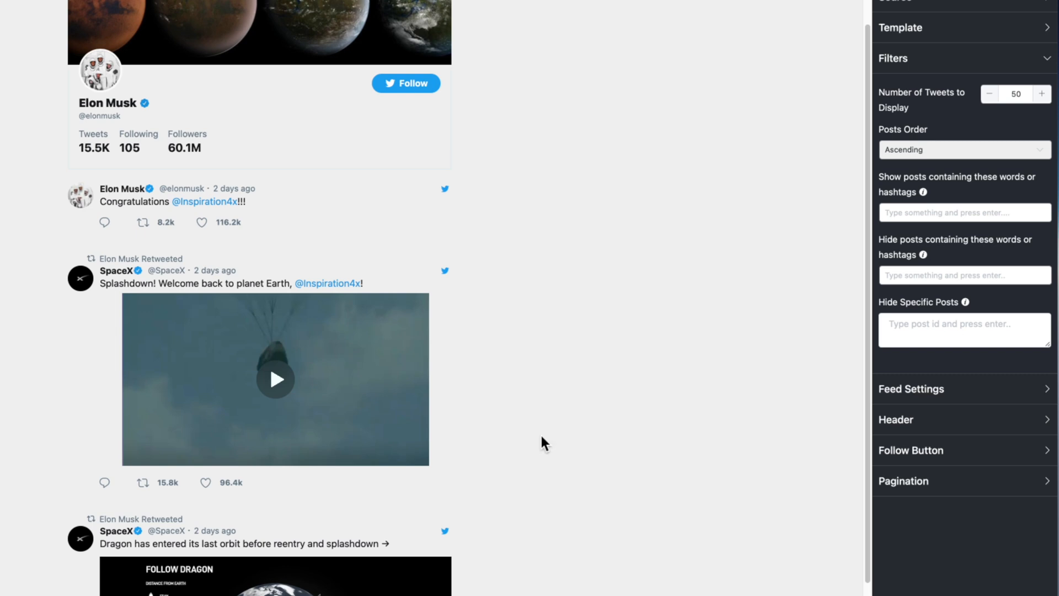
mouse_move(129, 564)
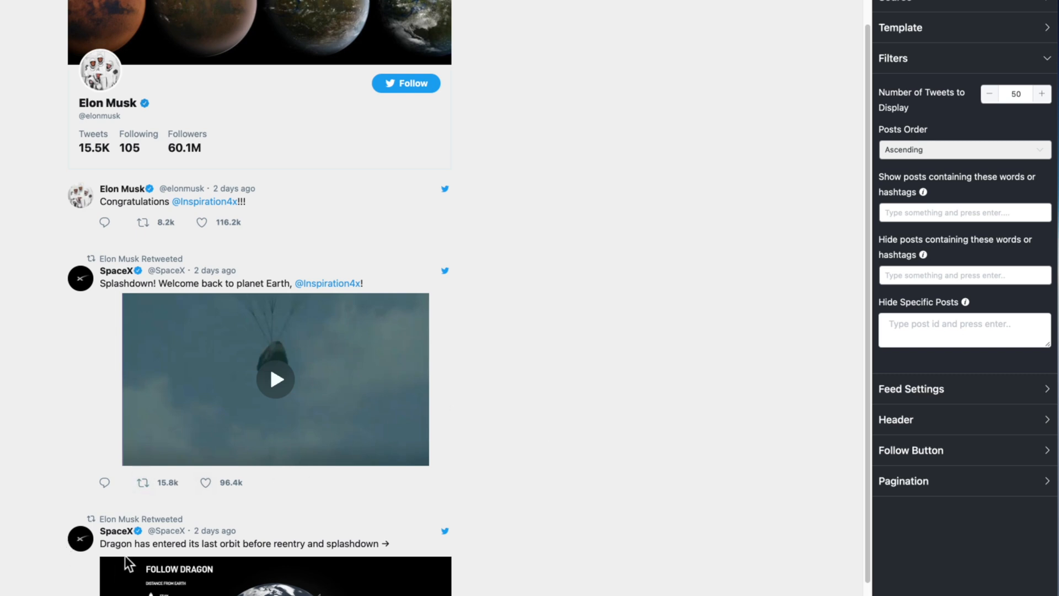
click(964, 211)
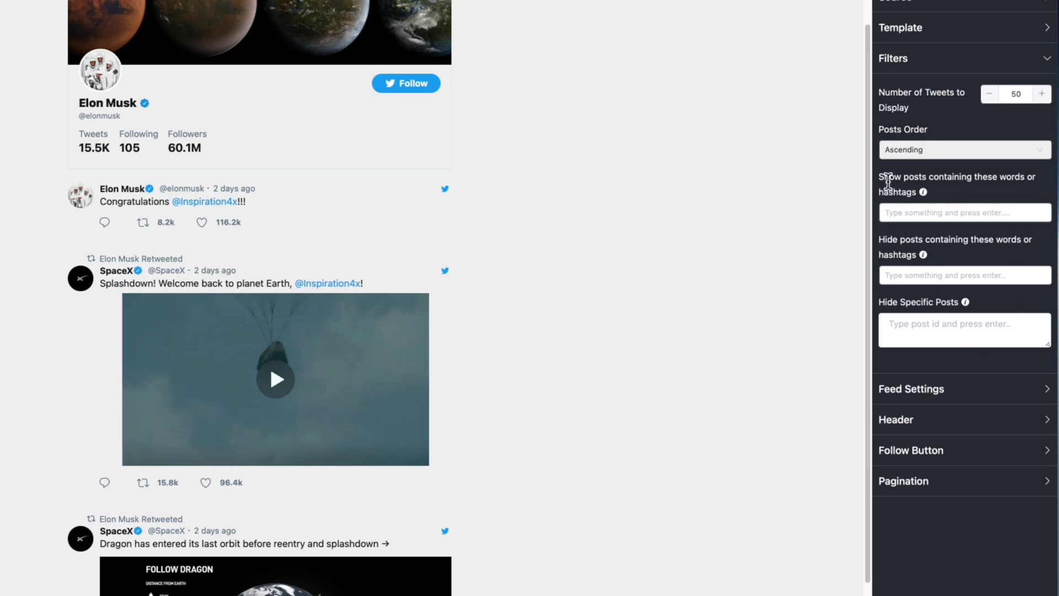
click(964, 212)
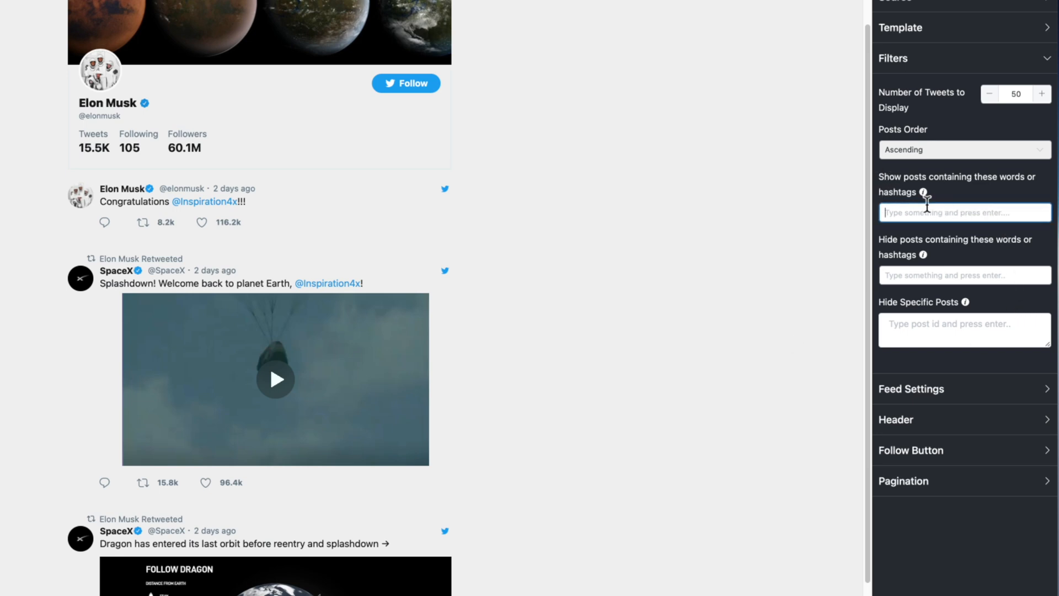
text(dragon)
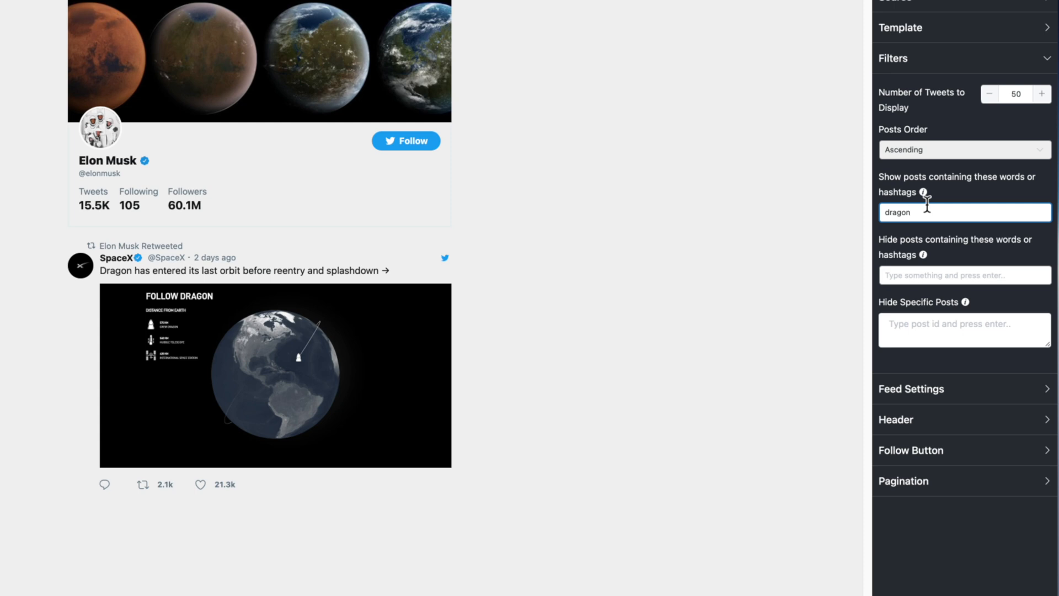
click(963, 275)
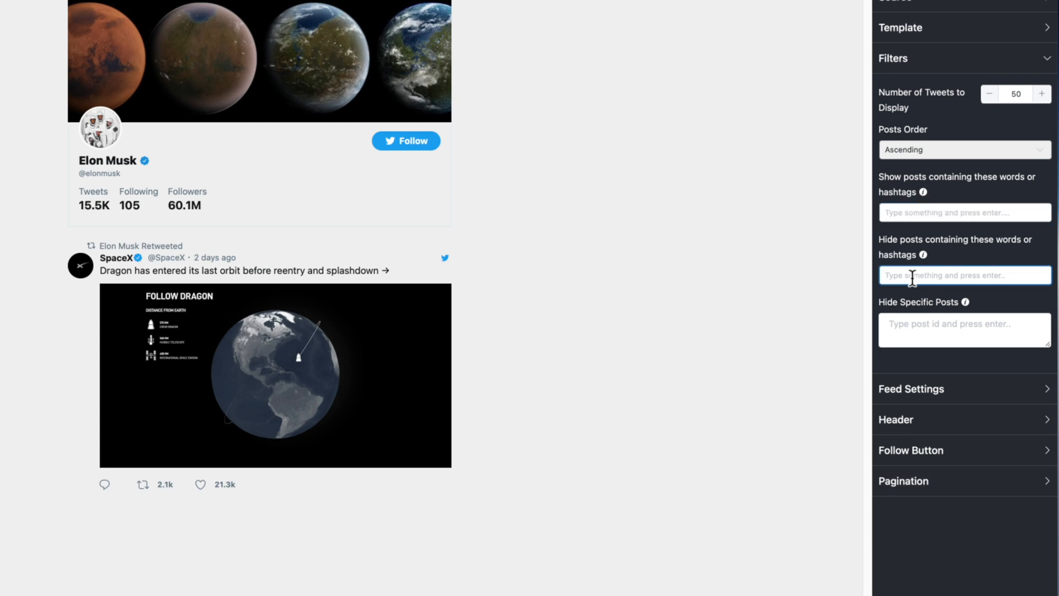
text(d)
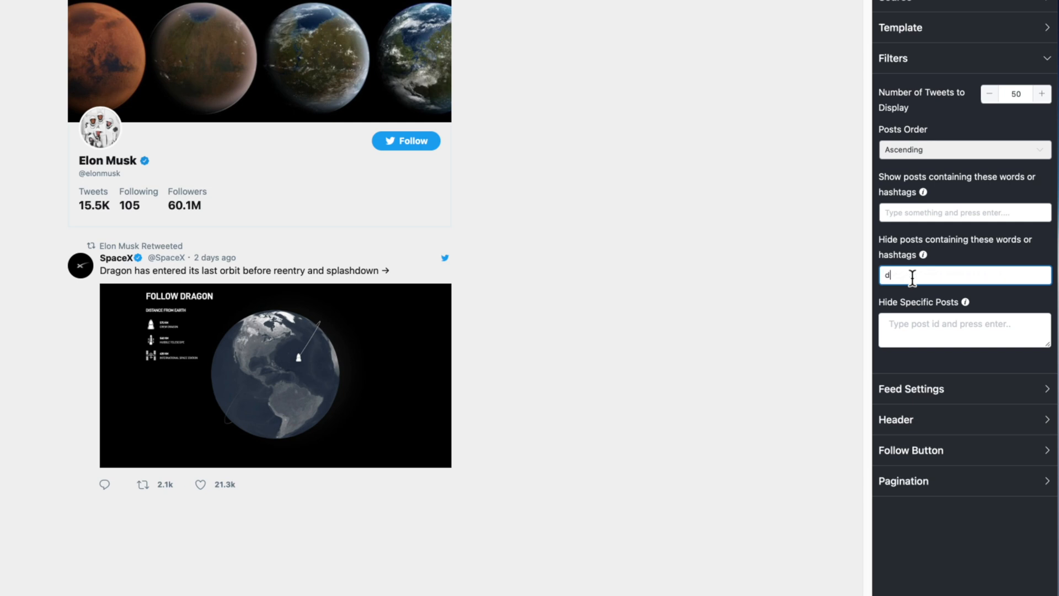
text(ragon)
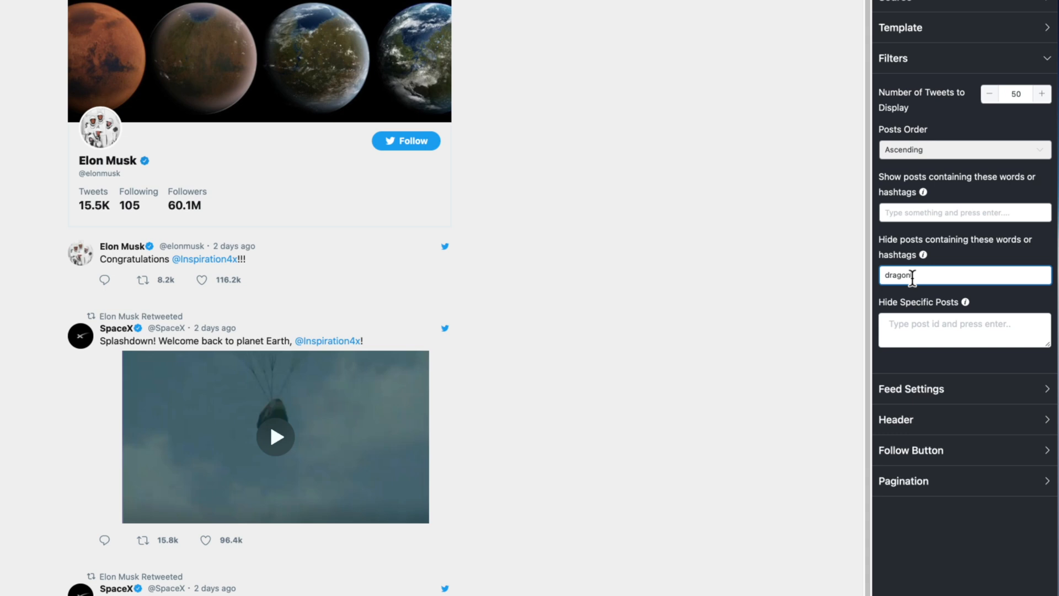
mouse_move(677, 292)
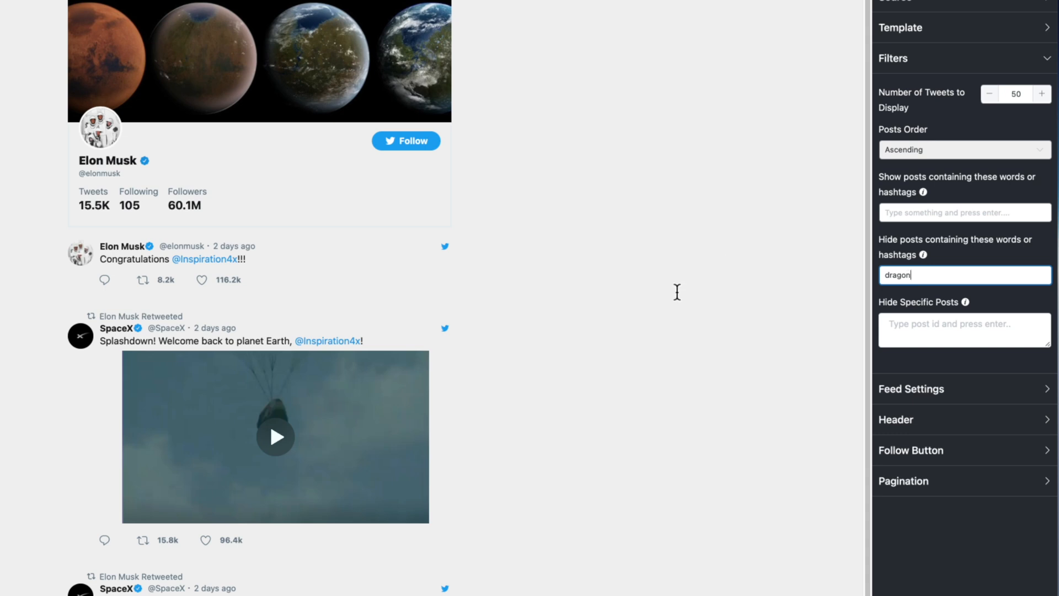
scroll(down, 3)
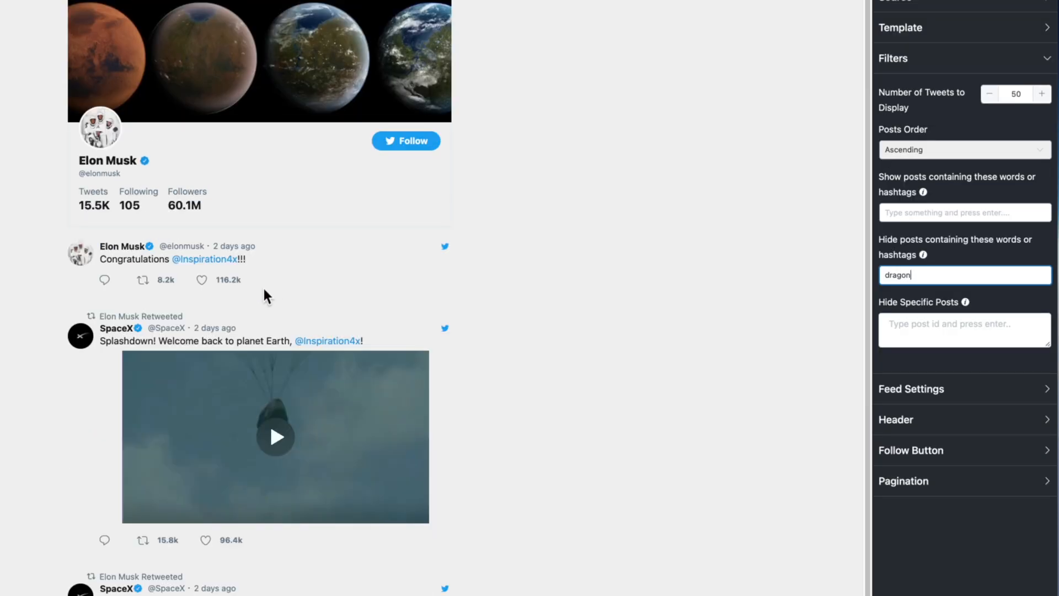
mouse_move(753, 351)
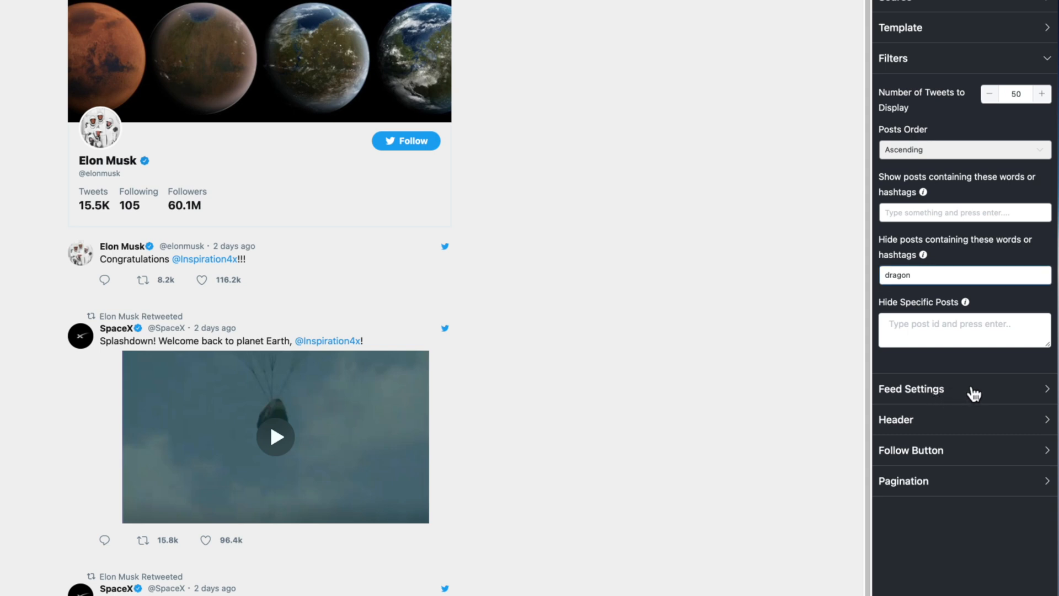
Expand Feed Settings and toggle off tweet avatar, date and text display.
click(912, 389)
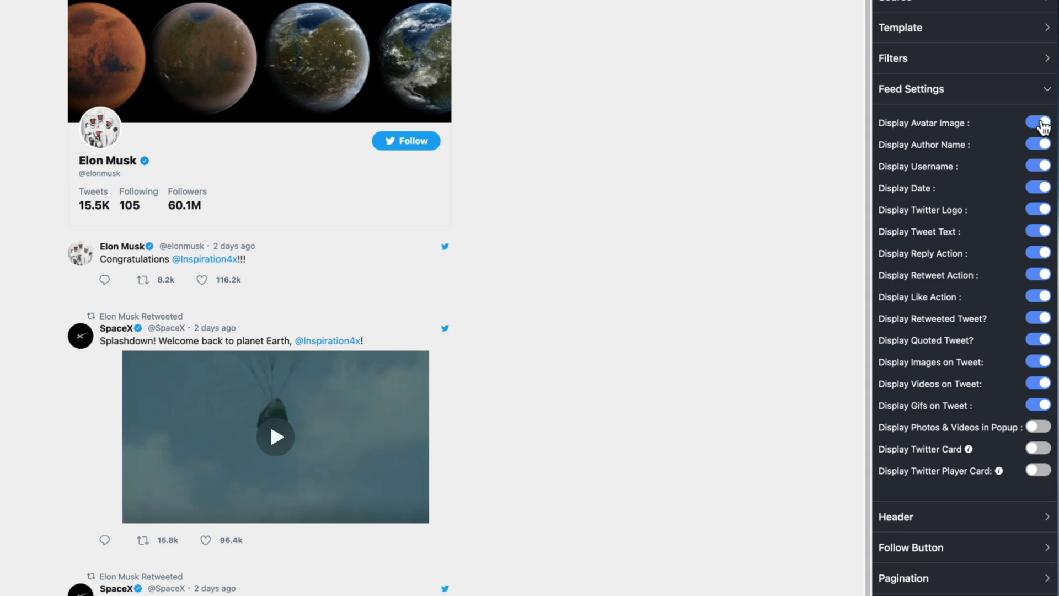
click(1039, 123)
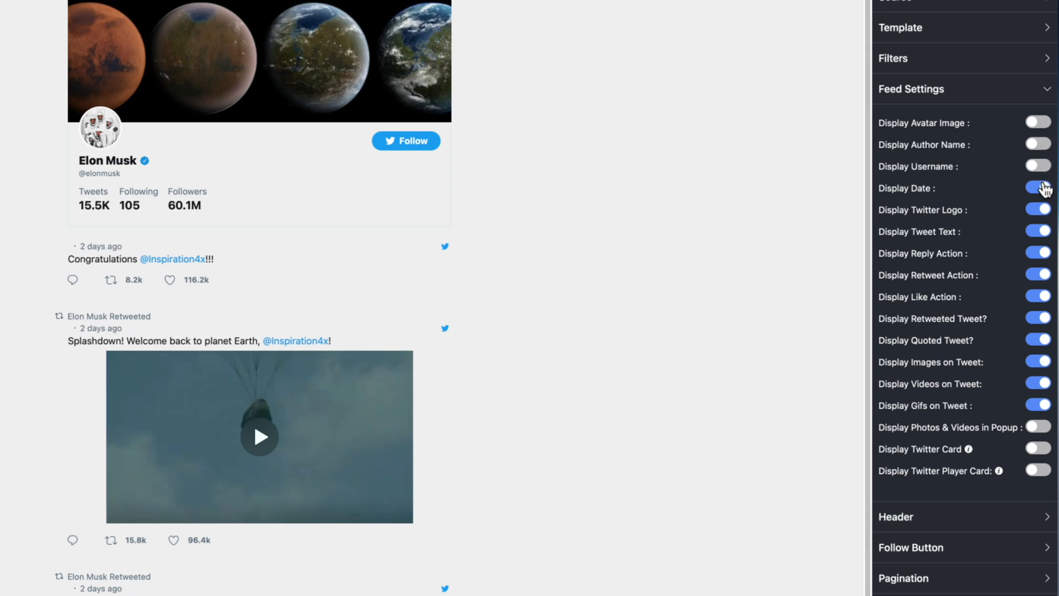
click(1038, 231)
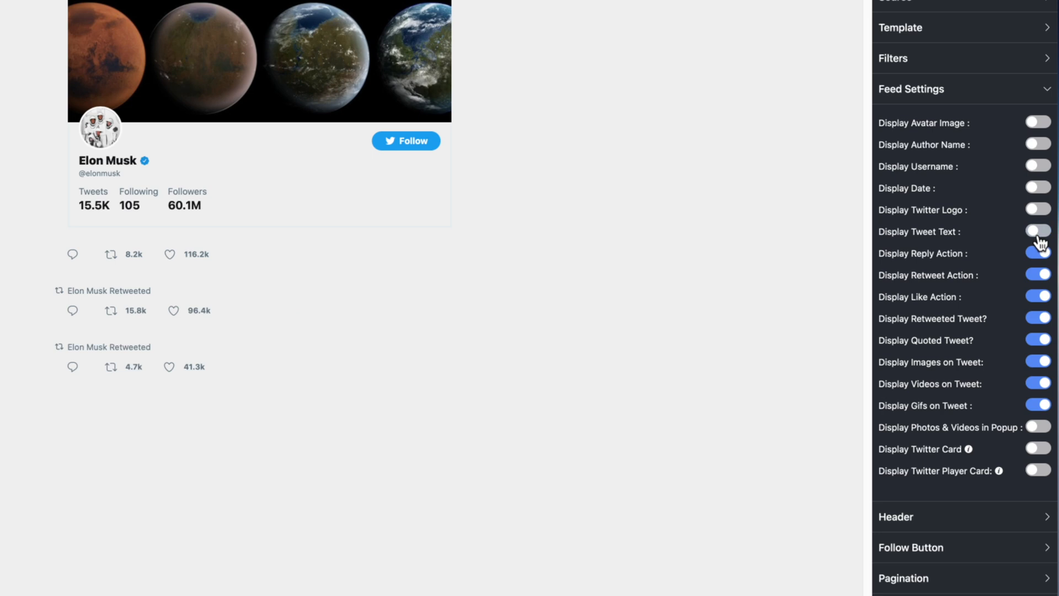
click(1037, 253)
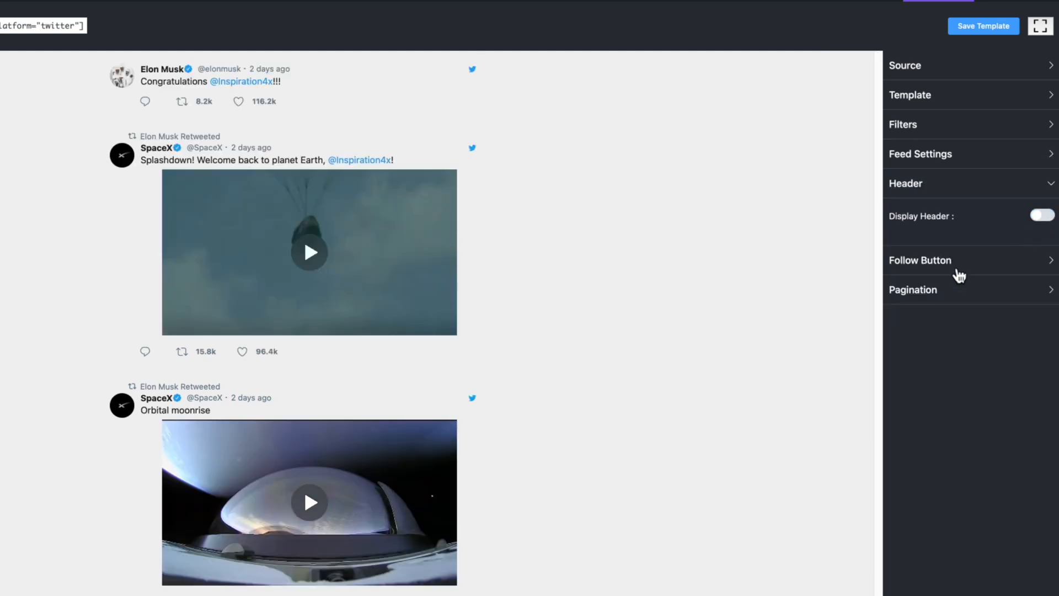
Show the header but hide its banner, following and follower counts, and Follow button.
click(1042, 214)
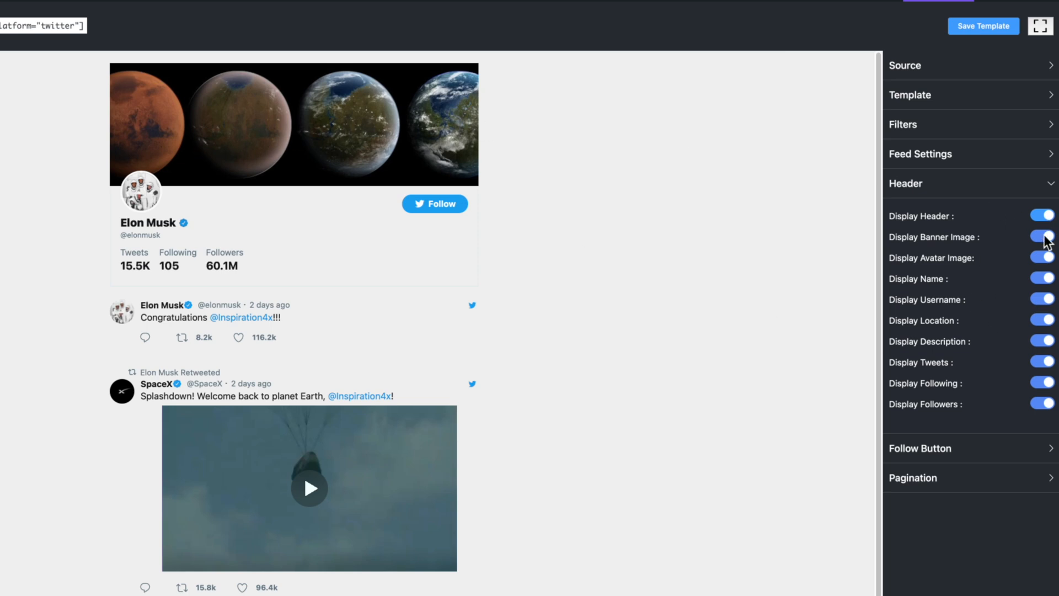
click(1043, 237)
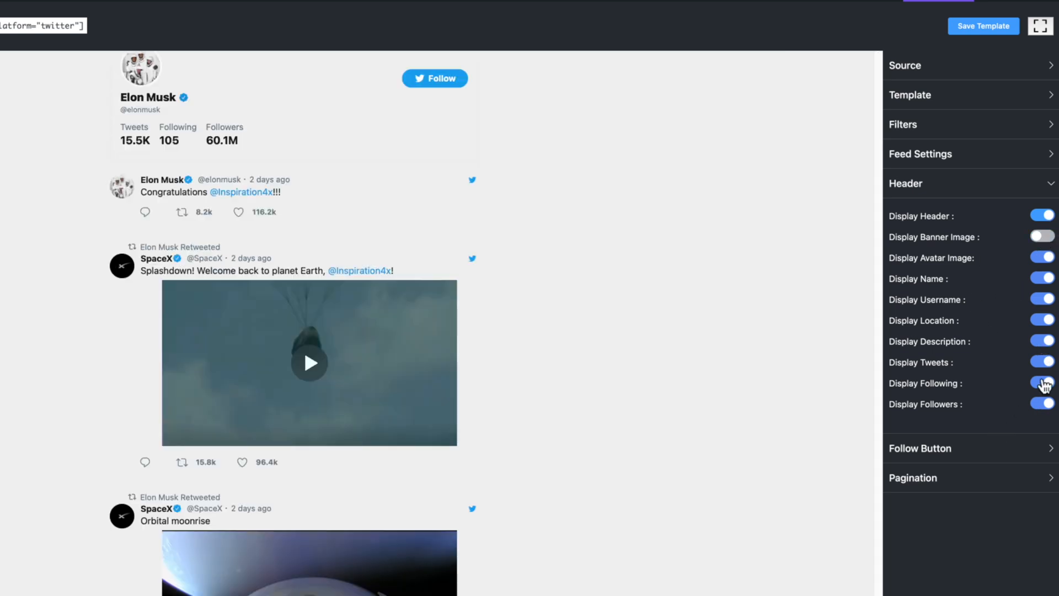
click(1042, 362)
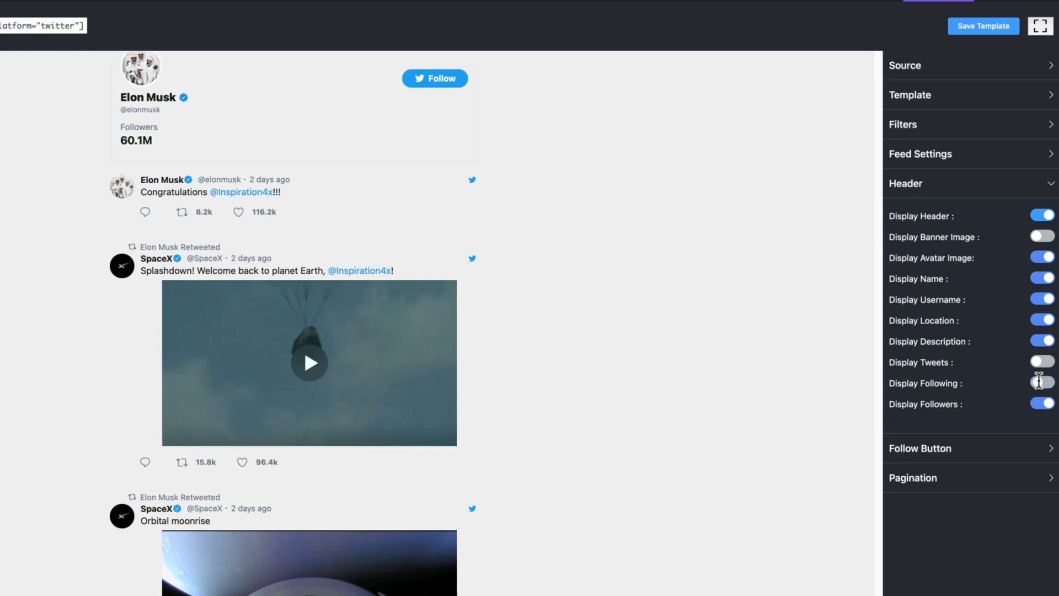
click(1042, 383)
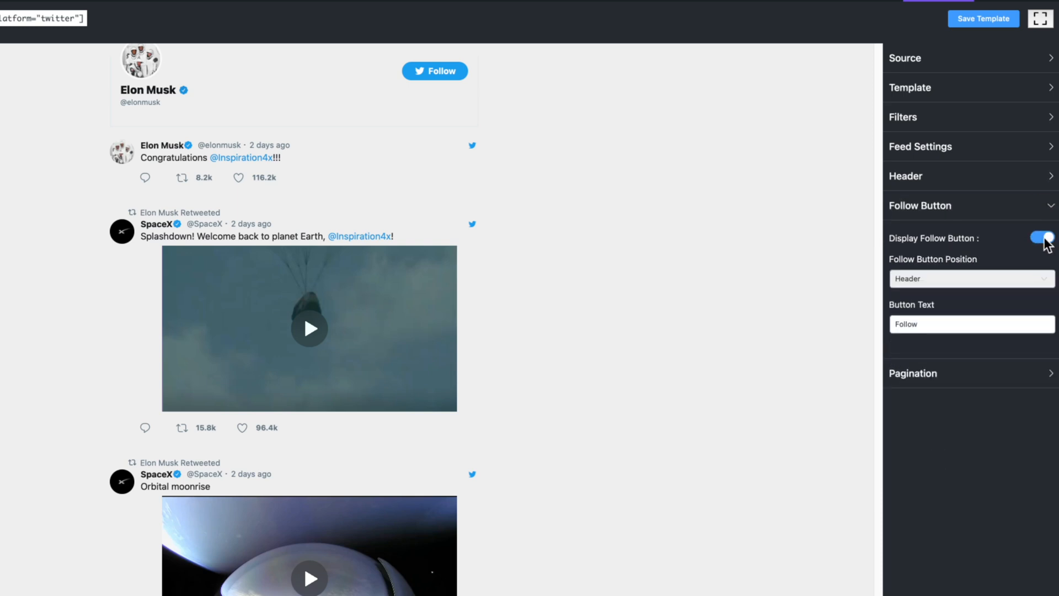
click(1042, 237)
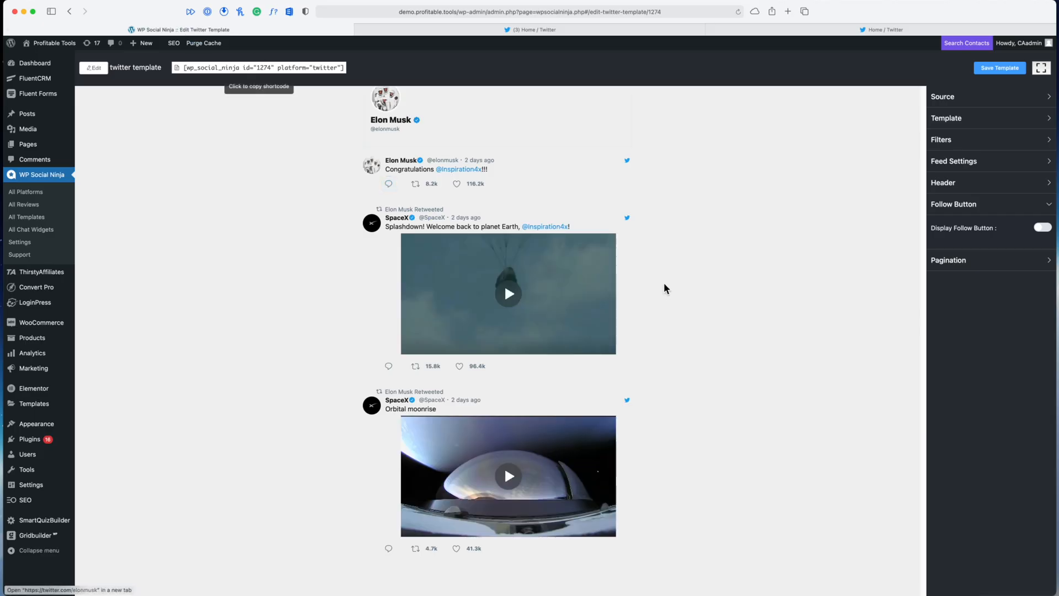
click(508, 294)
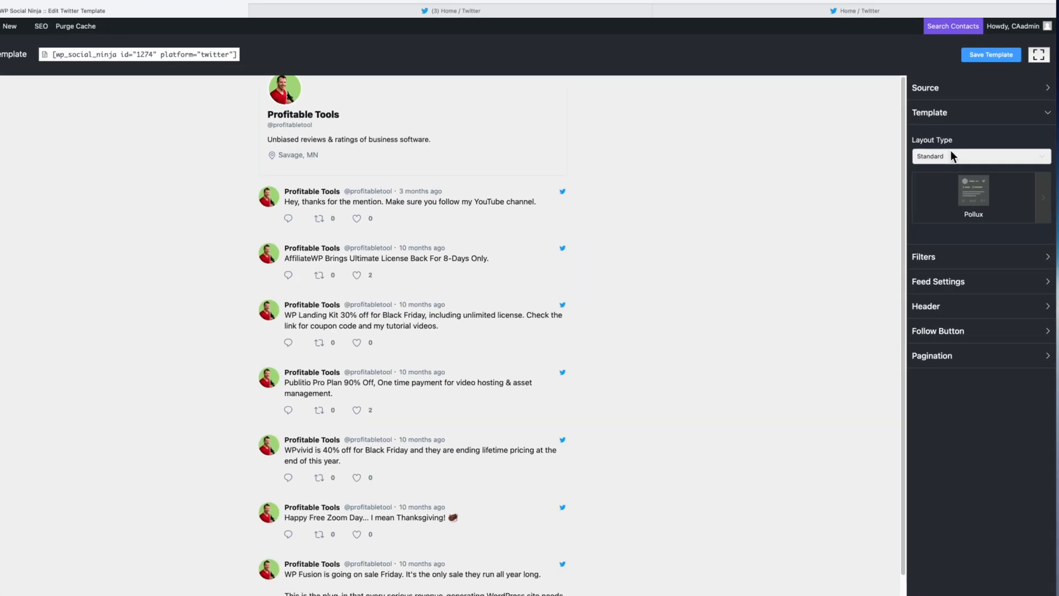
Switch the Twitter feed layout to Carousel and preview its later slides via the dots.
click(981, 156)
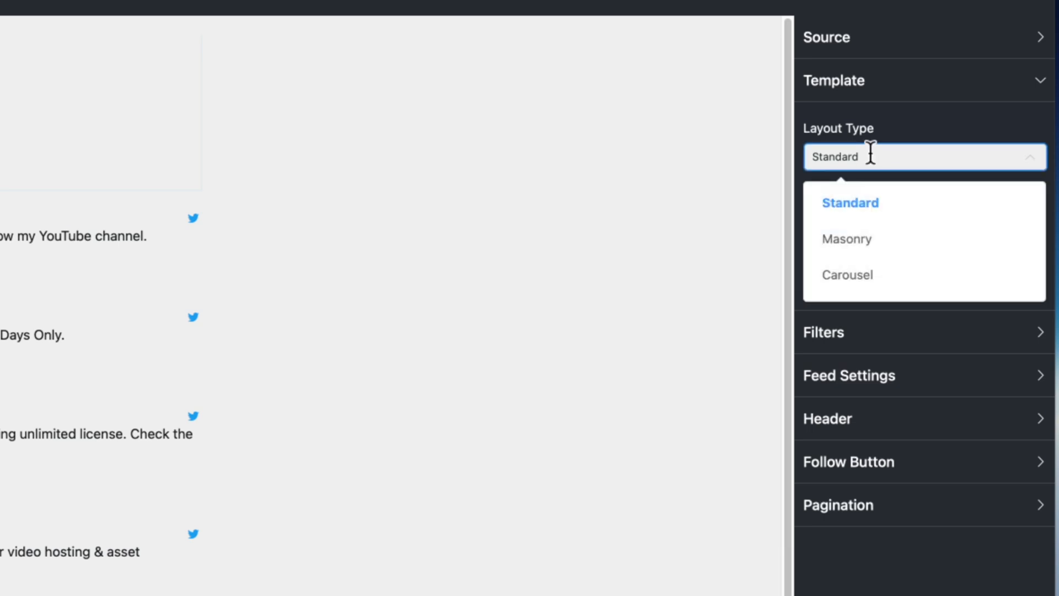
mouse_move(855, 239)
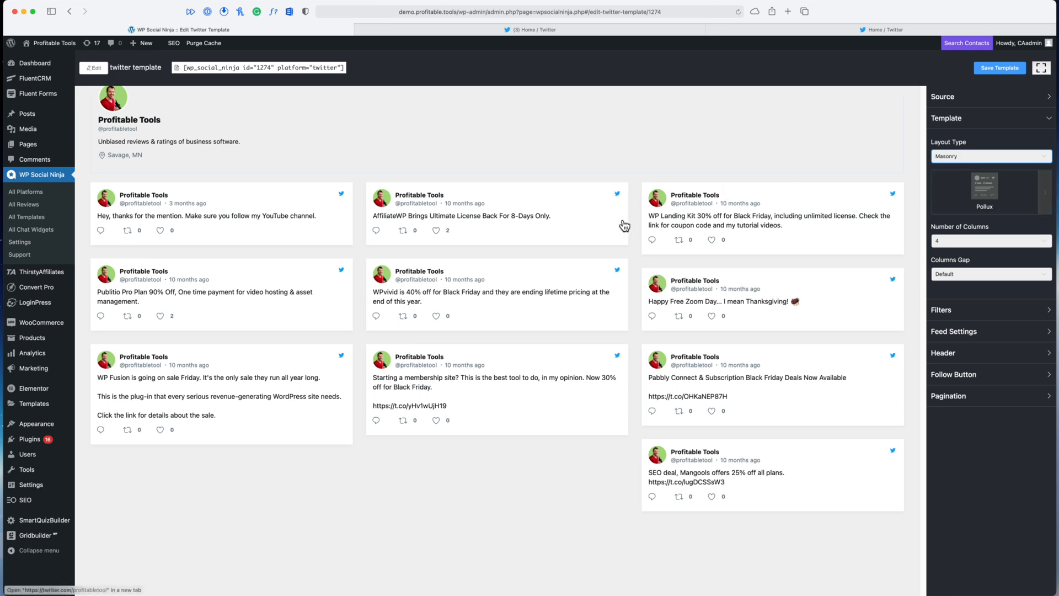
mouse_move(841, 298)
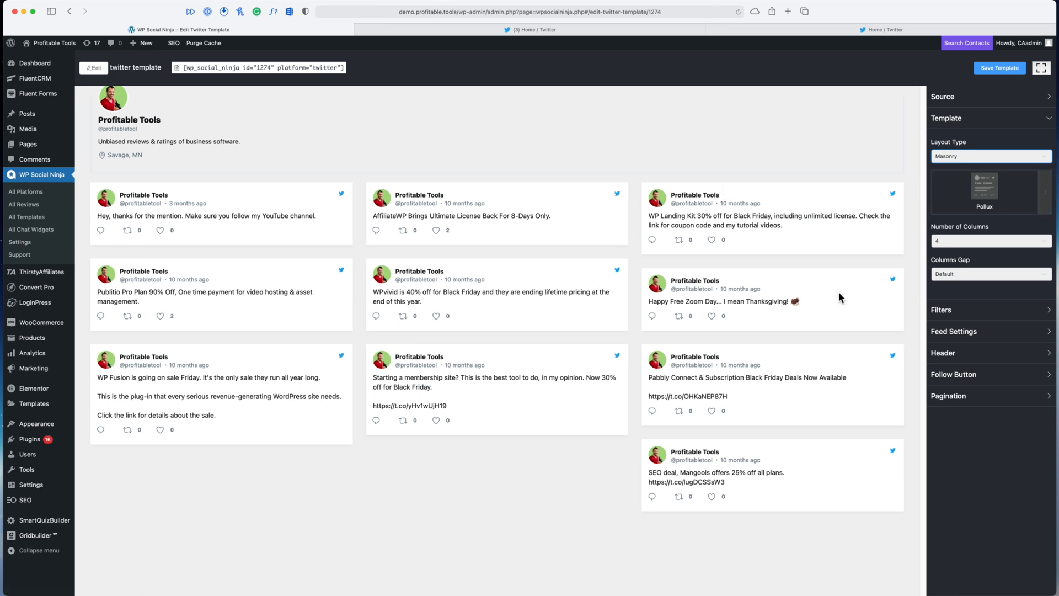
click(990, 156)
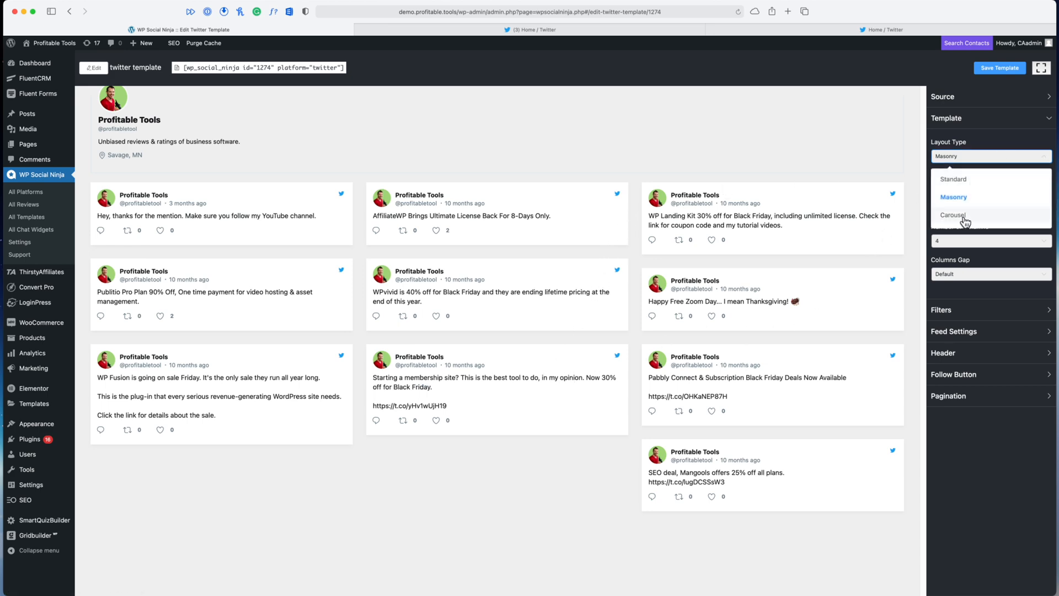
click(955, 215)
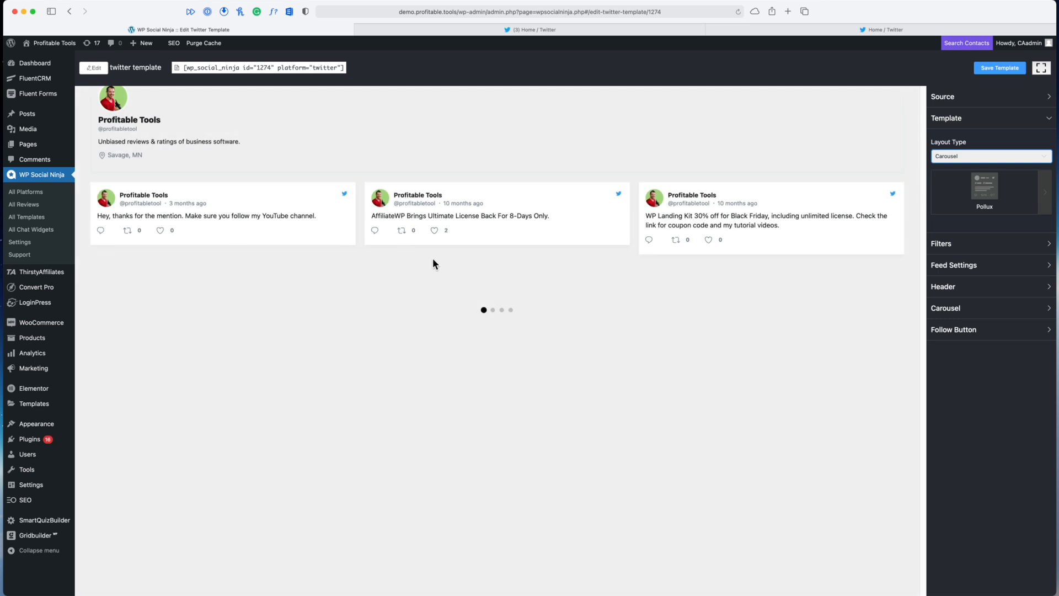
mouse_move(493, 312)
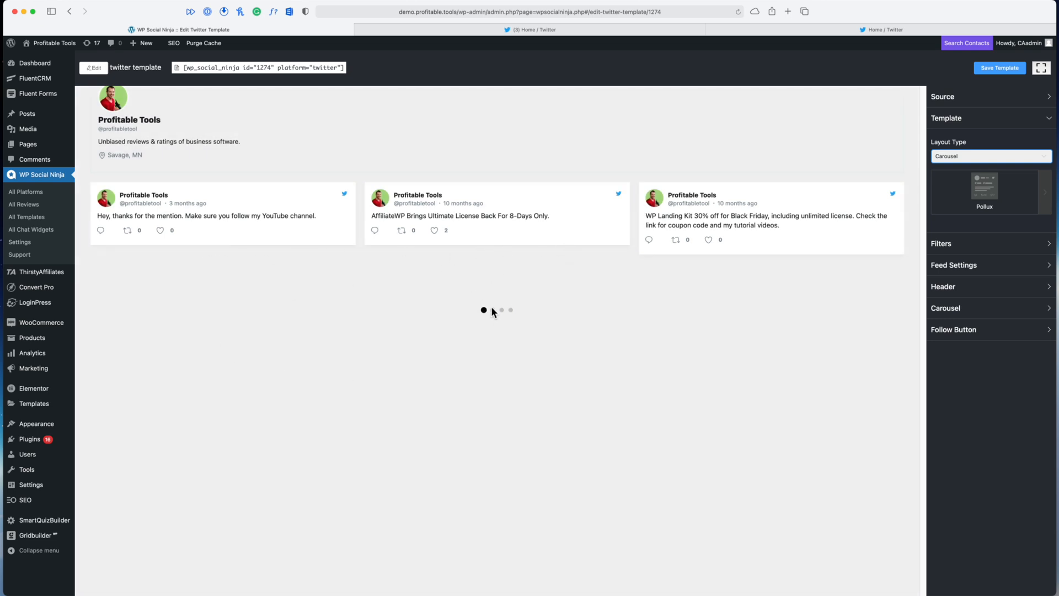
click(501, 310)
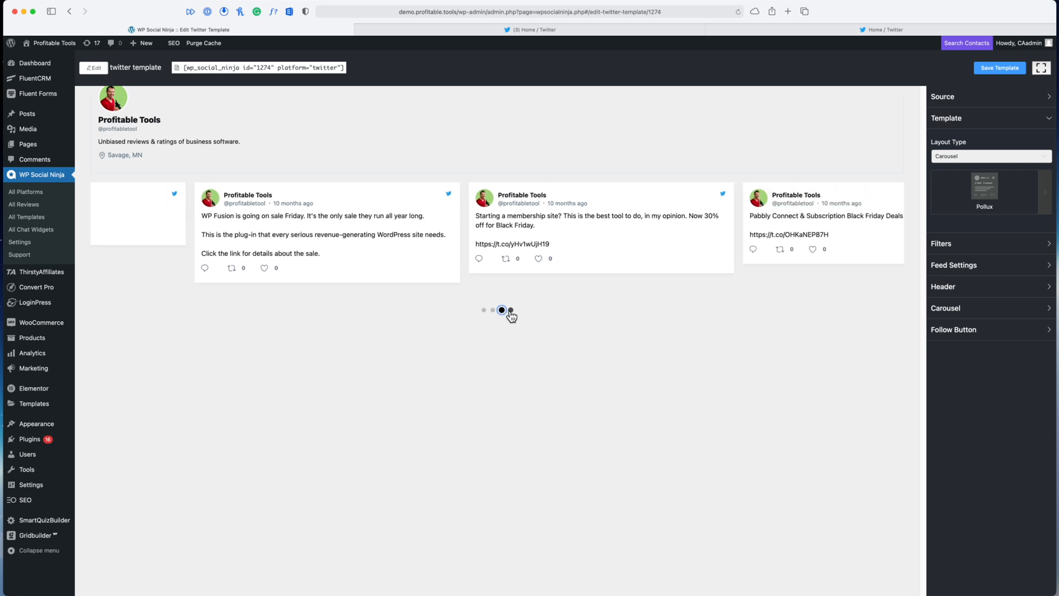
click(510, 310)
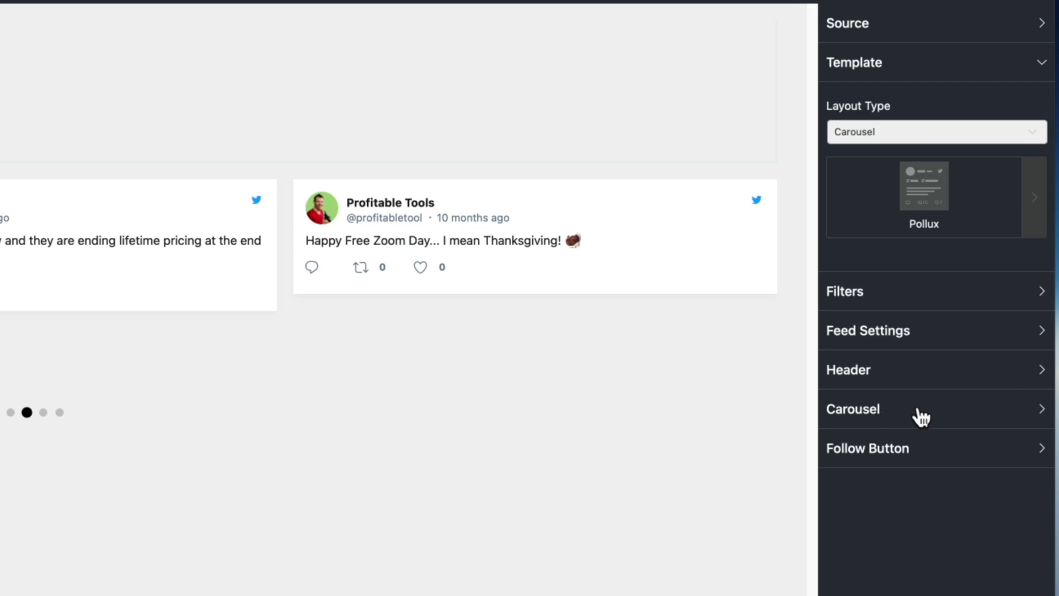
Set the carousel Navigation to Arrows and Slides to Show to 4.
click(853, 408)
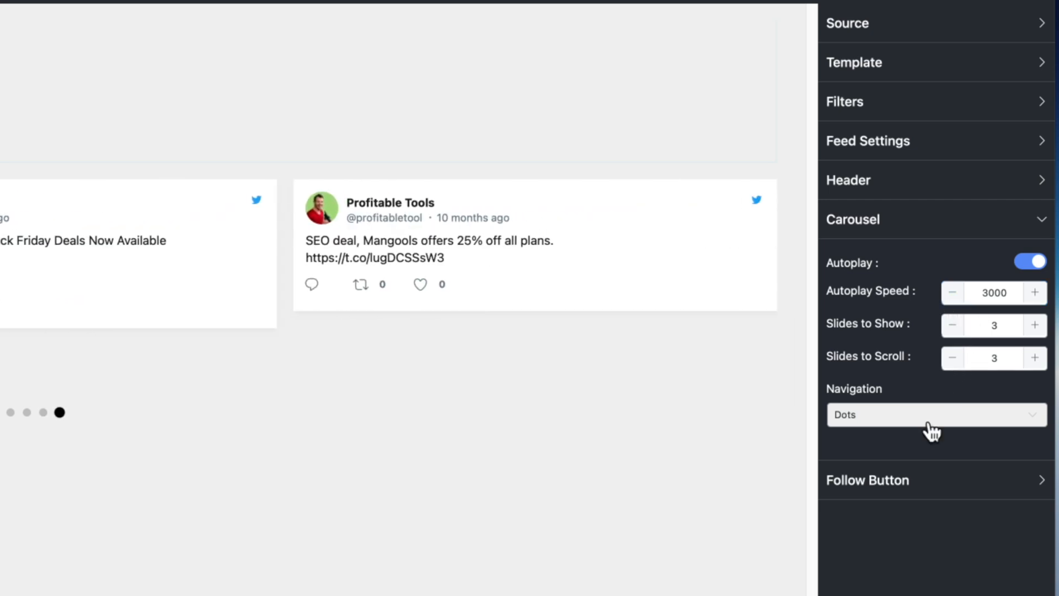
click(935, 414)
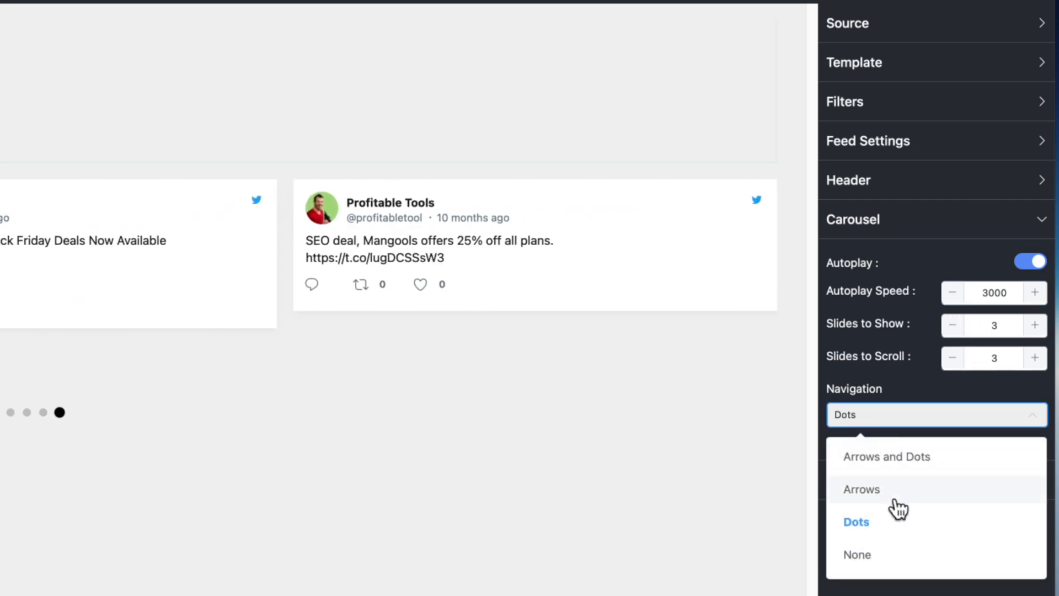
click(1034, 325)
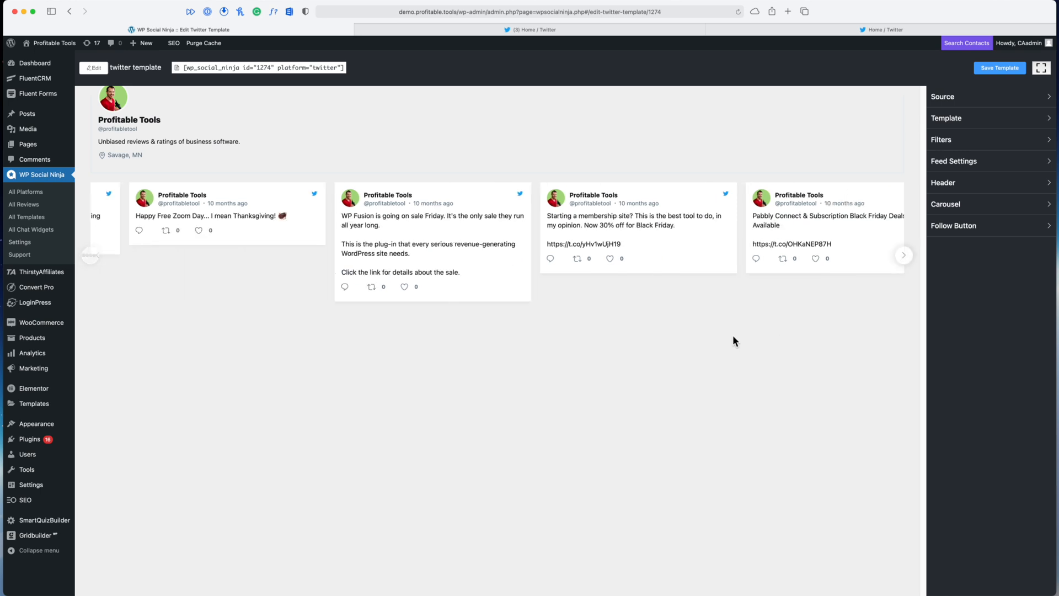
click(903, 255)
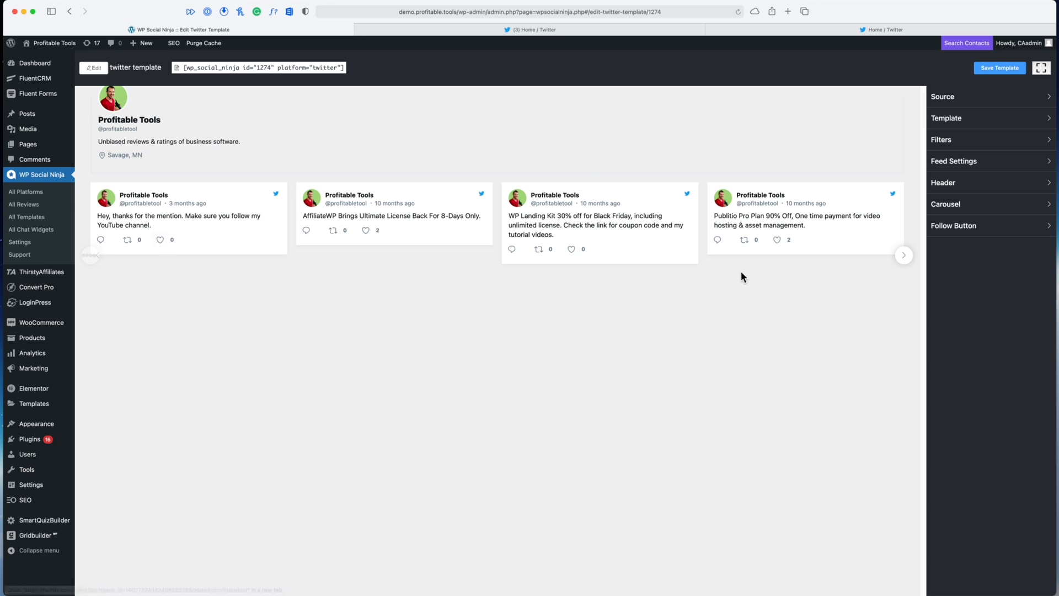
Enable Equal Height for tweet cards and revisit the carousel Navigation choices.
click(954, 161)
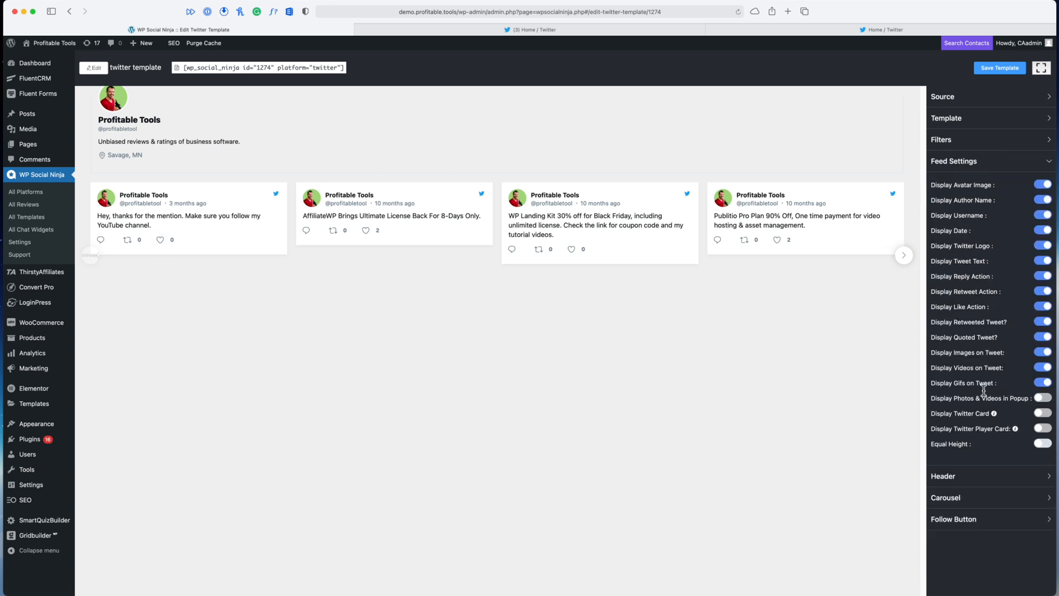
click(1042, 444)
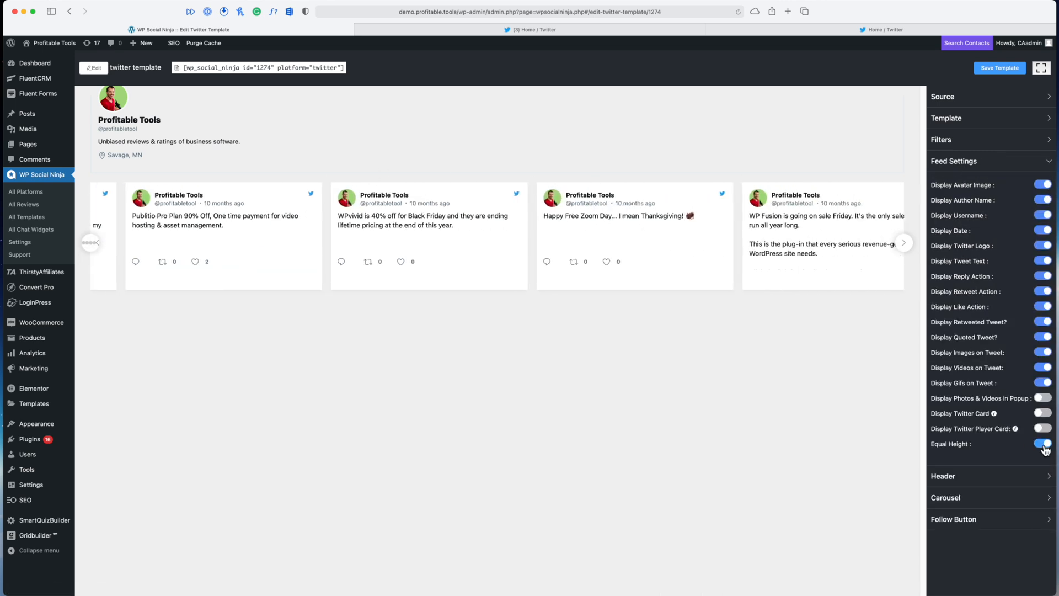
click(1042, 444)
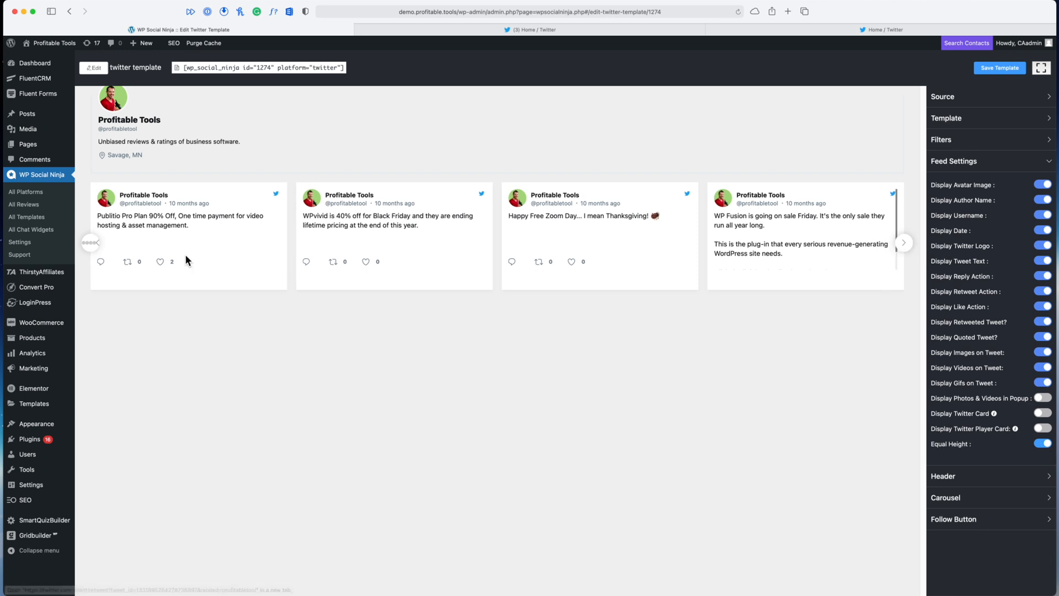
mouse_move(977, 518)
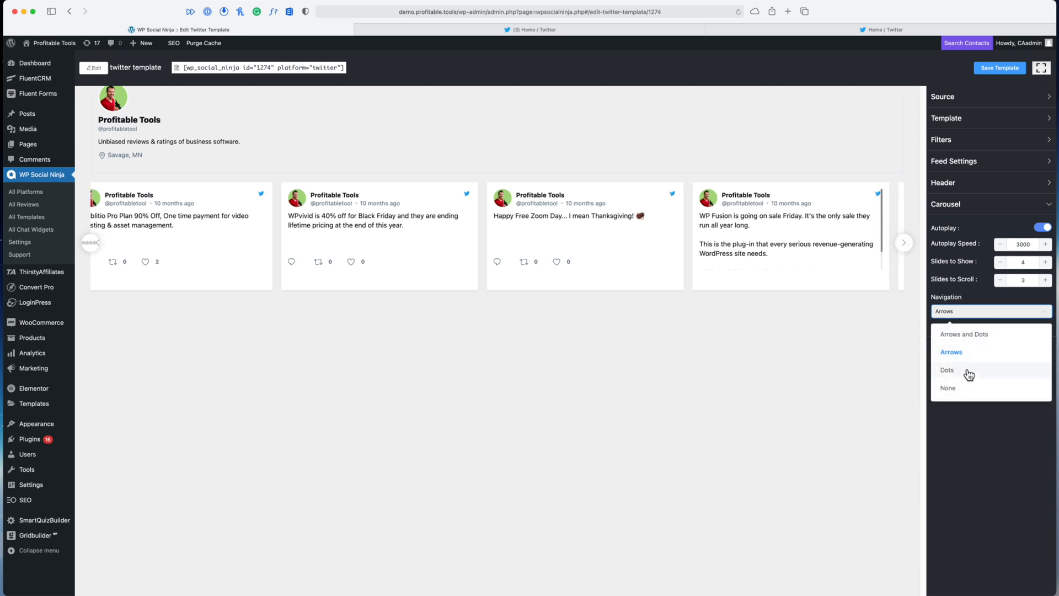
click(948, 388)
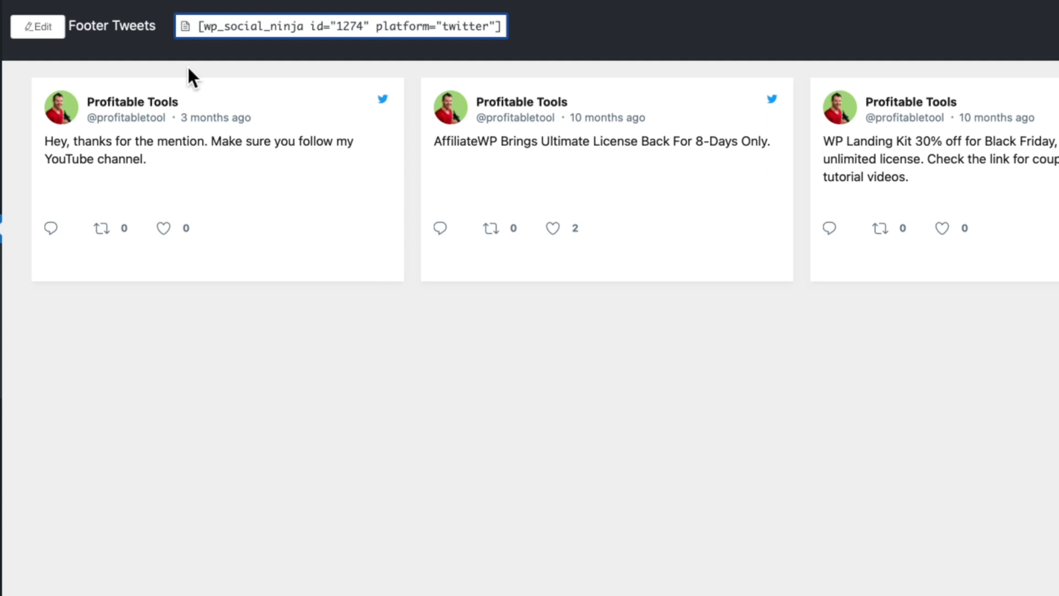
mouse_move(233, 102)
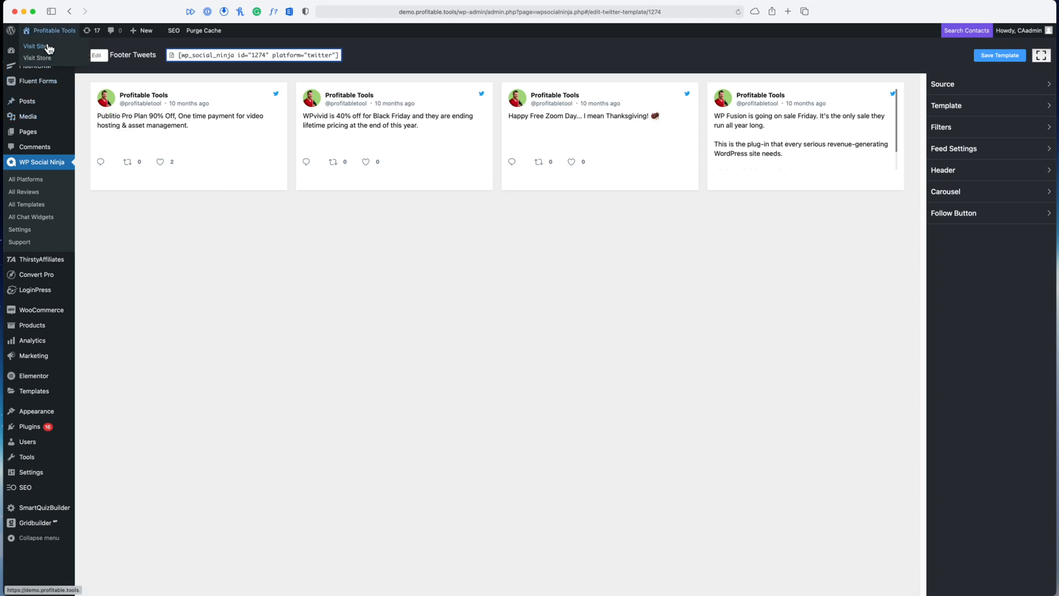
Visit the live demo homepage and launch it in Elementor for editing.
click(34, 46)
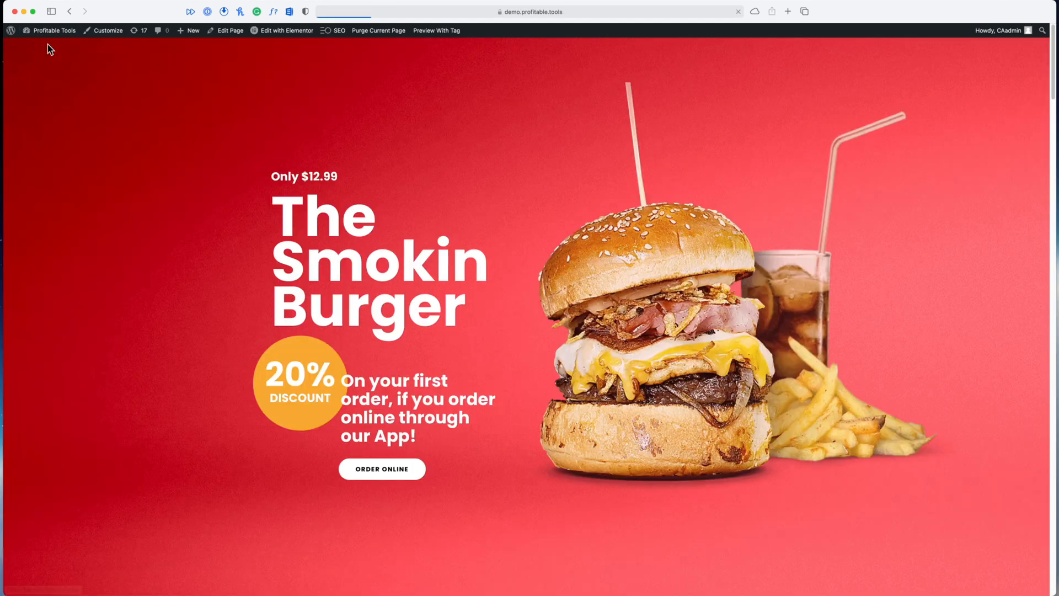
scroll(down, 3)
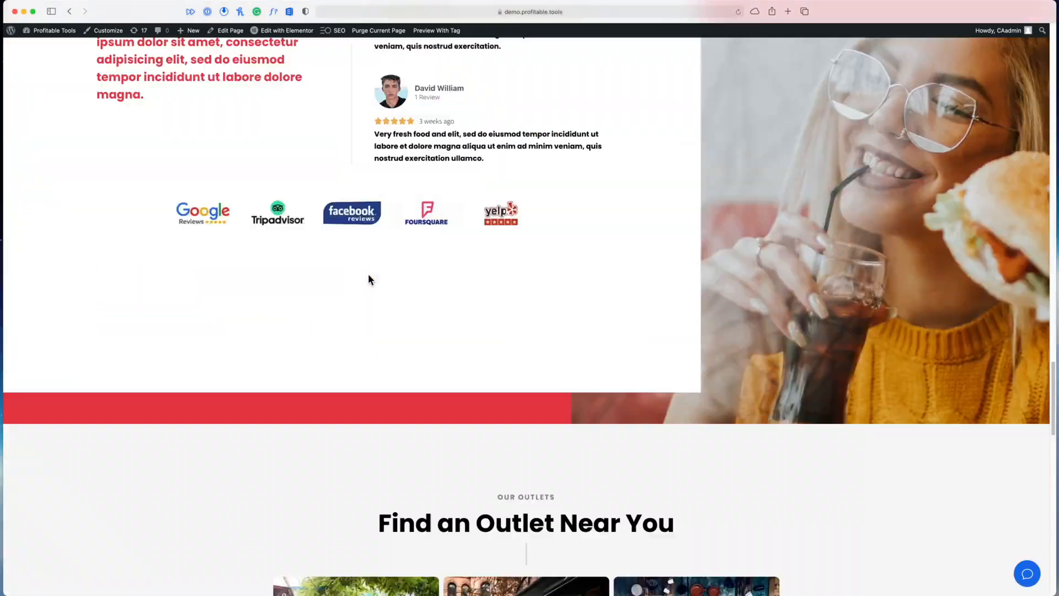
scroll(down, 3)
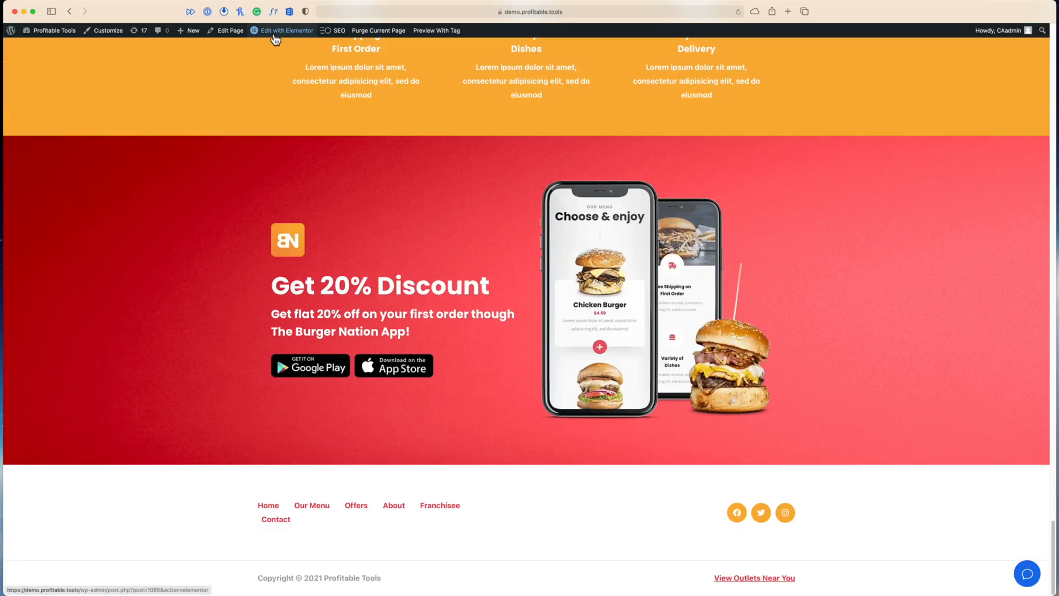
click(286, 30)
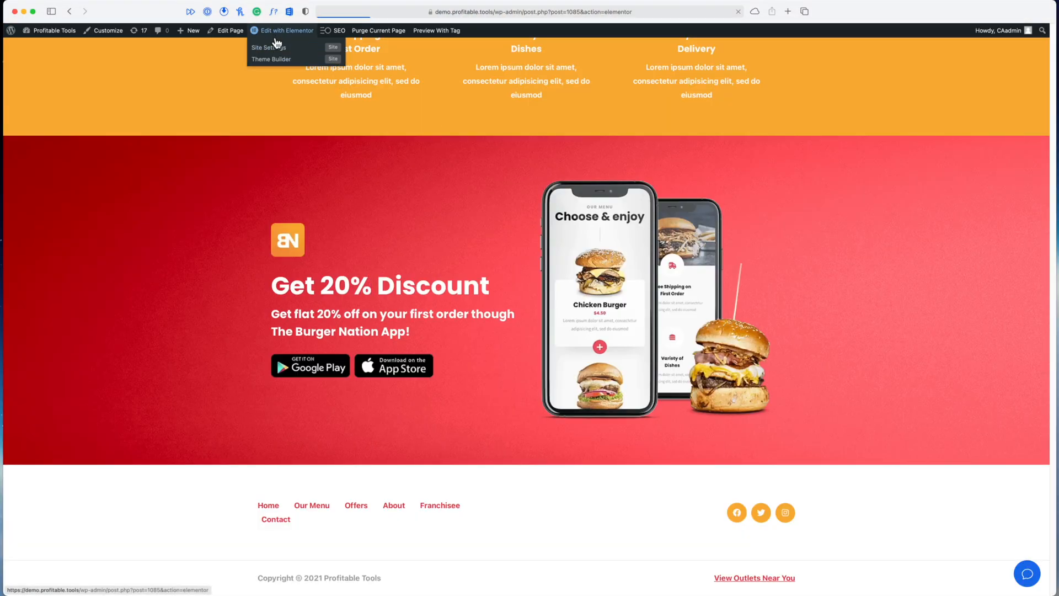
click(286, 31)
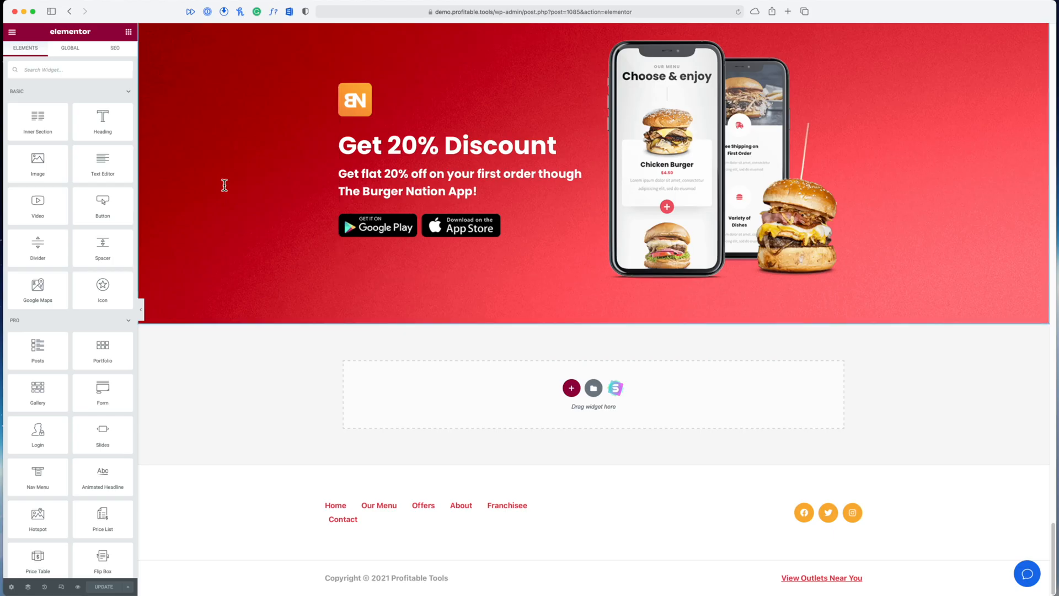
Add a Shortcode widget with the feed shortcode in a new section below the discount banner.
click(571, 388)
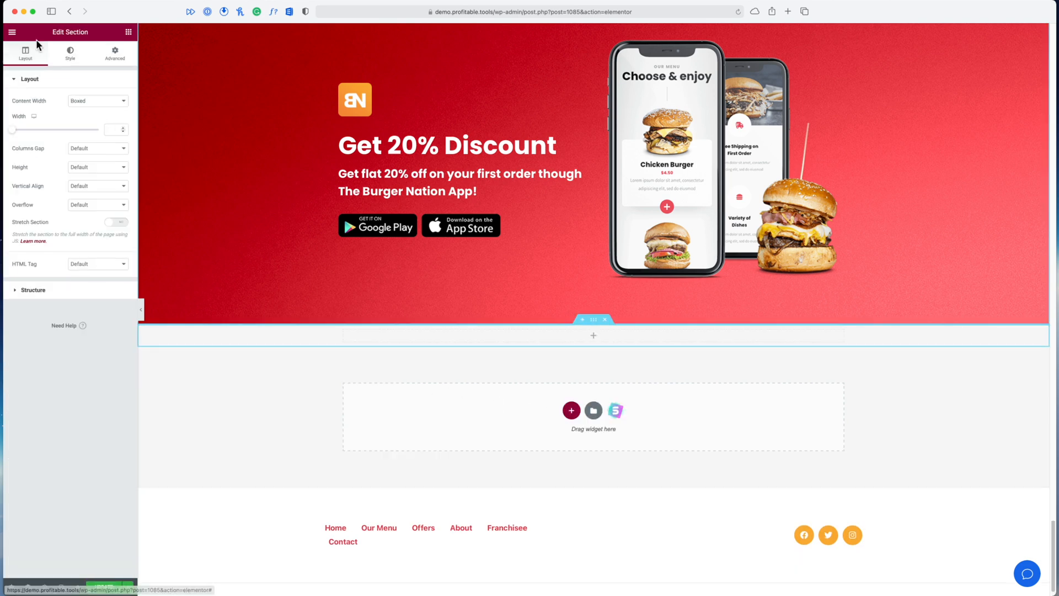
click(12, 32)
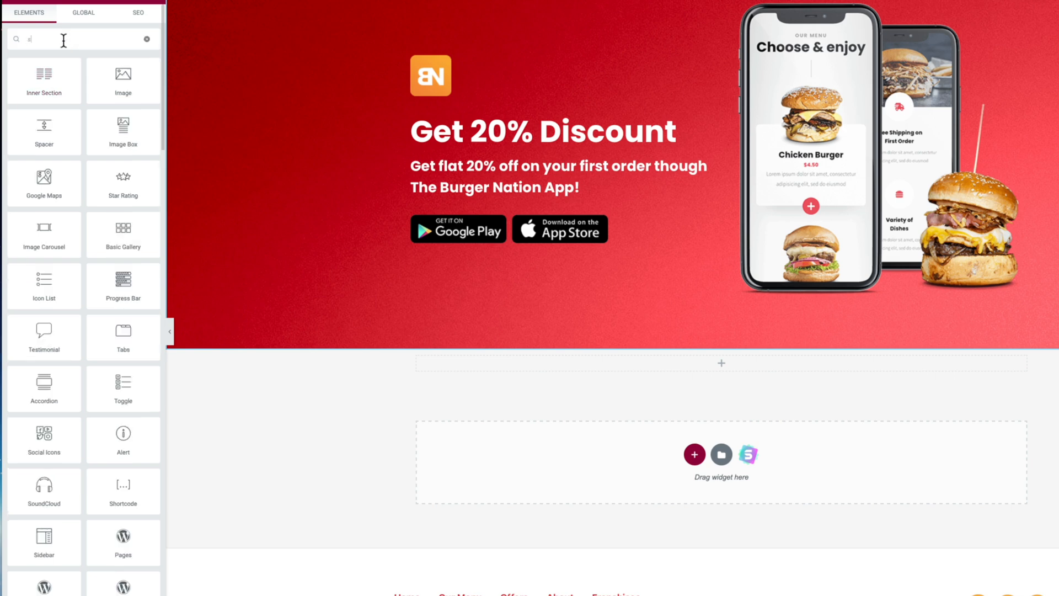
text(short)
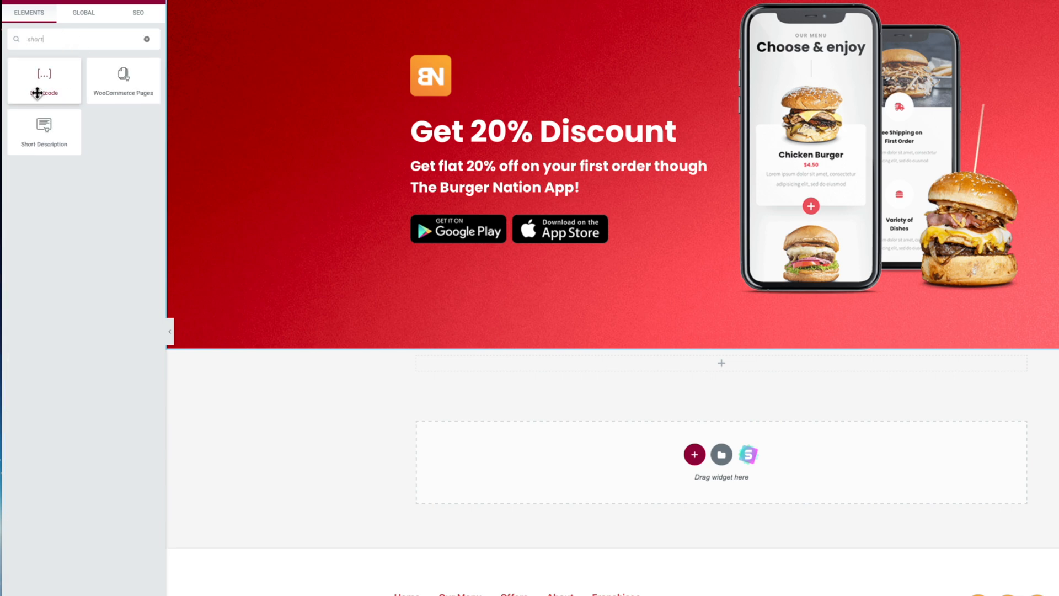
drag(42, 73, 681, 368)
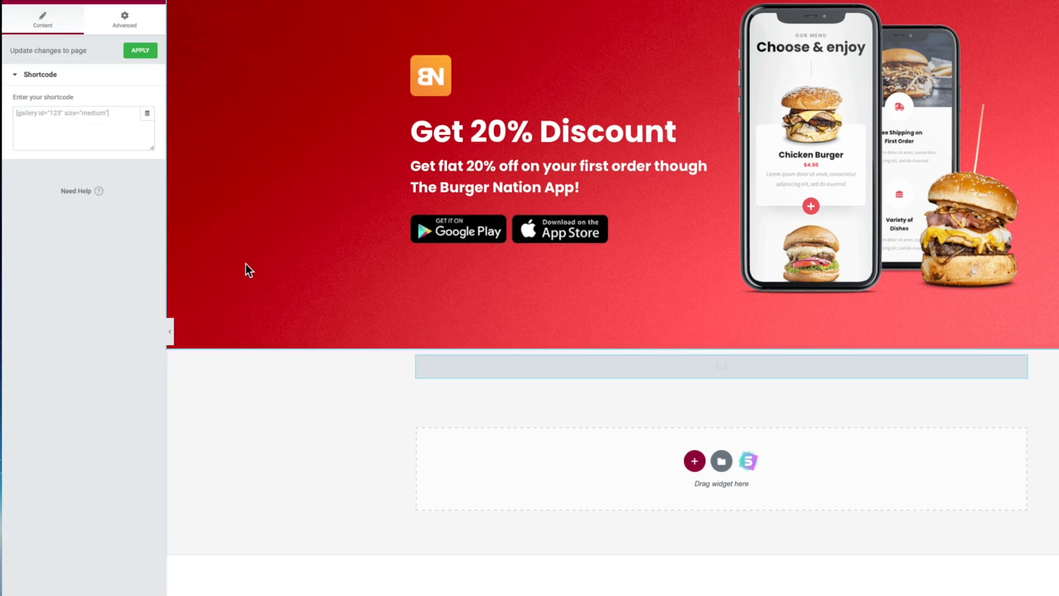
click(81, 129)
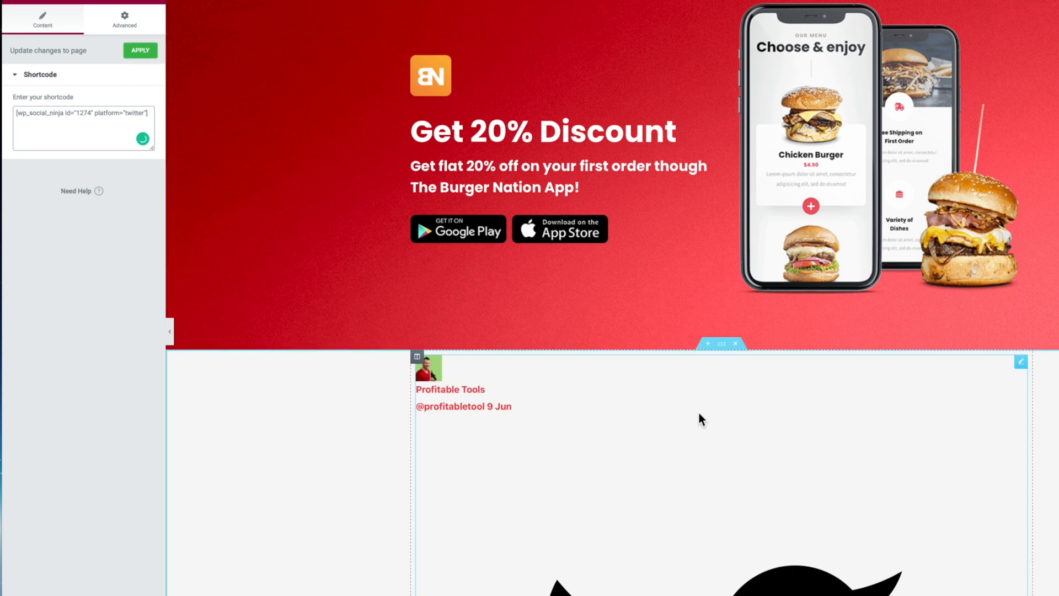
scroll(down, 3)
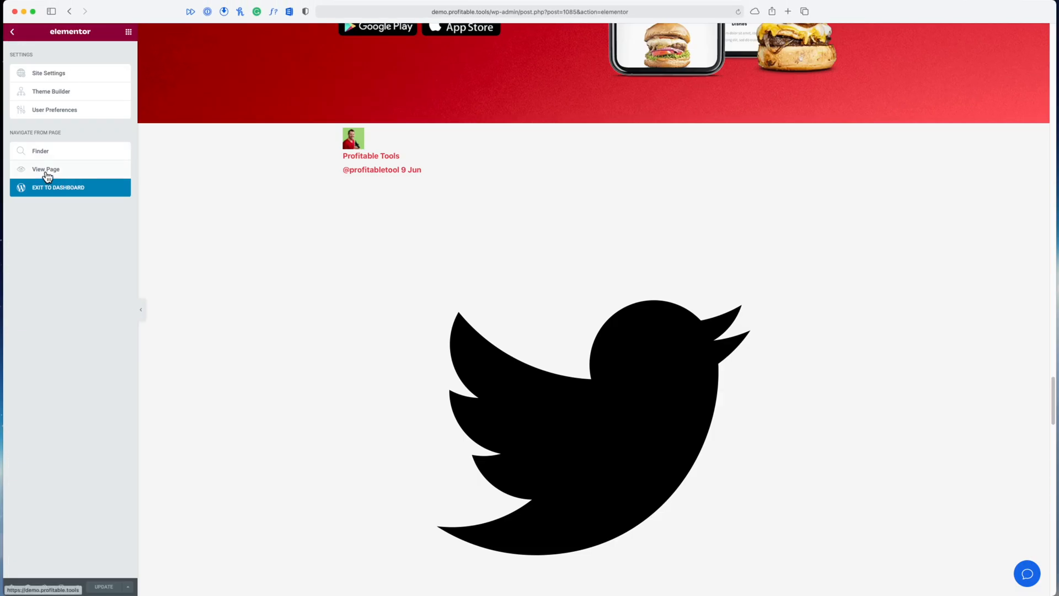
View the live homepage and scroll down to the embedded tweet feed.
click(46, 169)
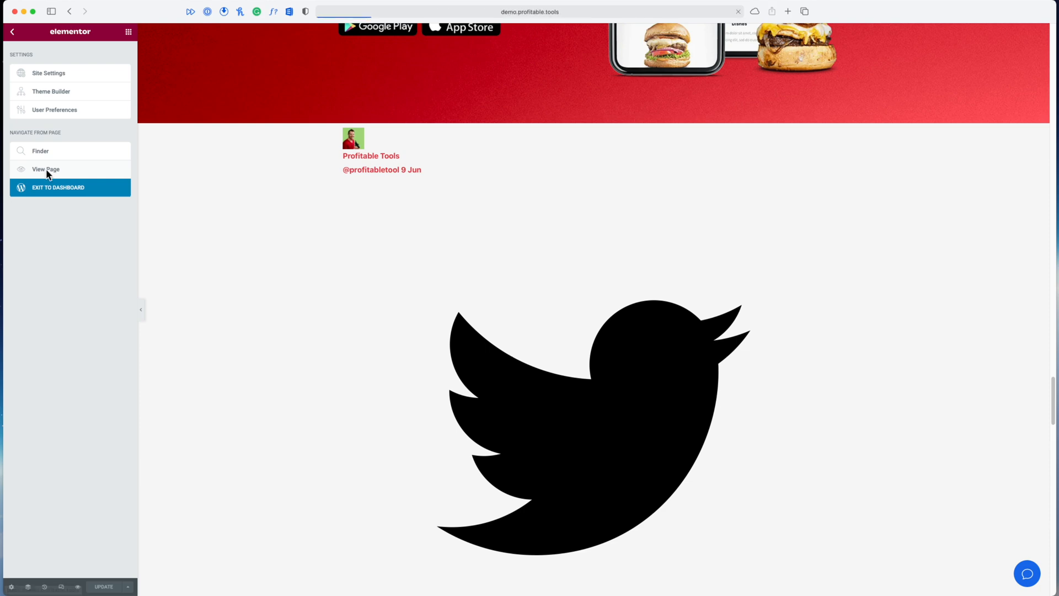
click(46, 169)
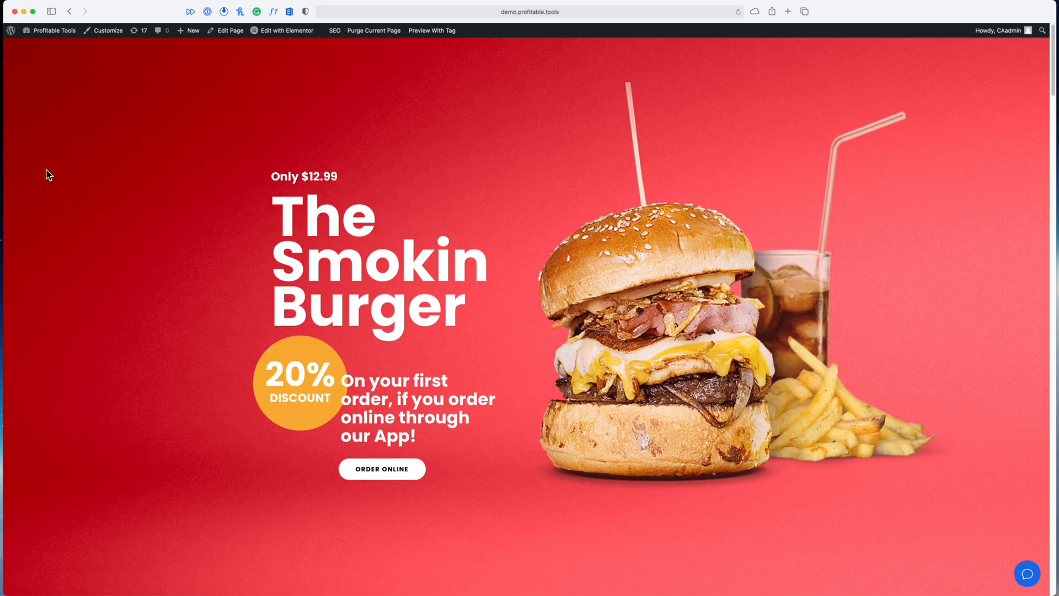
scroll(down, 3)
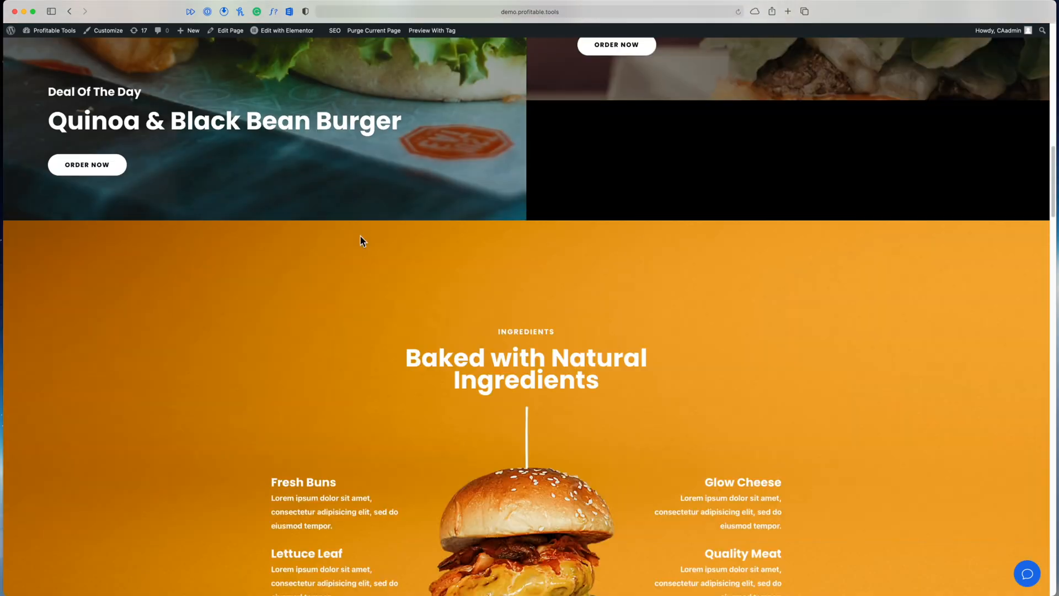
scroll(down, 3)
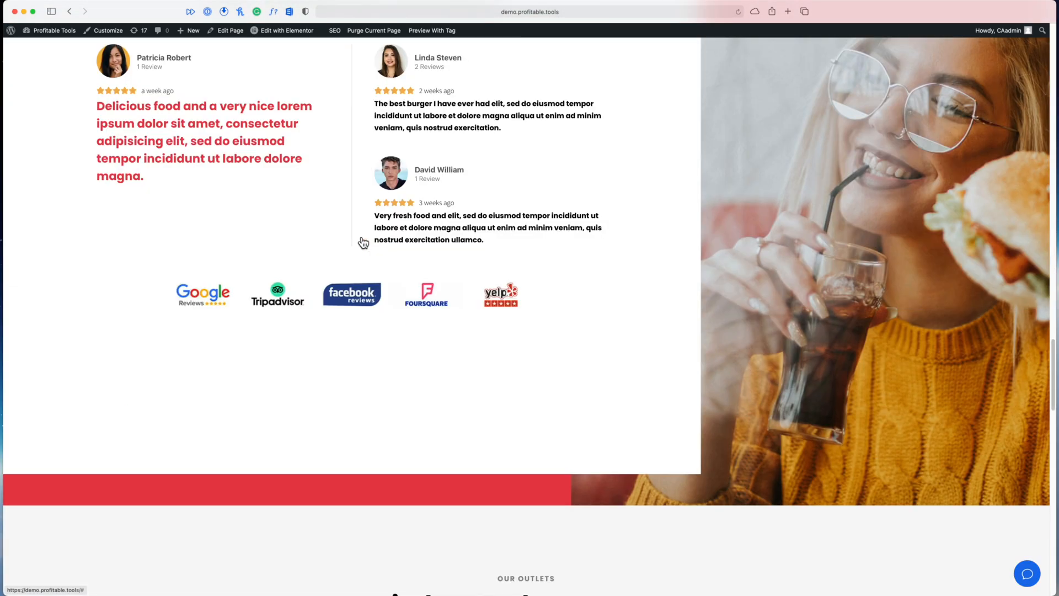
scroll(down, 3)
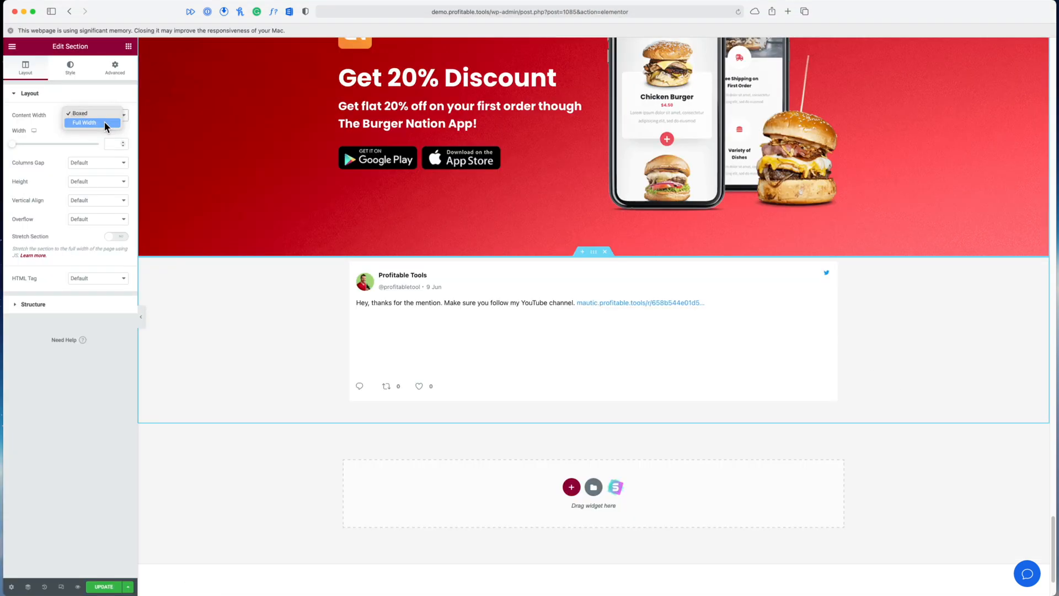
Set the tweet section to Full Width, update the page, and view it live.
click(85, 122)
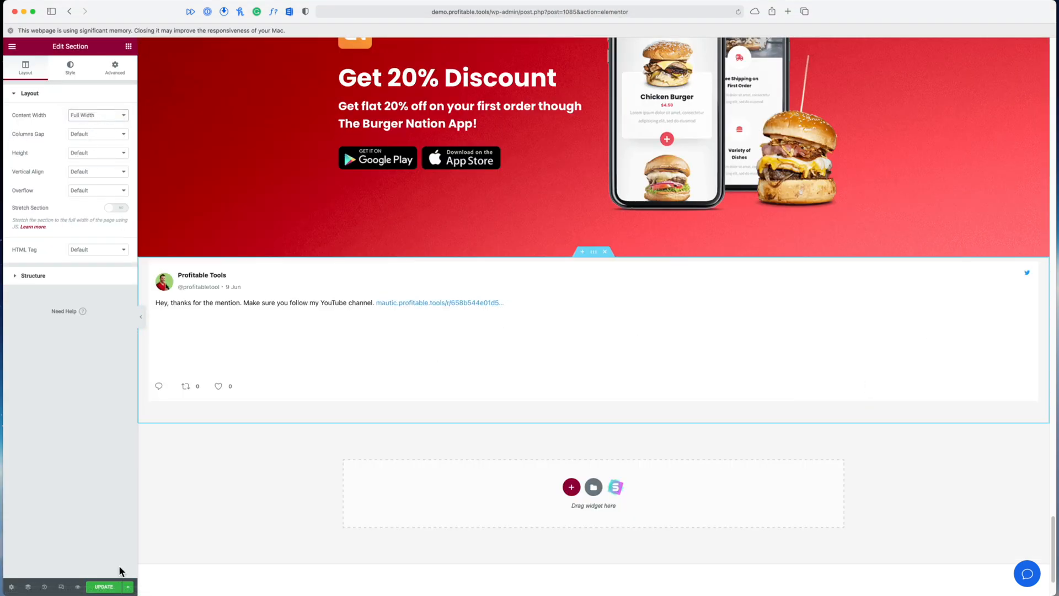
click(102, 586)
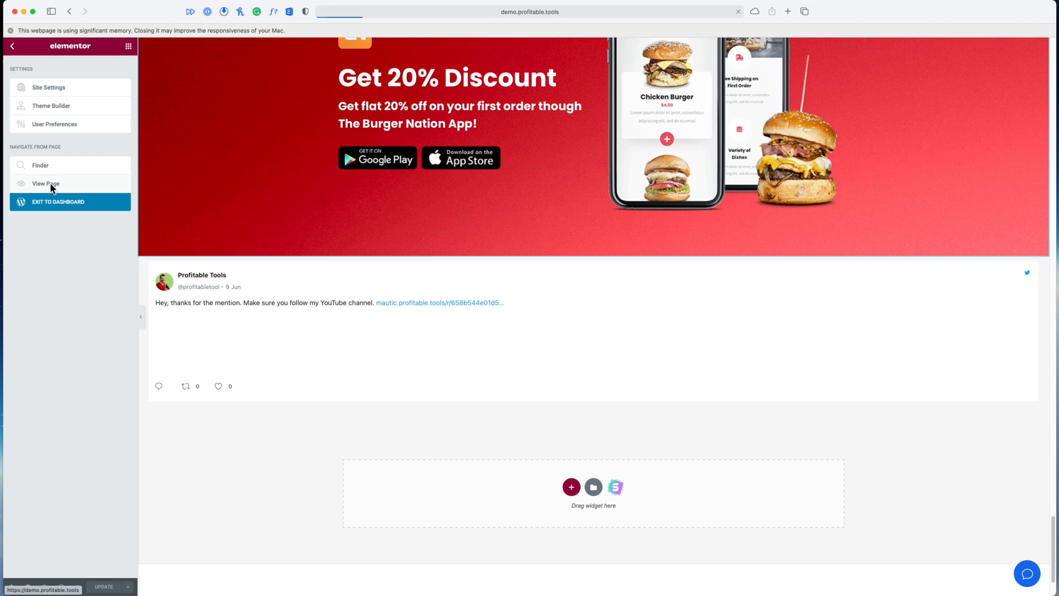
click(46, 184)
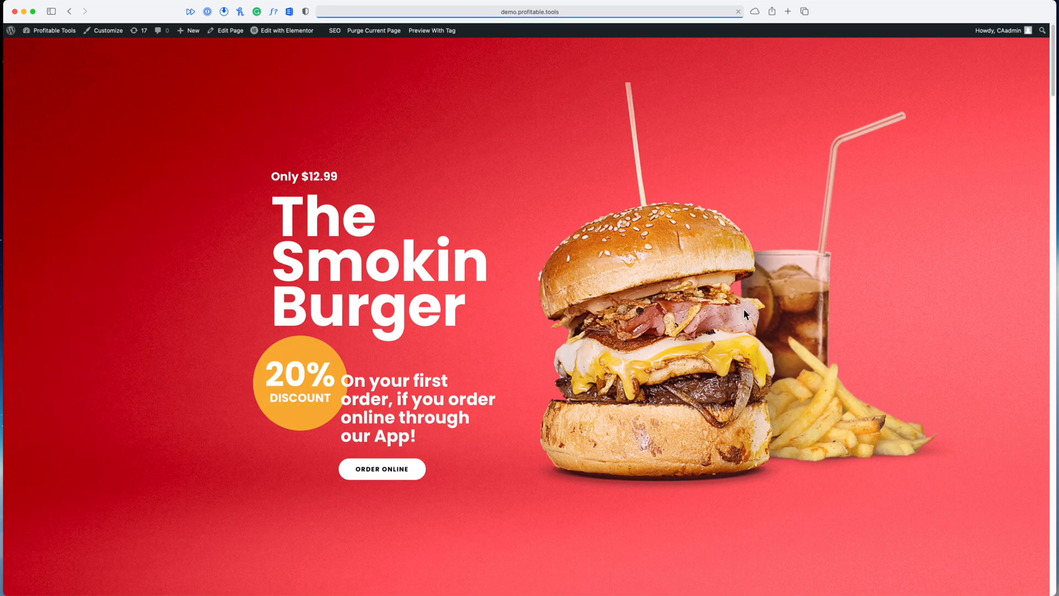
scroll(down, 3)
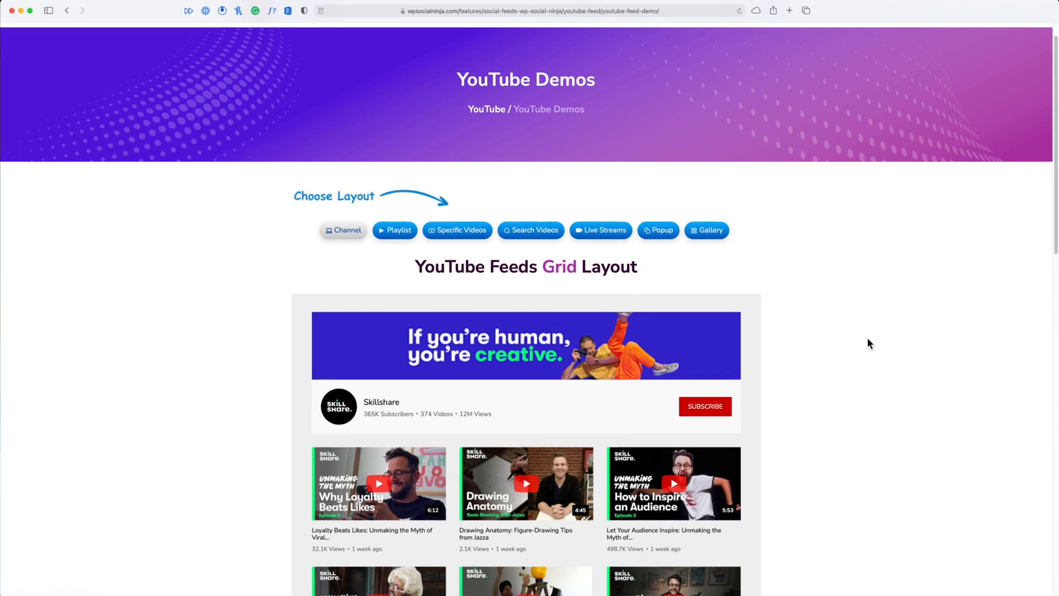
Browse the YouTube demo's Playlist, Specific Videos, Search Videos and Popup layouts.
scroll(down, 3)
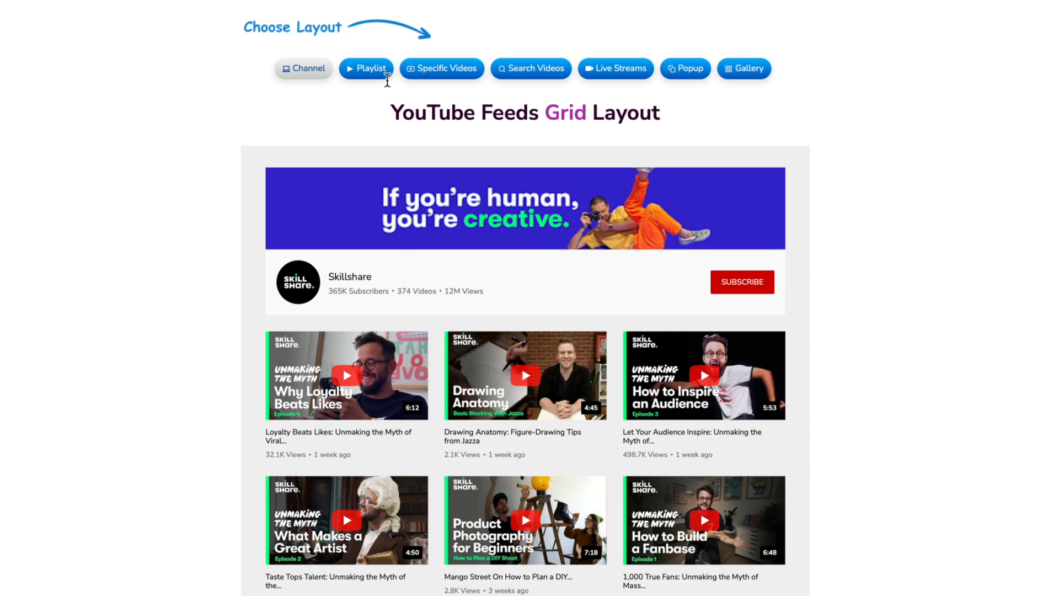
click(366, 68)
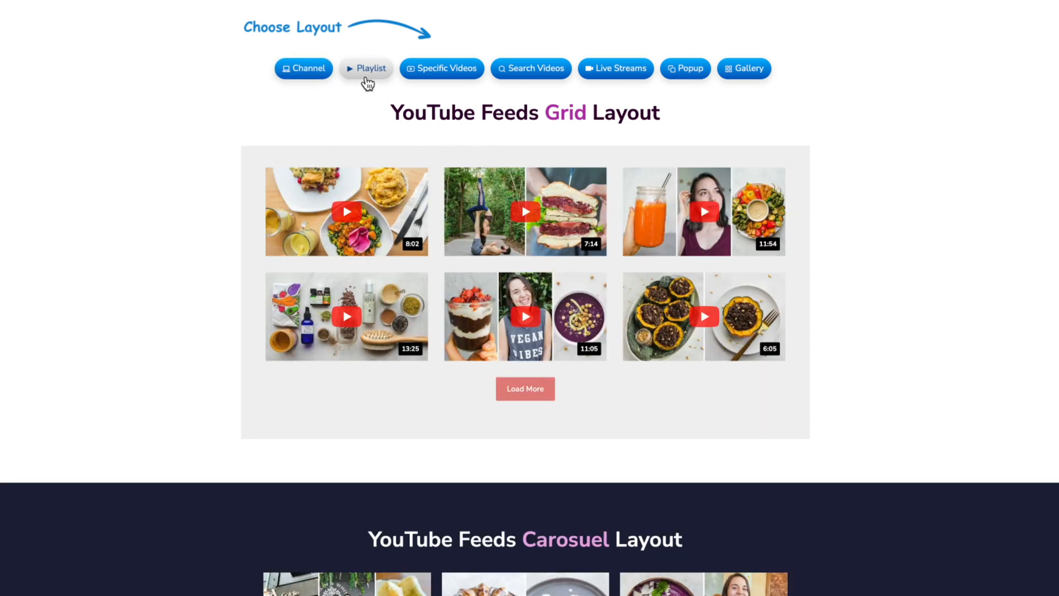
click(531, 69)
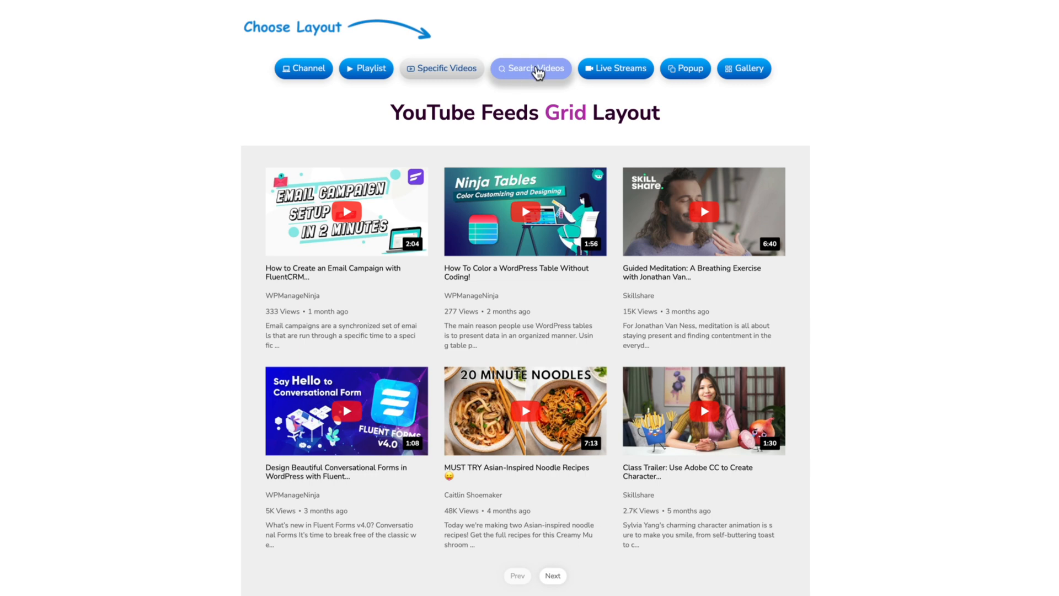
click(615, 69)
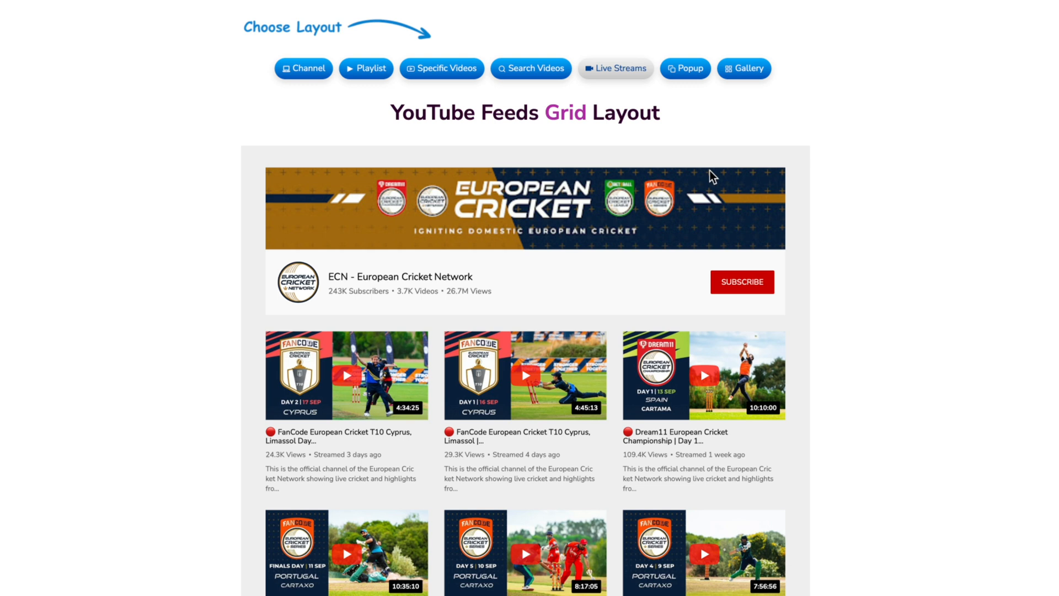
mouse_move(665, 142)
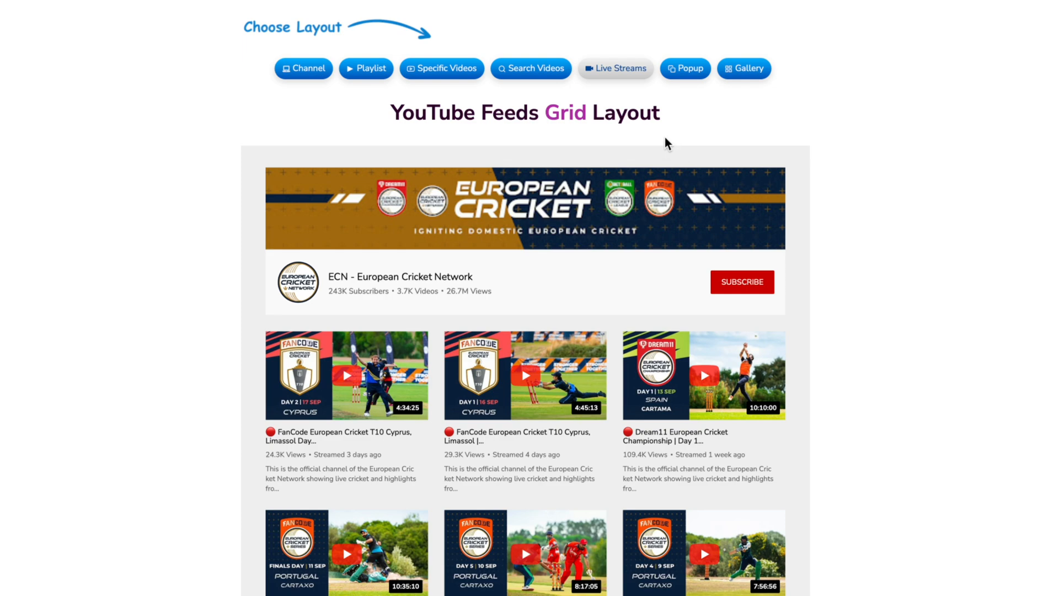
click(685, 69)
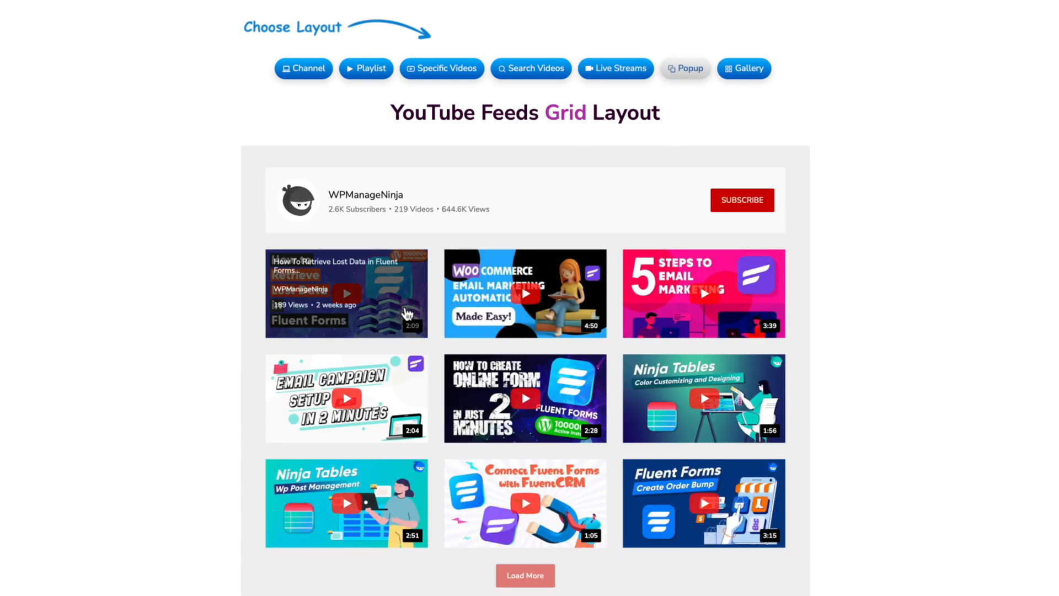
mouse_move(762, 25)
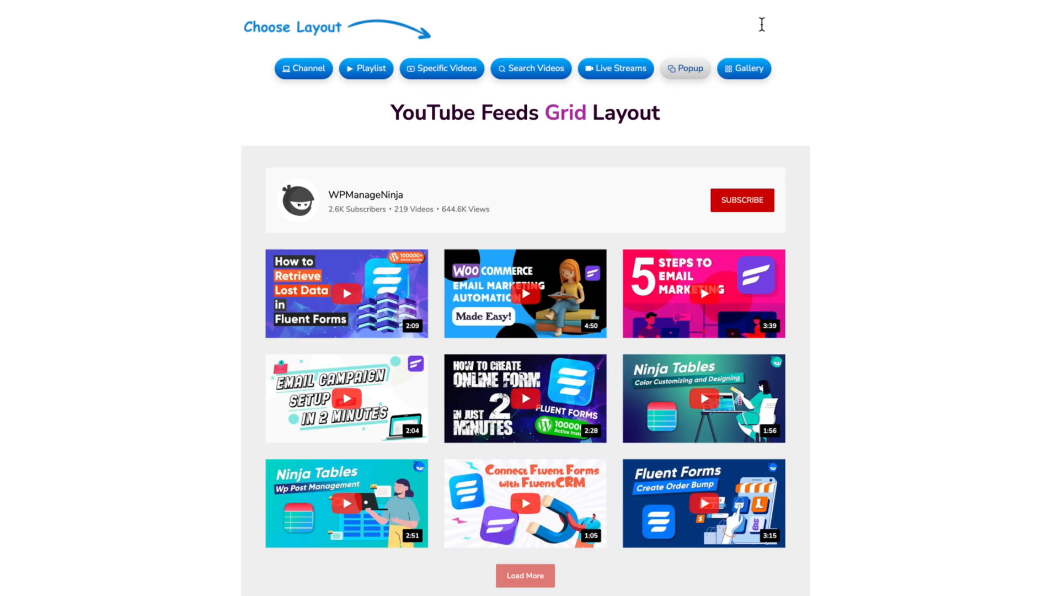
scroll(down, 3)
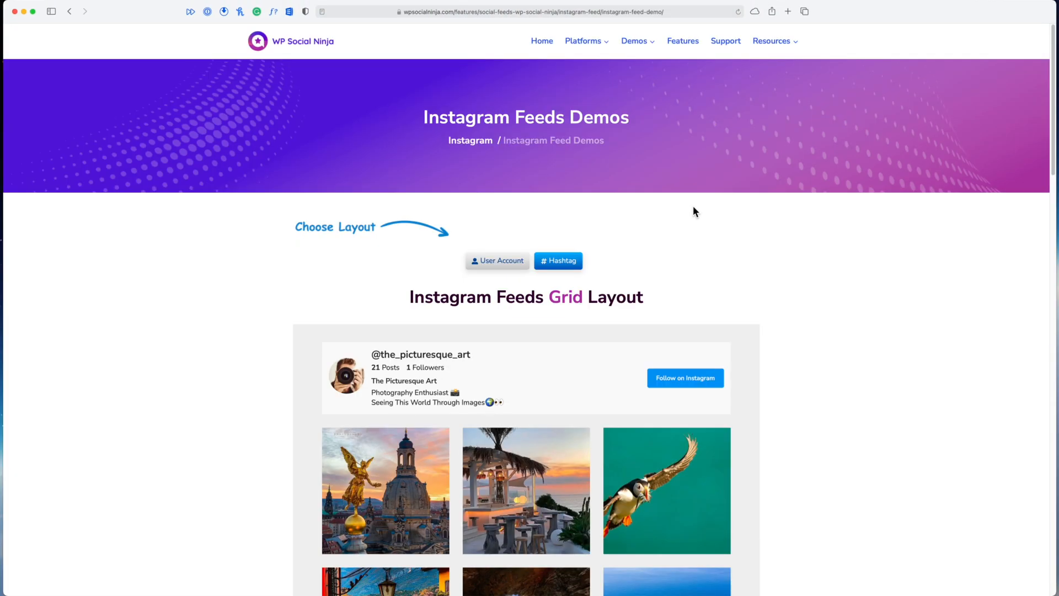
mouse_move(386, 219)
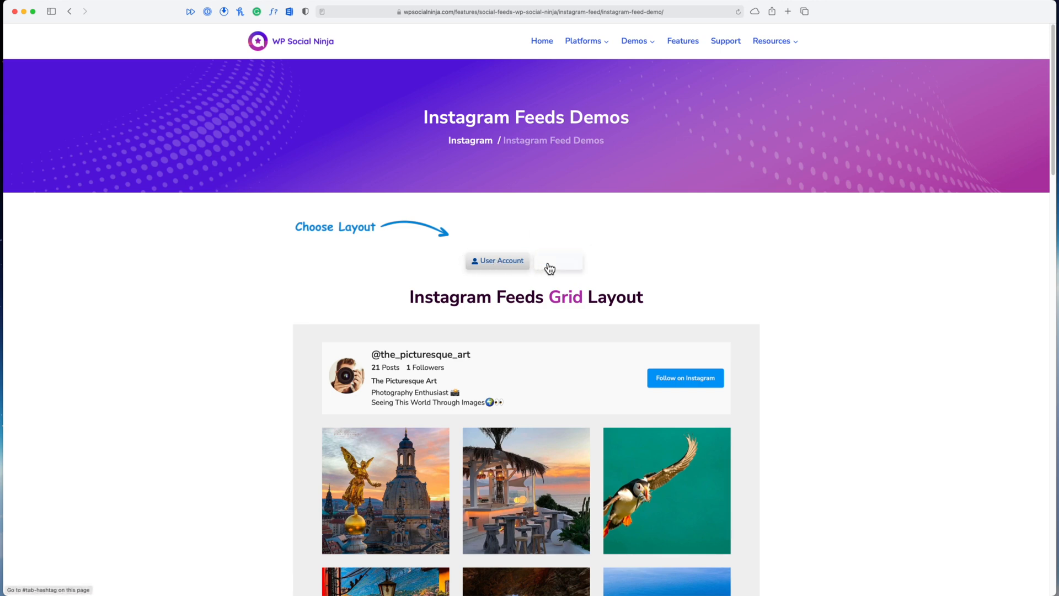
Scroll through the Instagram grid, slider and masonry feed demos.
scroll(down, 3)
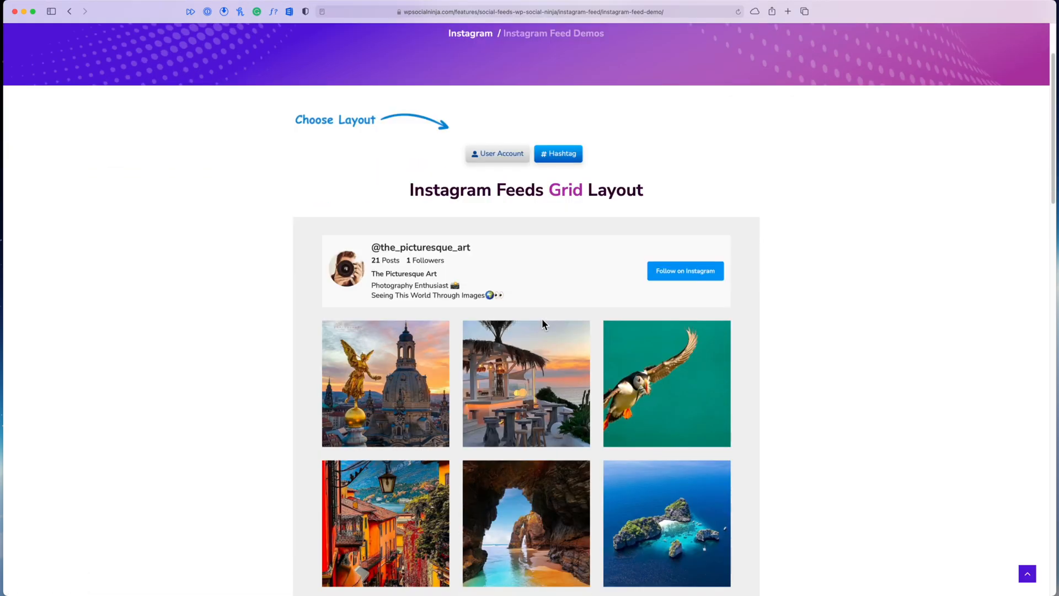
scroll(down, 3)
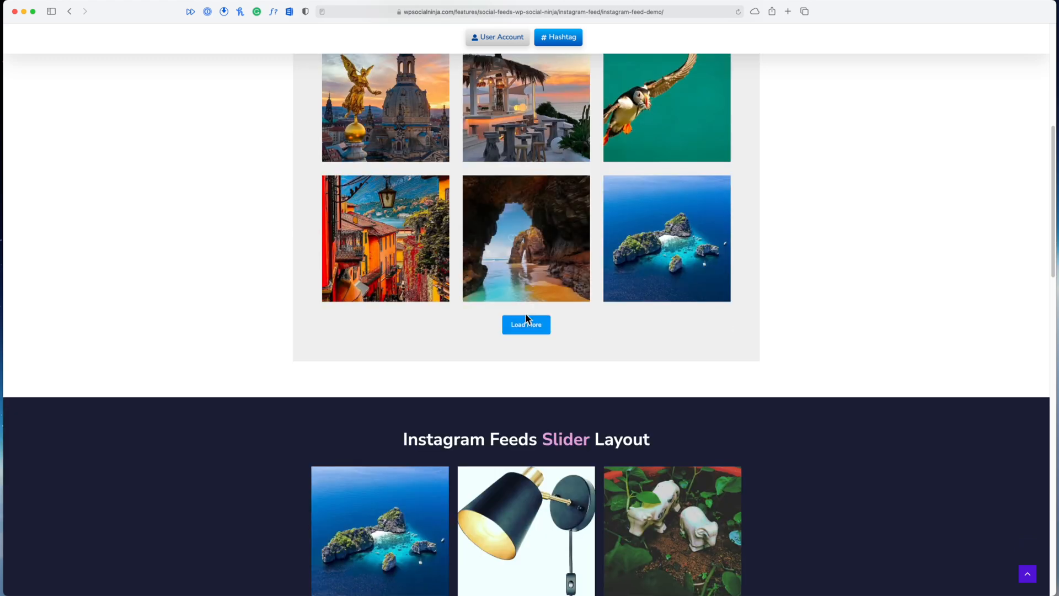
scroll(down, 3)
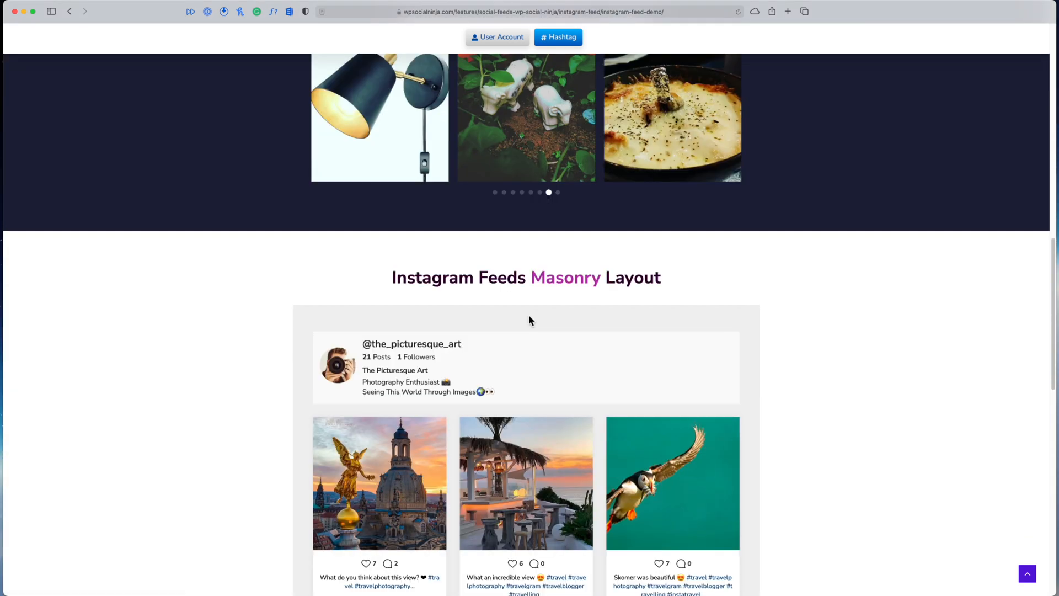
scroll(down, 3)
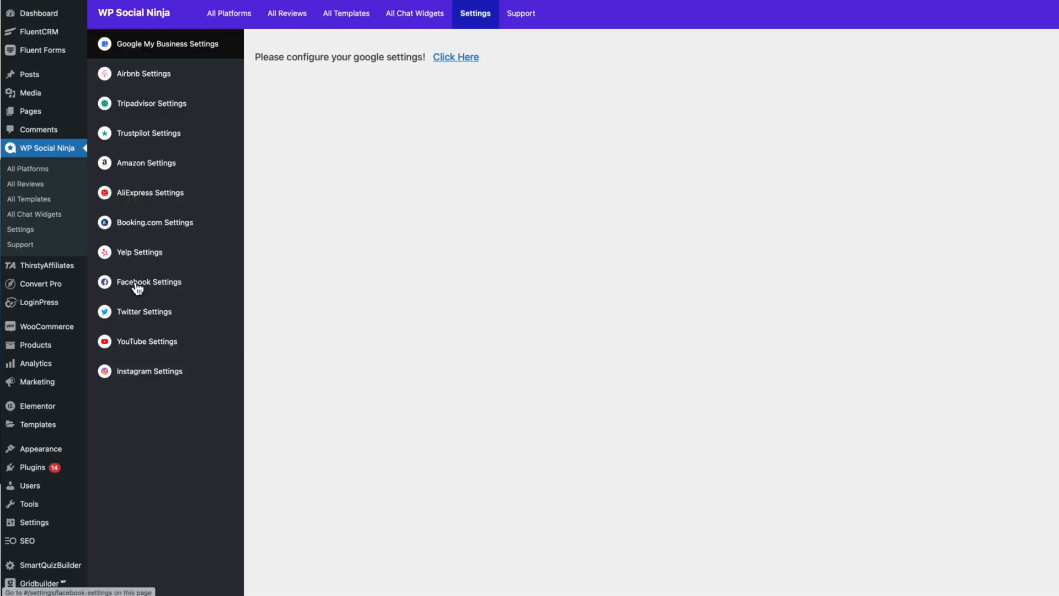
Set the Twitter settings' Check New Feeds Every option to 1 Hour.
click(148, 282)
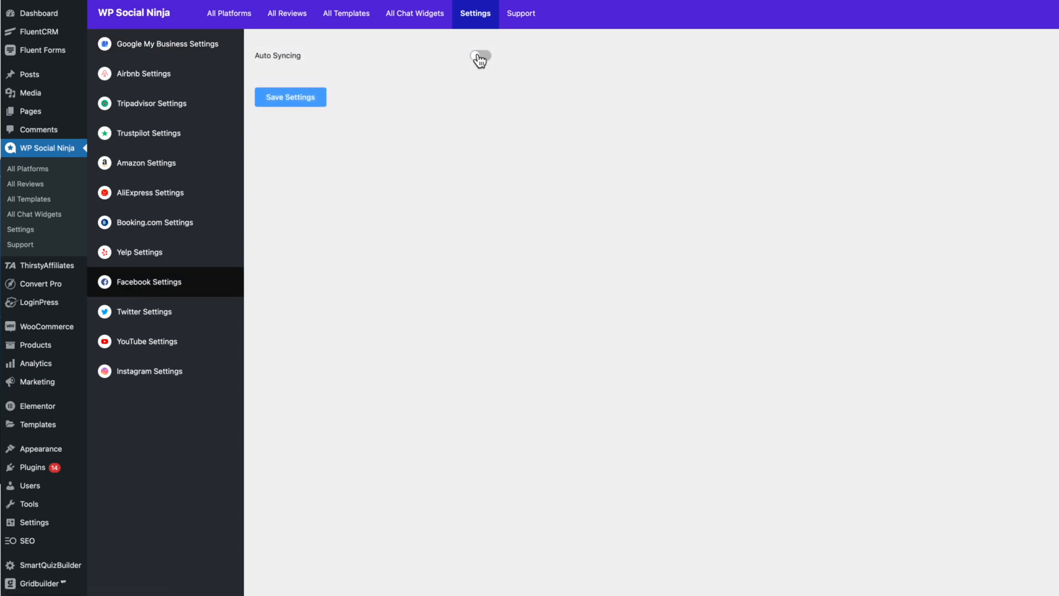
click(143, 311)
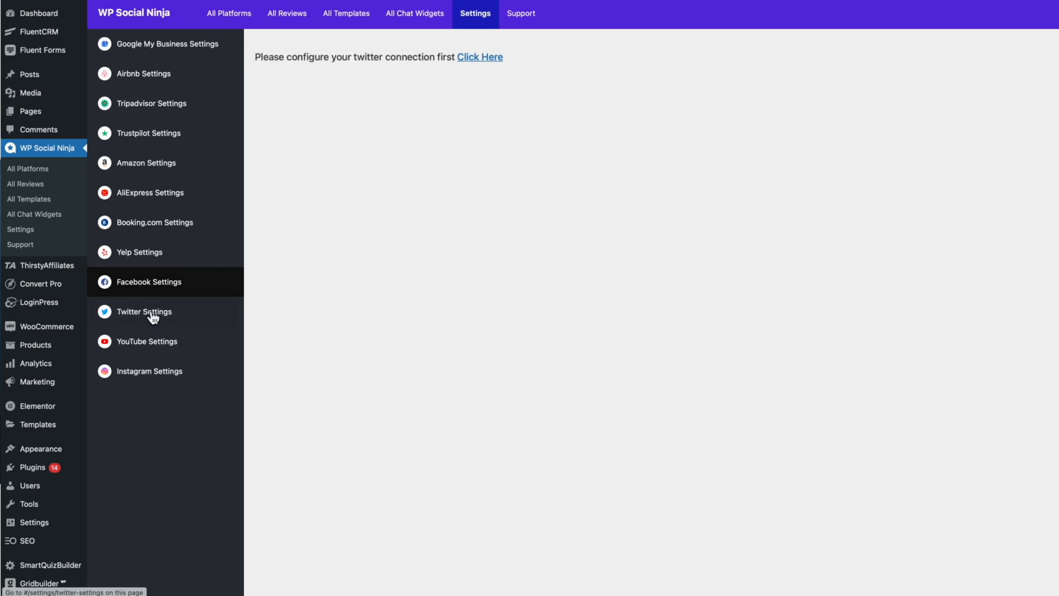
click(143, 311)
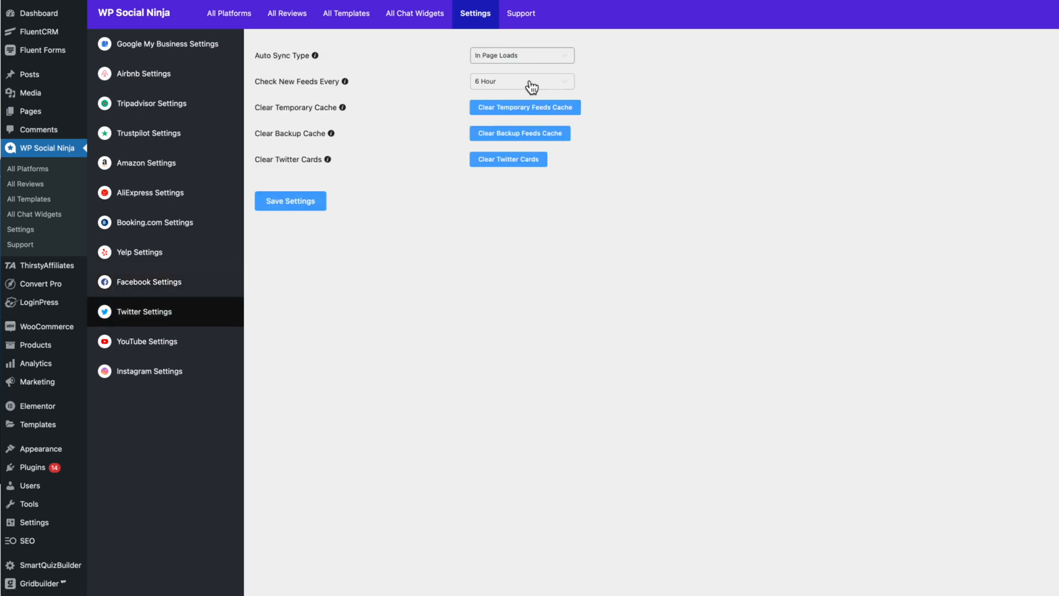
click(522, 81)
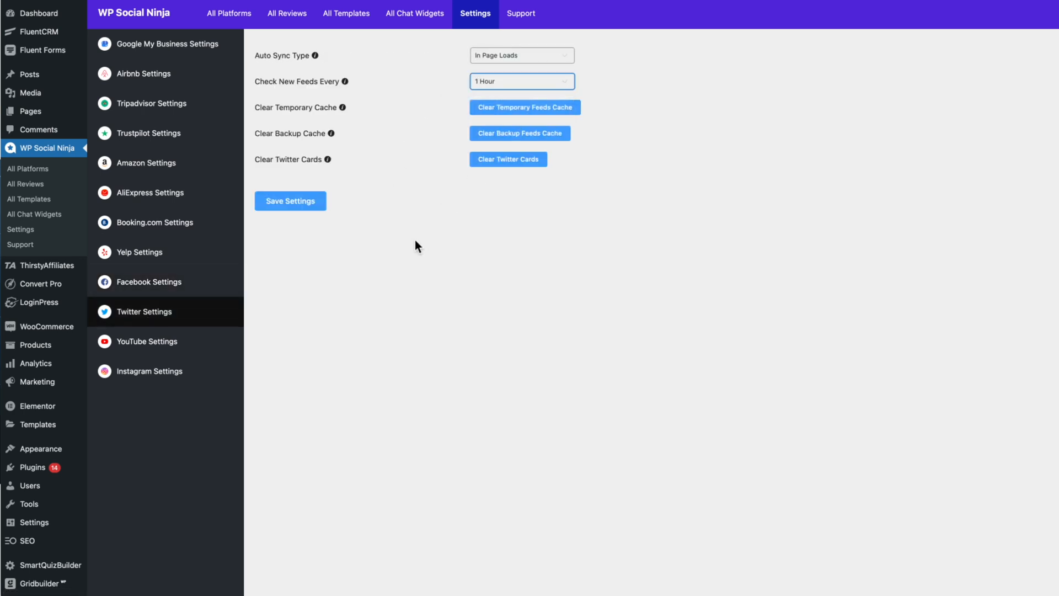
click(290, 201)
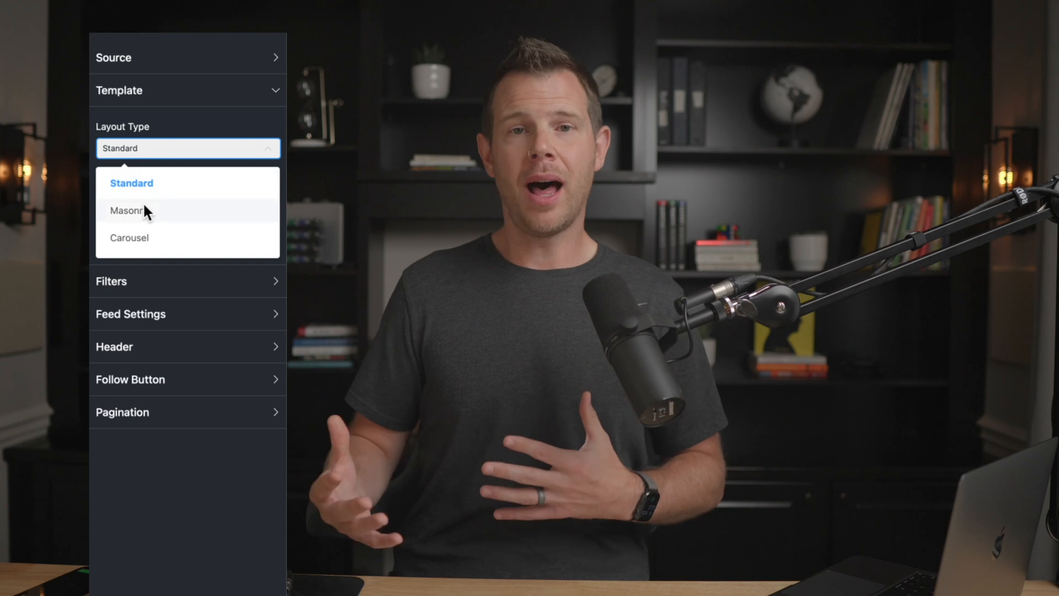
Switch the feed Layout Type to Carousel, then back to Standard.
click(129, 238)
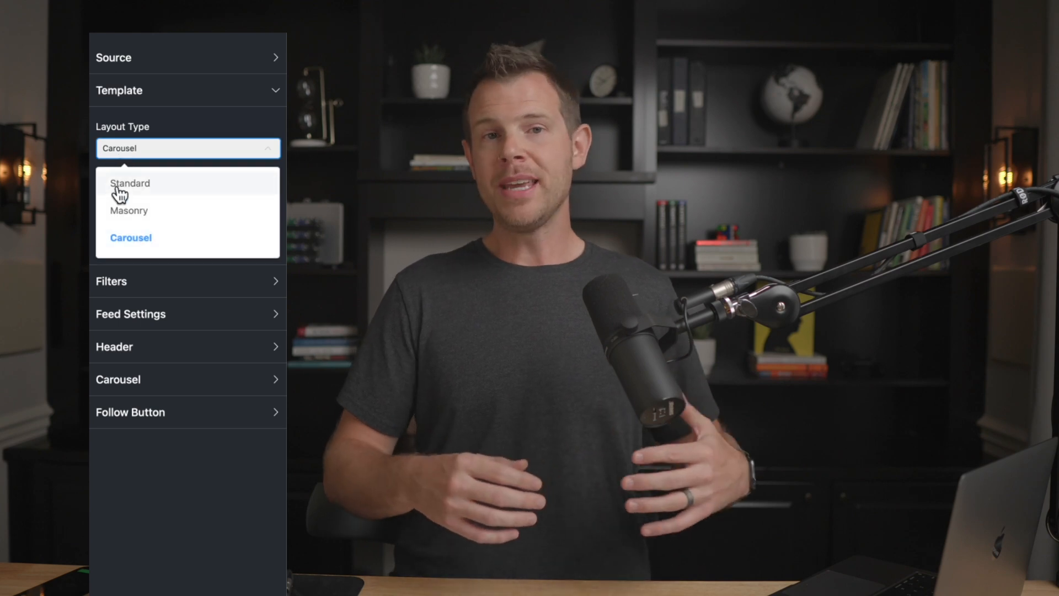
click(129, 183)
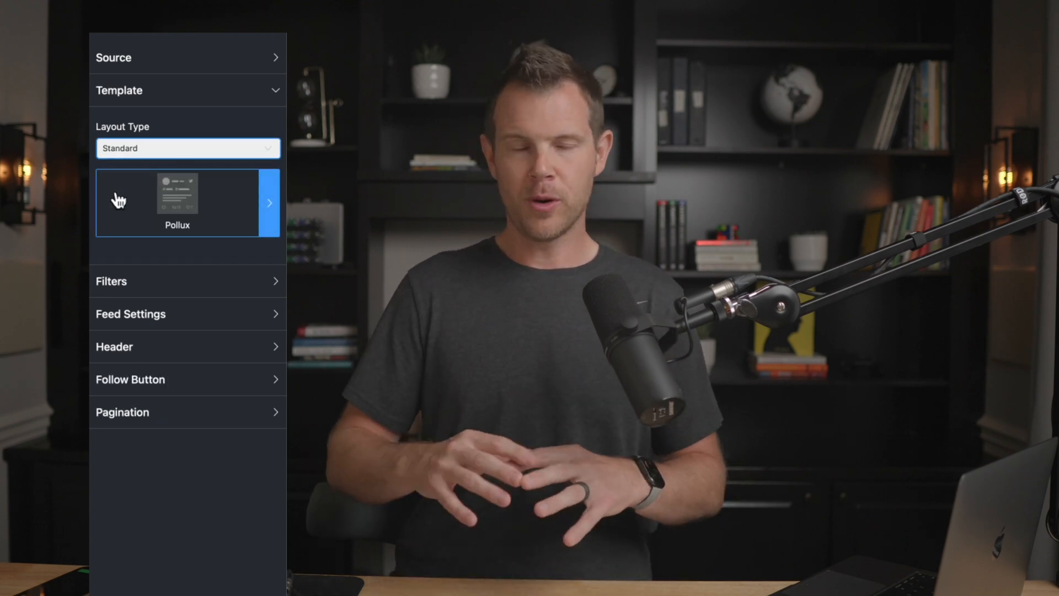